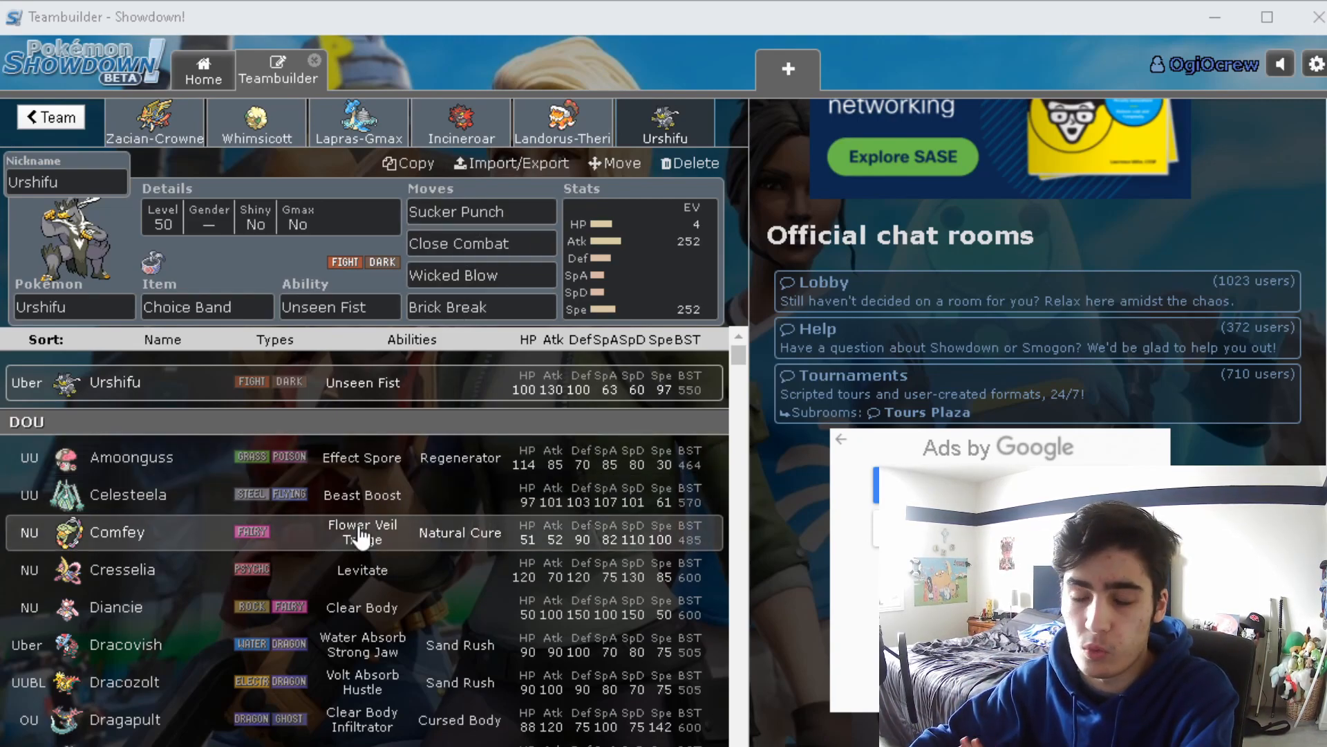
mouse_move(339, 559)
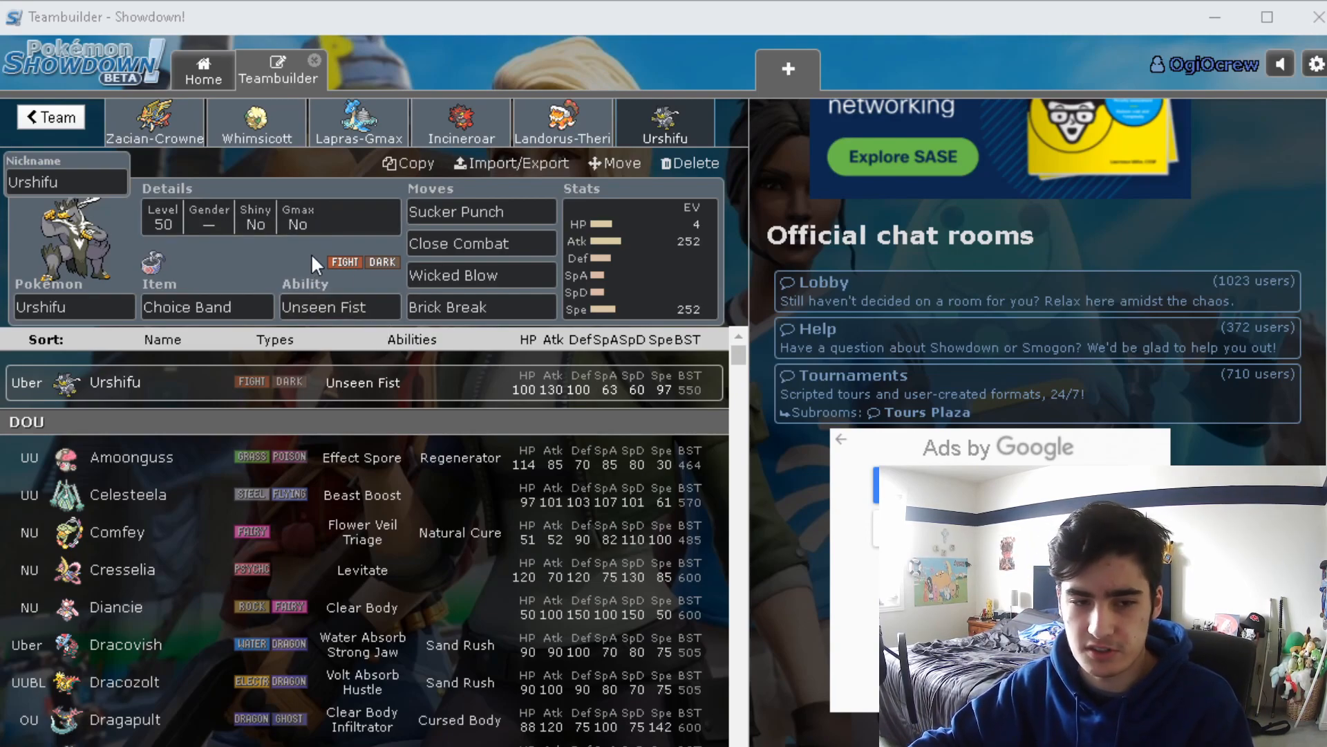
mouse_move(320, 178)
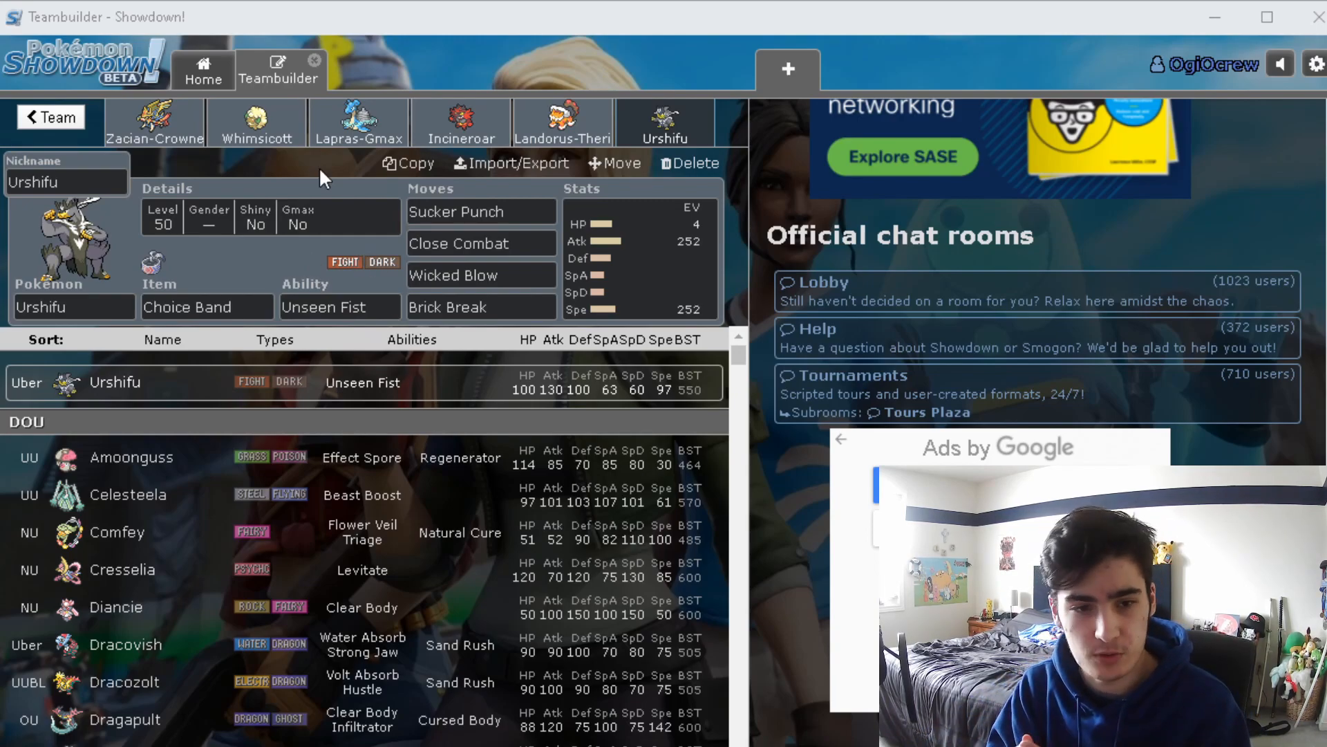
mouse_move(307, 365)
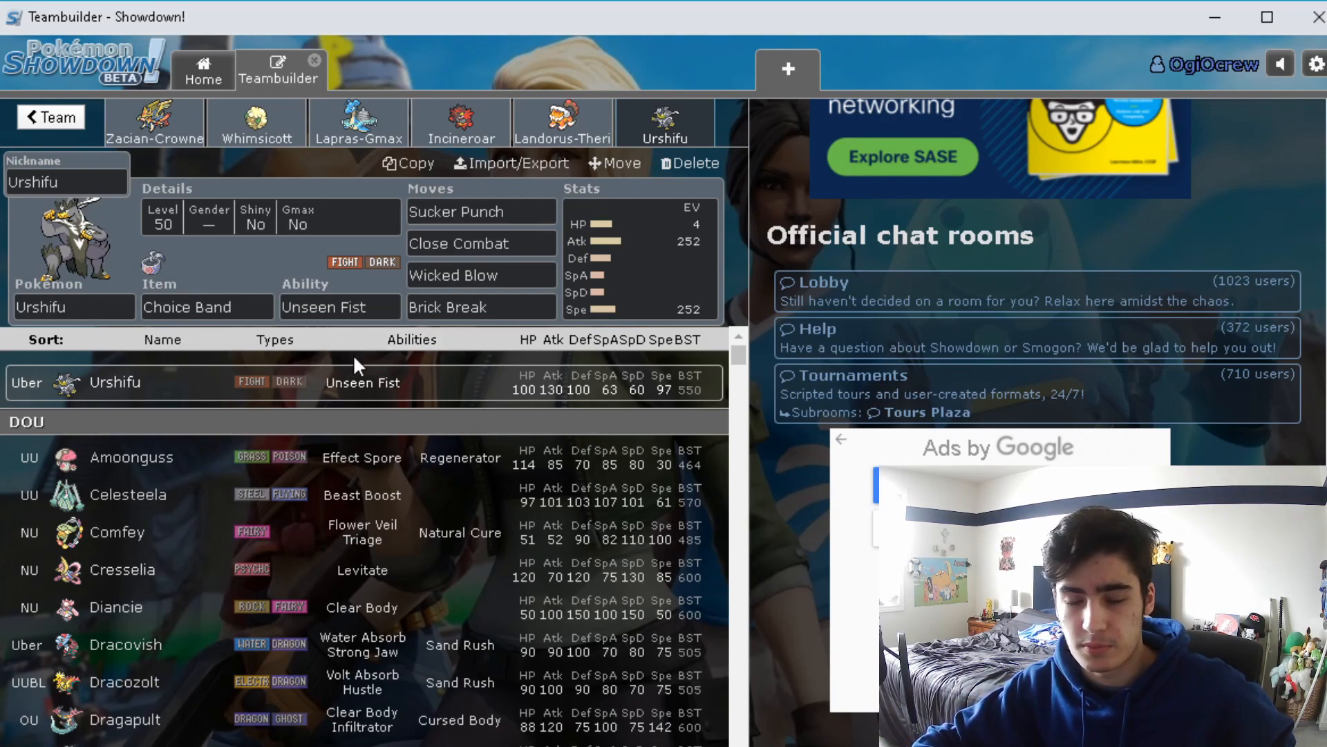
mouse_move(369, 382)
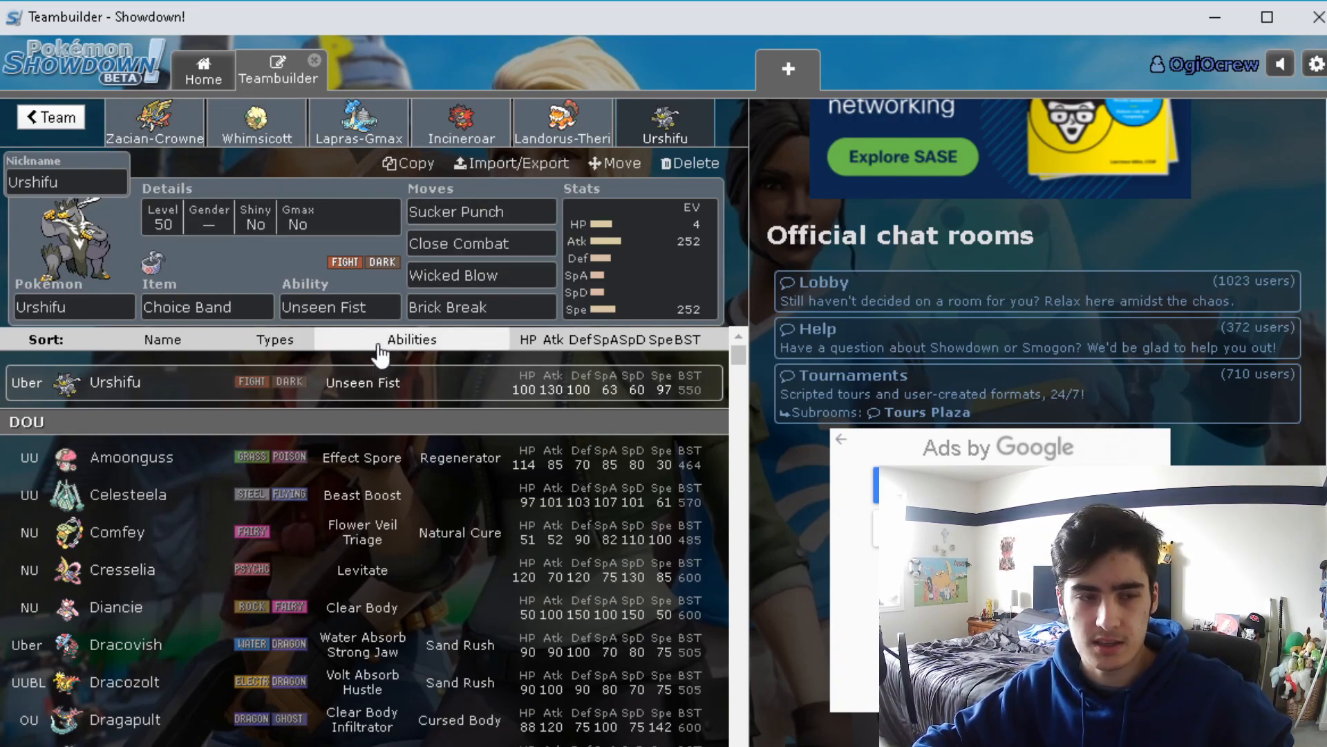
mouse_move(279, 288)
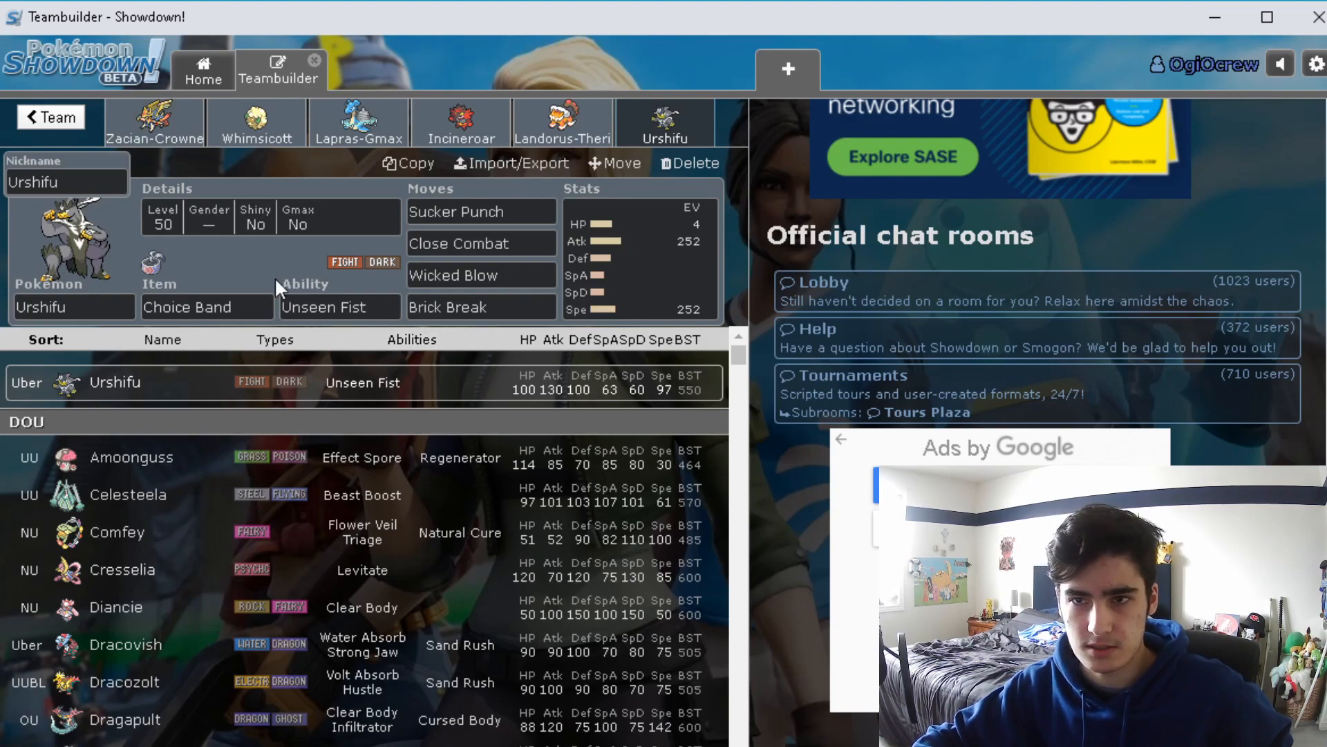
mouse_move(157, 169)
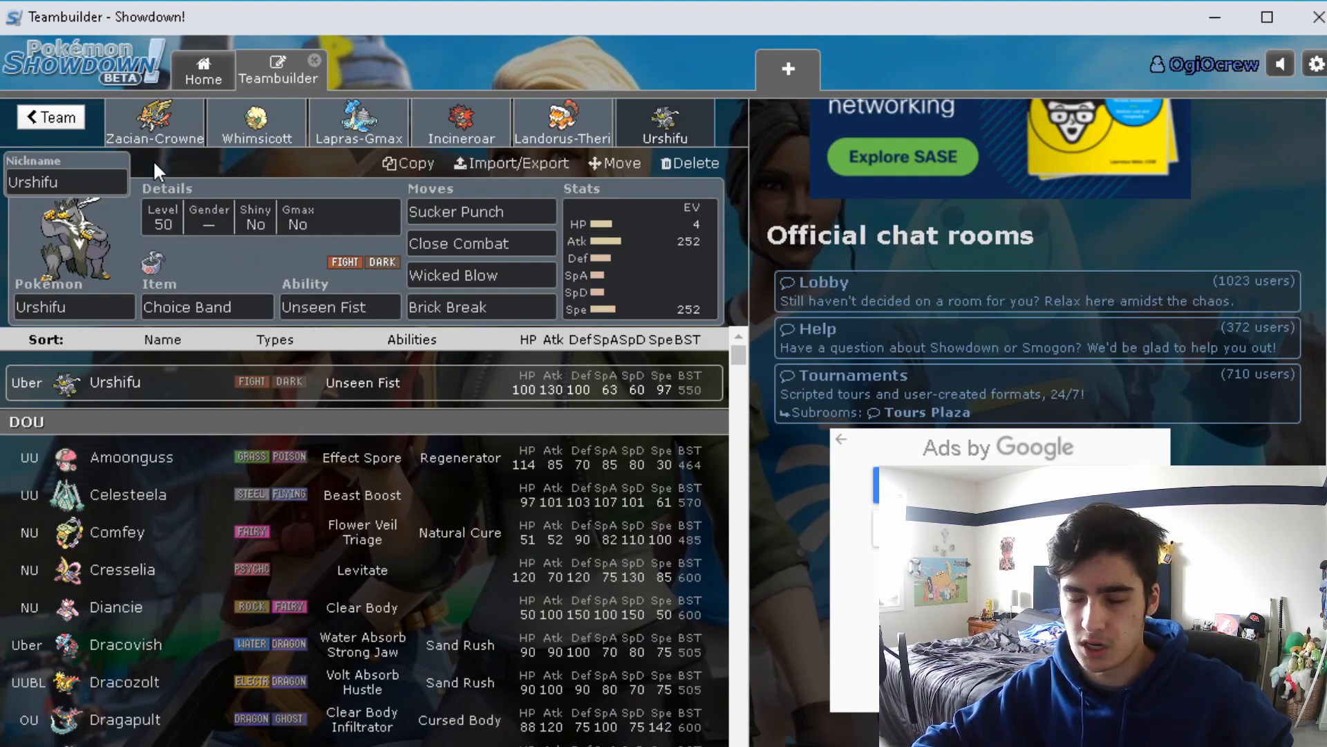
Check Zacian-Crowned's ability and items, and view its 252 Atk/4 SpD/252 Spe Serious spread
left_click(154, 121)
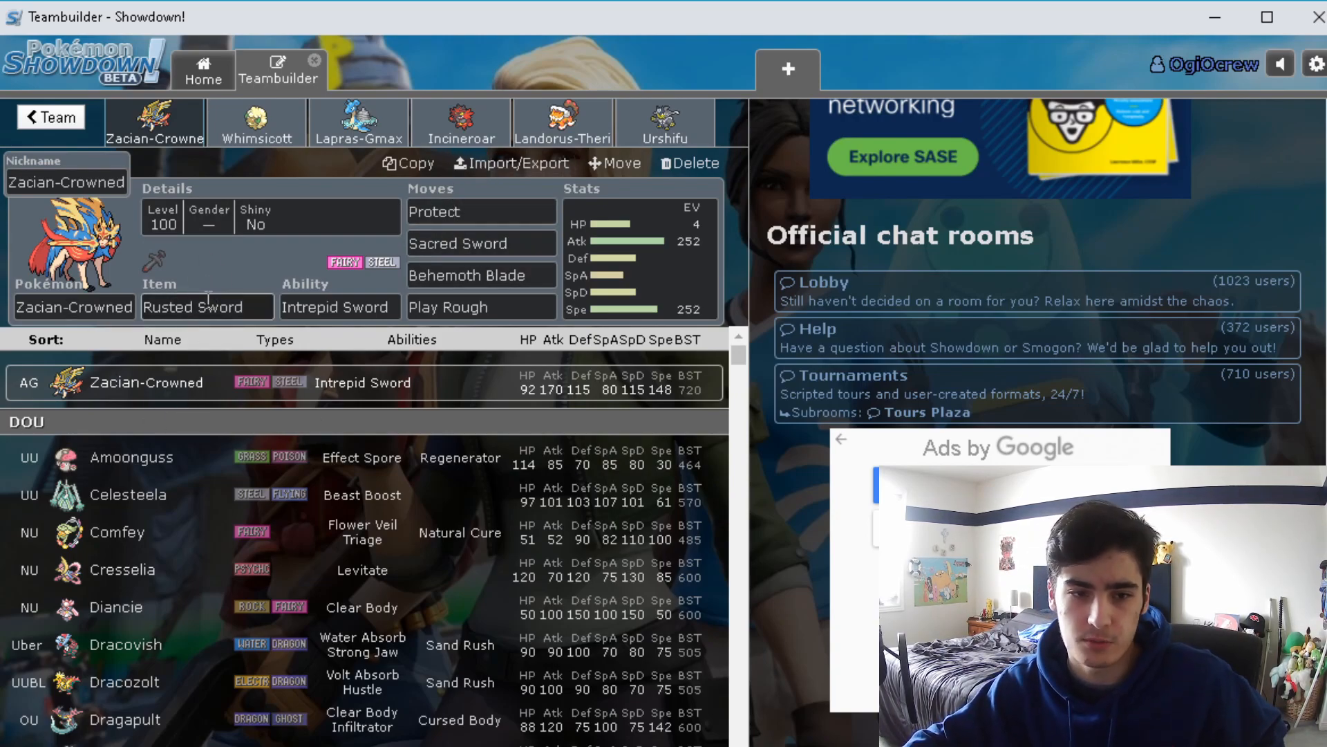
left_click(340, 307)
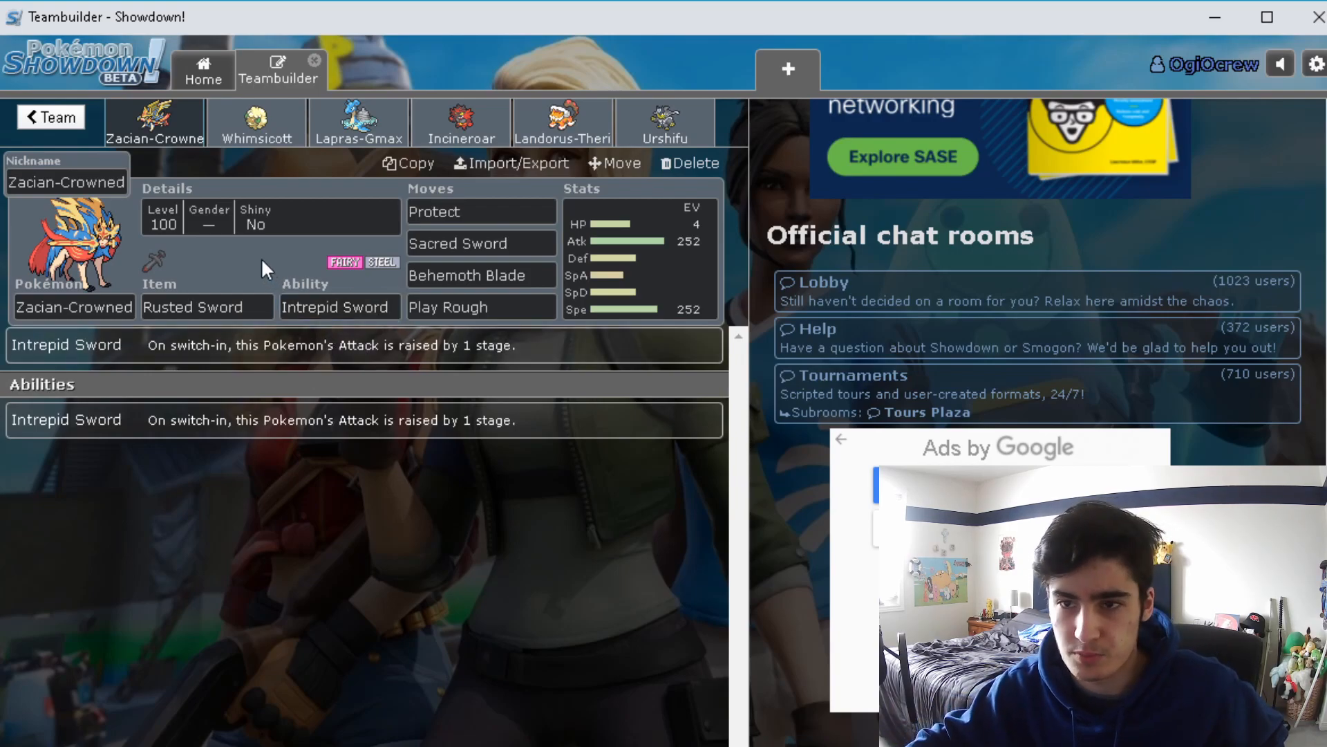
left_click(207, 307)
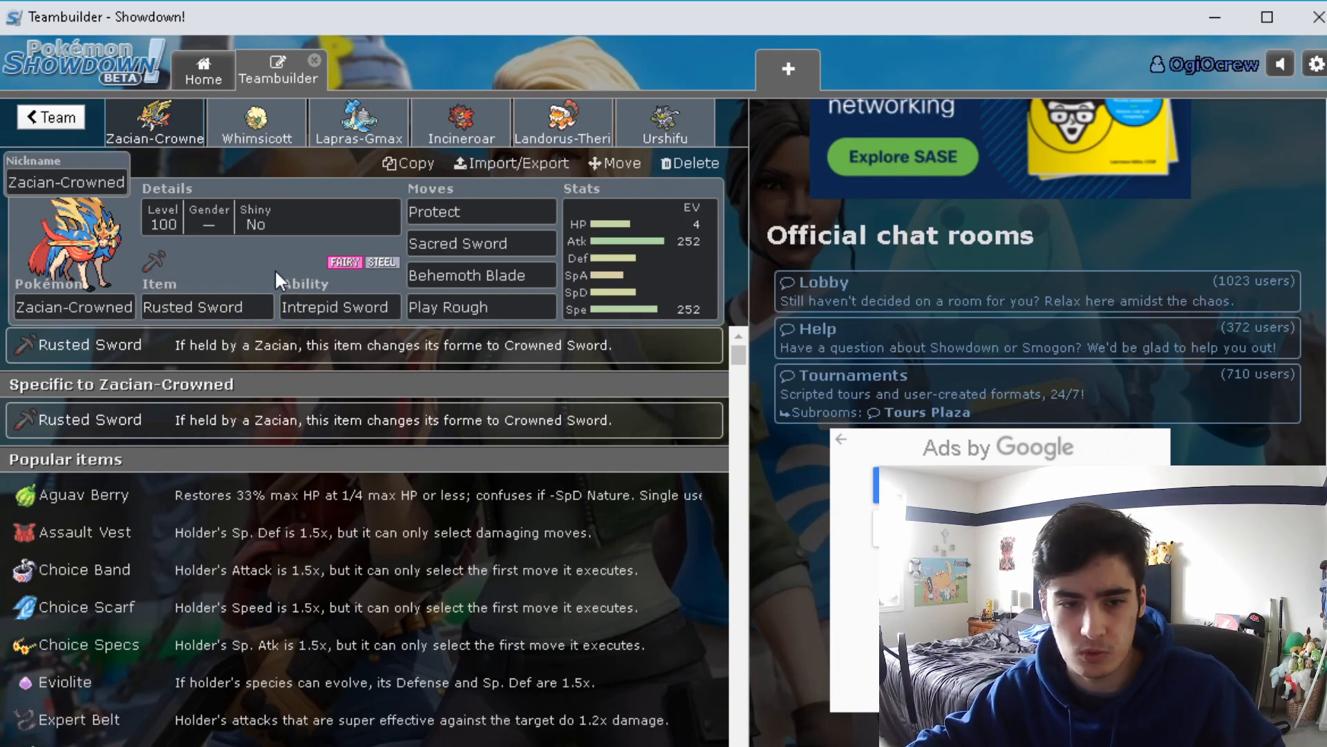
mouse_move(311, 286)
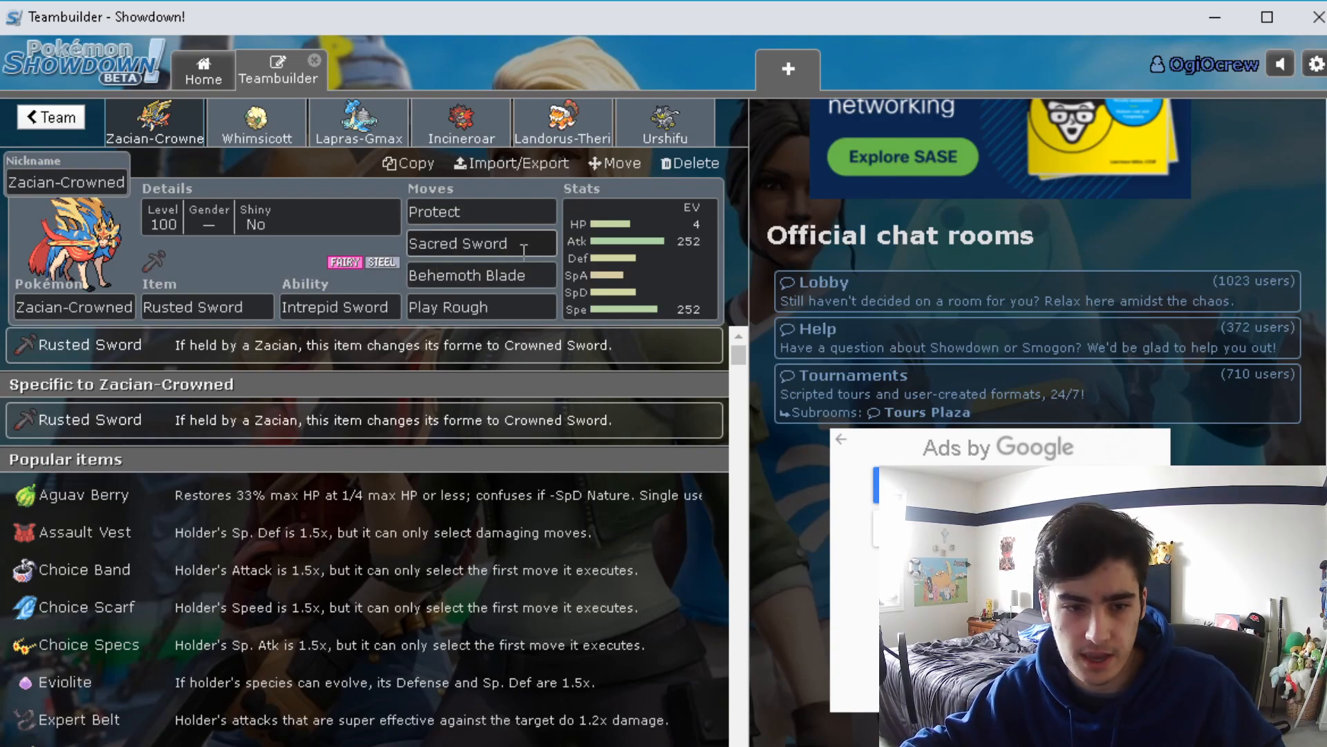
left_click(339, 306)
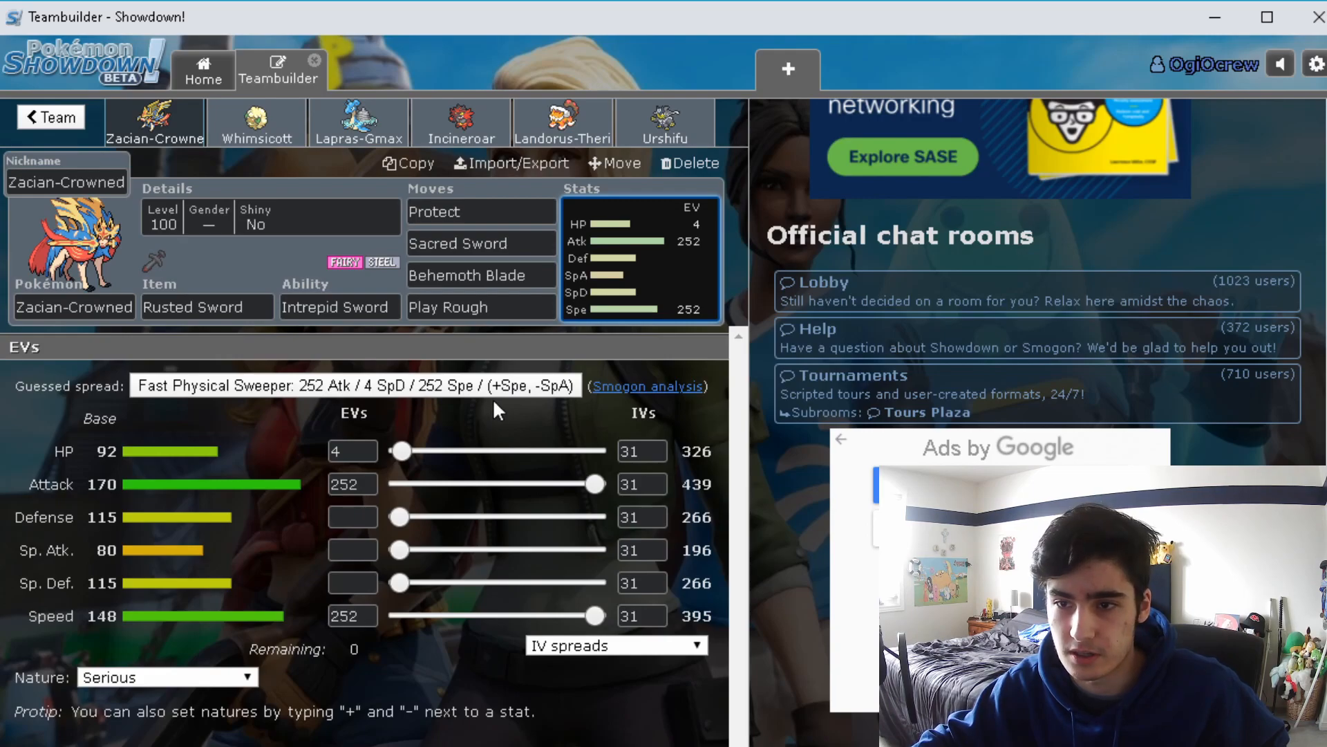
Look up Zacian-Crowned's Play Rough, Behemoth Blade, Sacred Sword and Protect move details
left_click(480, 306)
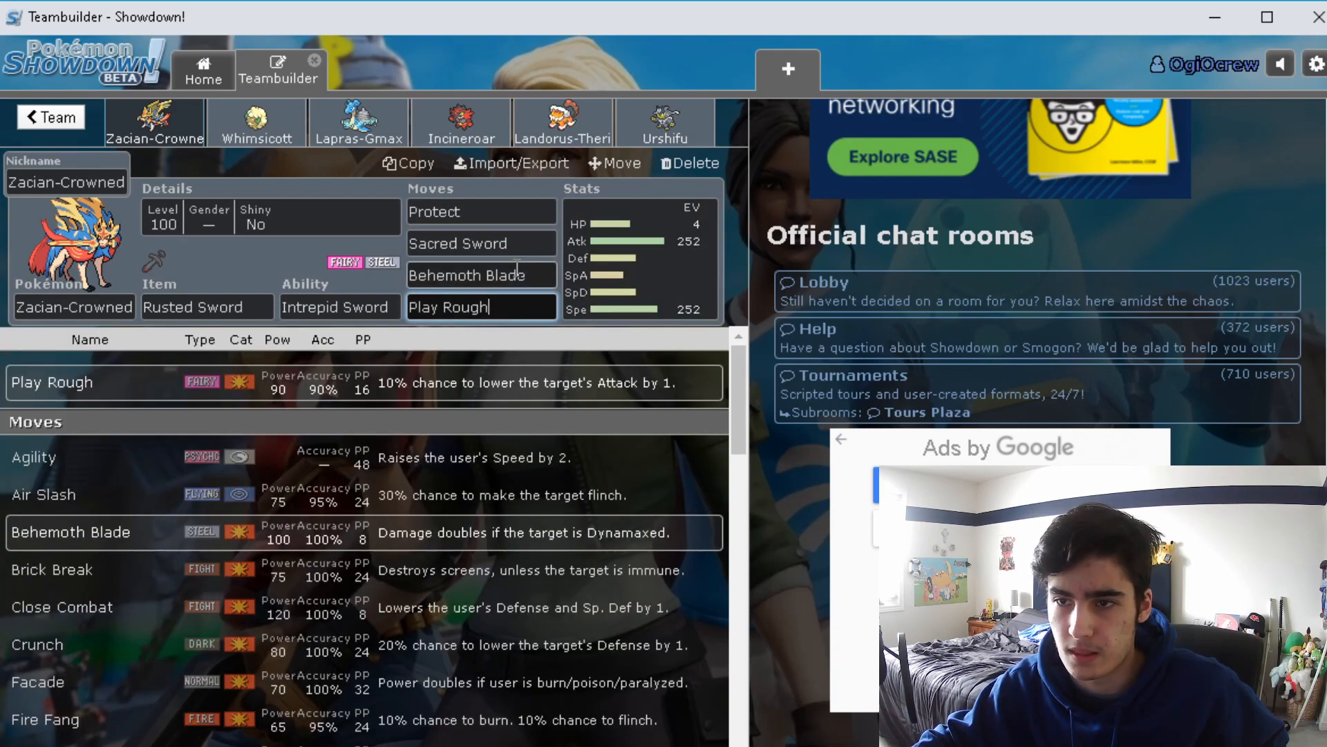
left_click(481, 211)
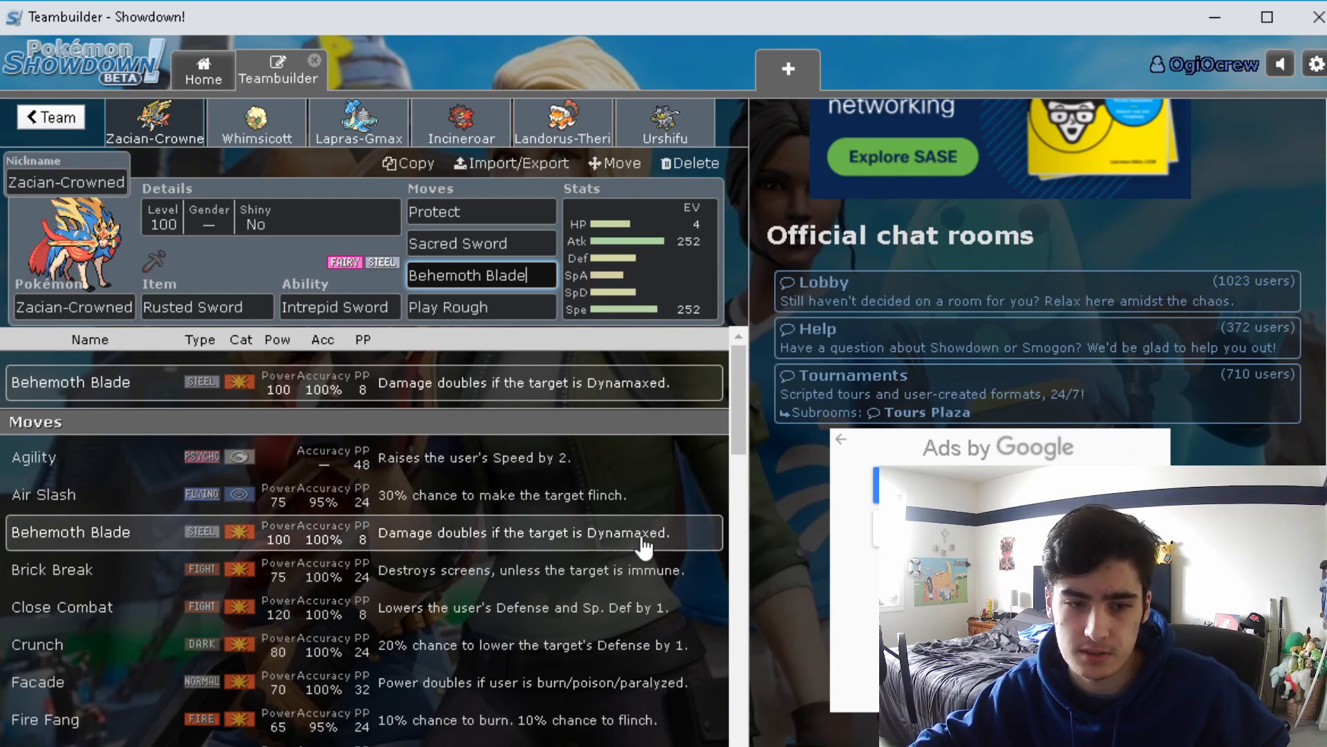
mouse_move(584, 457)
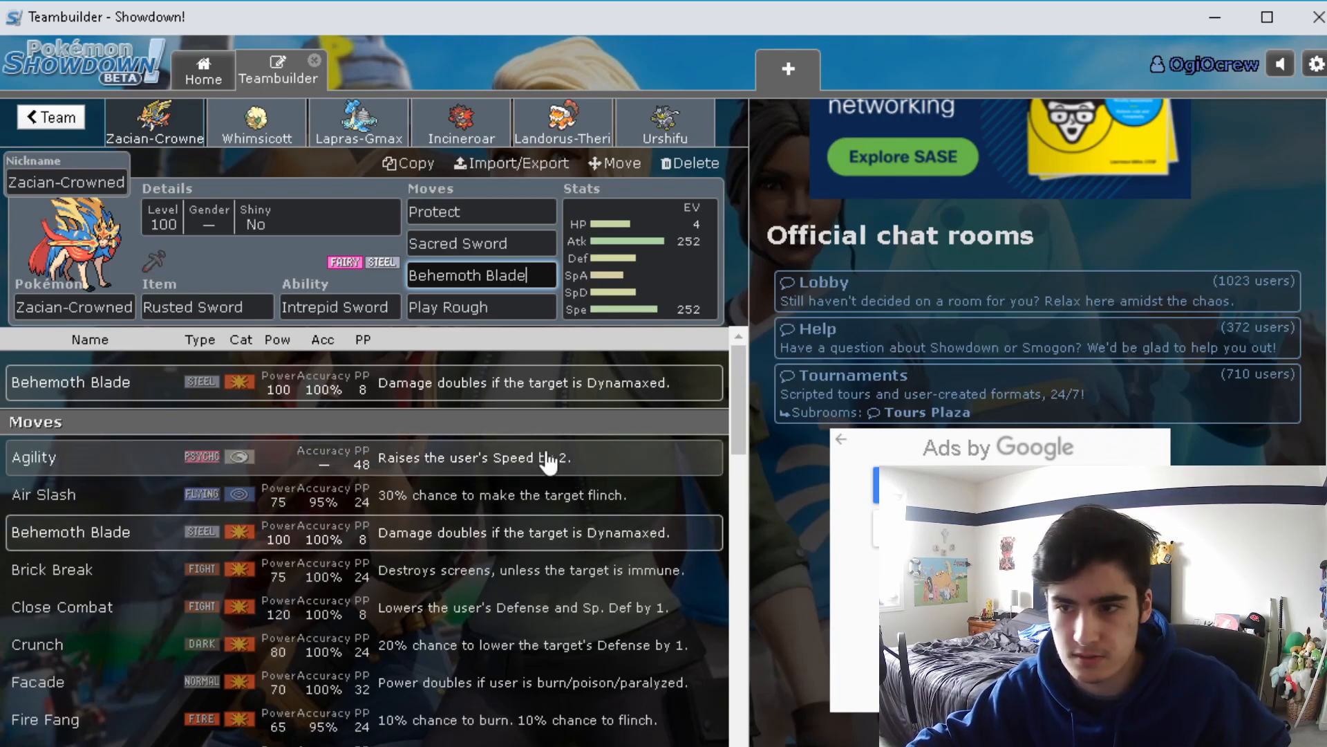
left_click(479, 243)
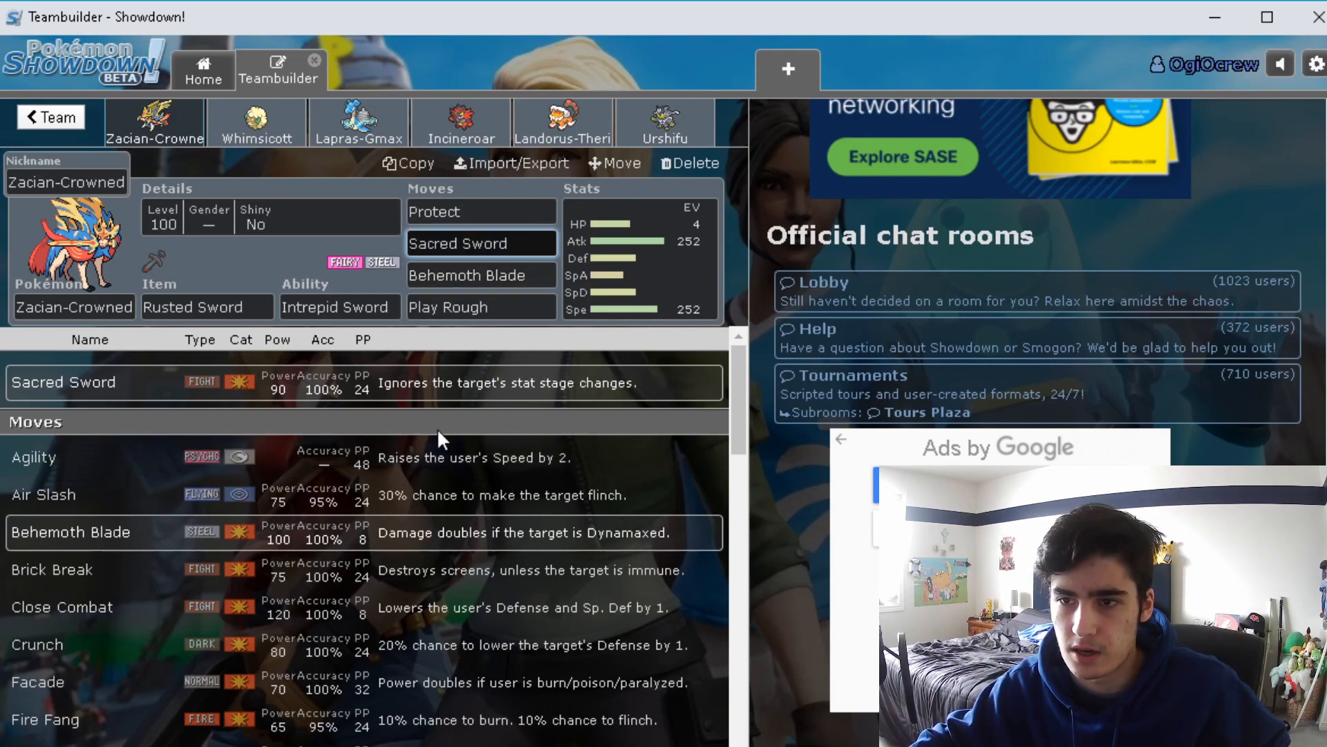
mouse_move(631, 423)
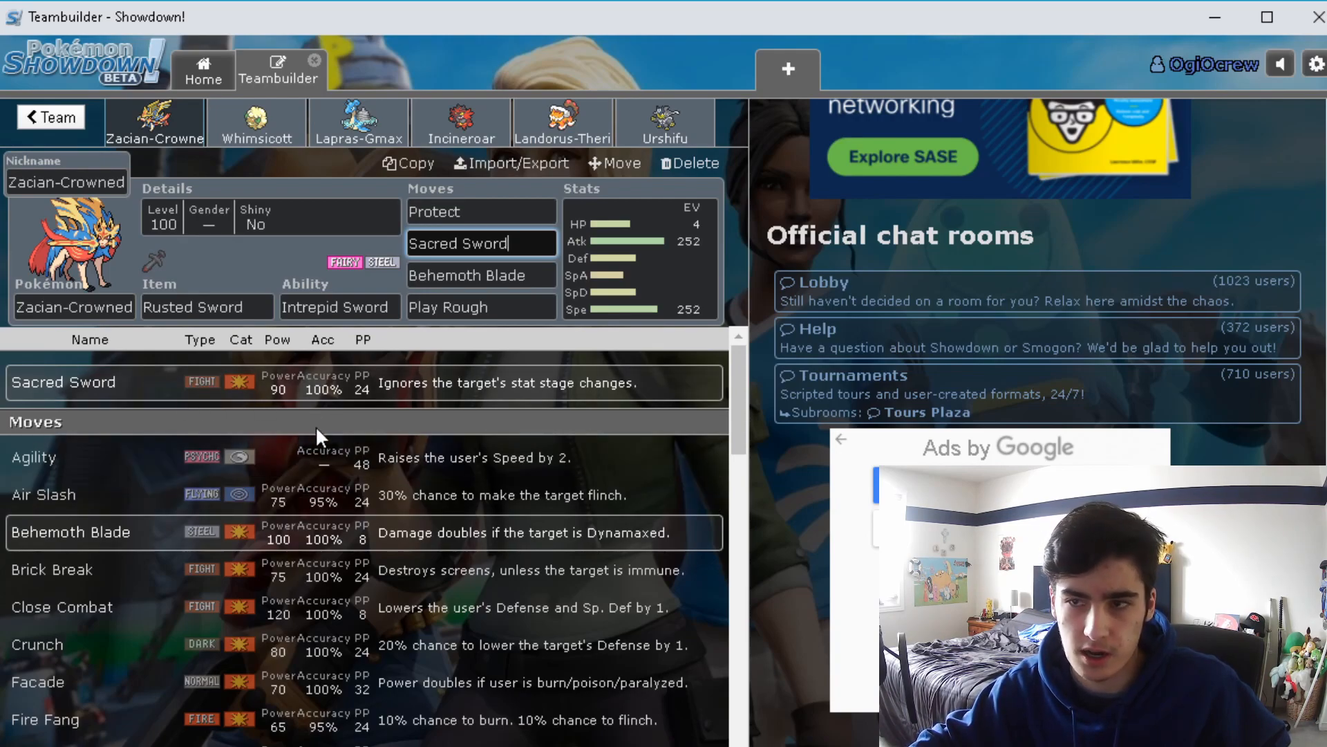
mouse_move(489, 413)
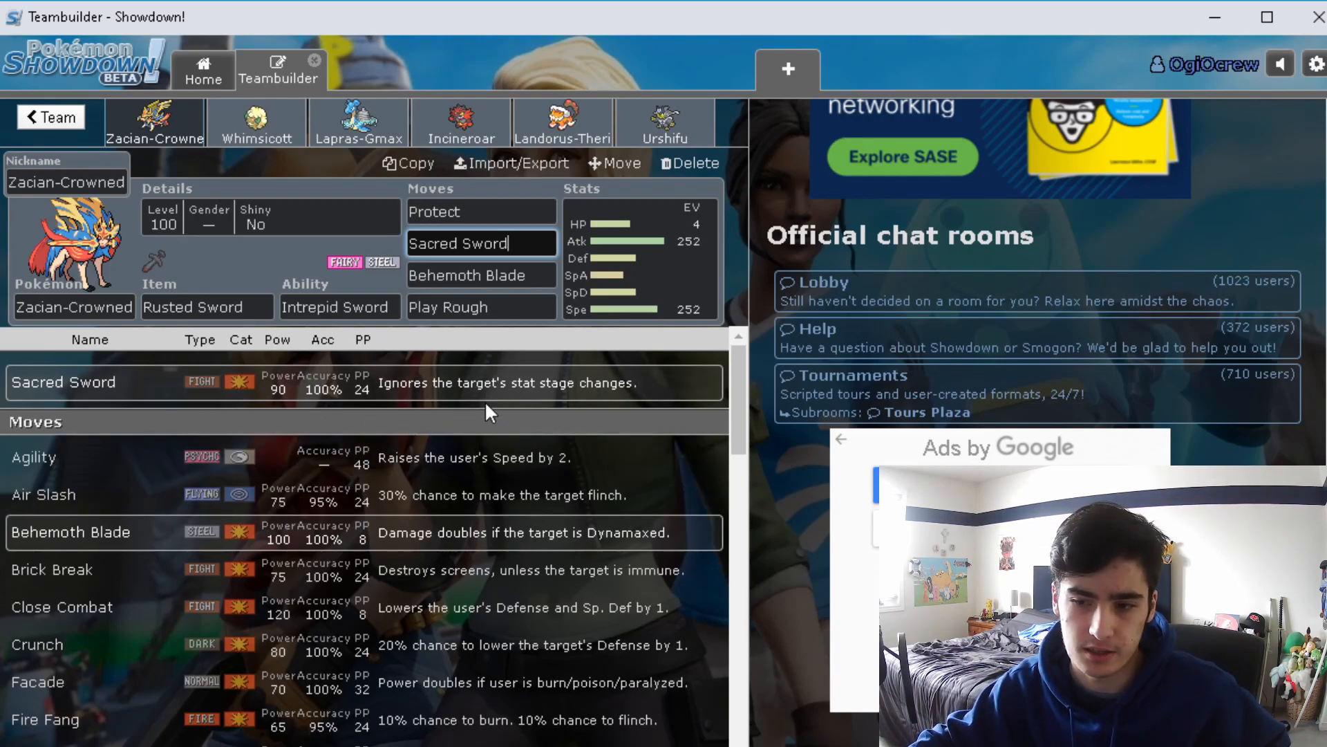
mouse_move(522, 426)
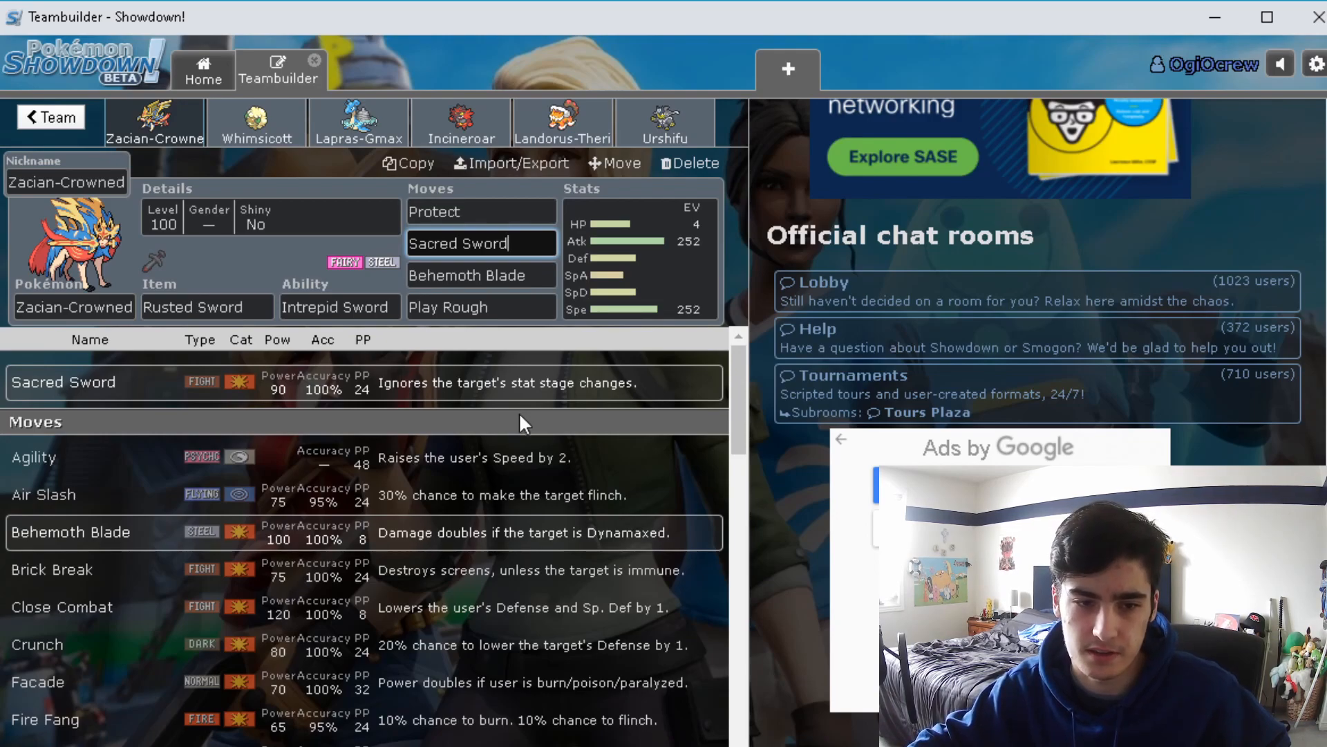
left_click(481, 306)
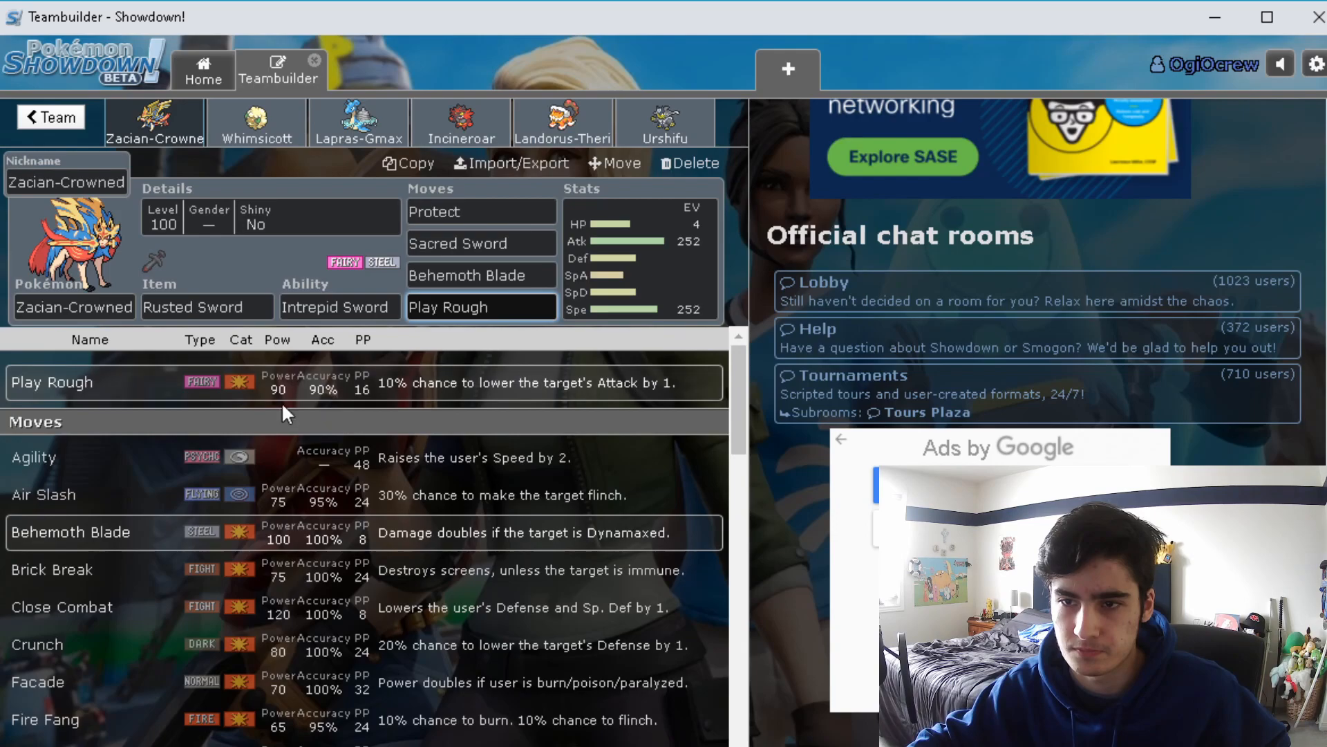
mouse_move(495, 383)
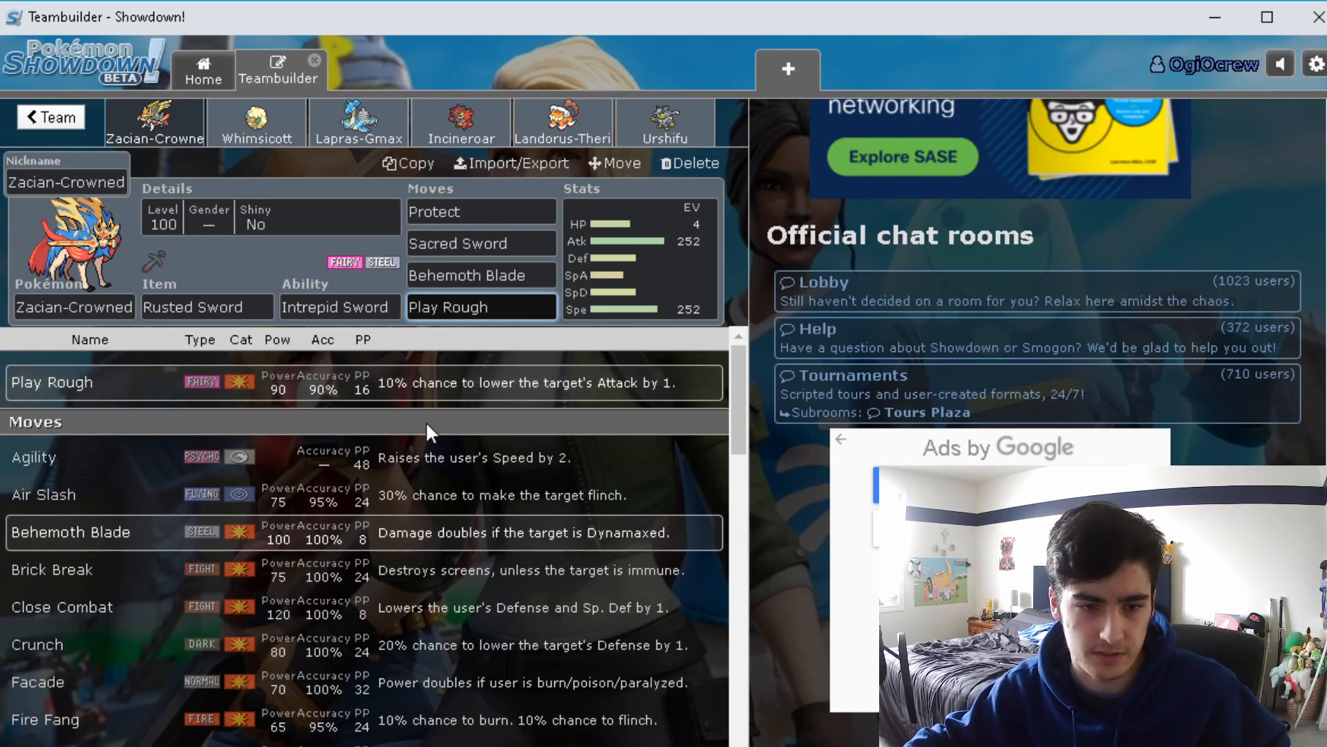
left_click(480, 212)
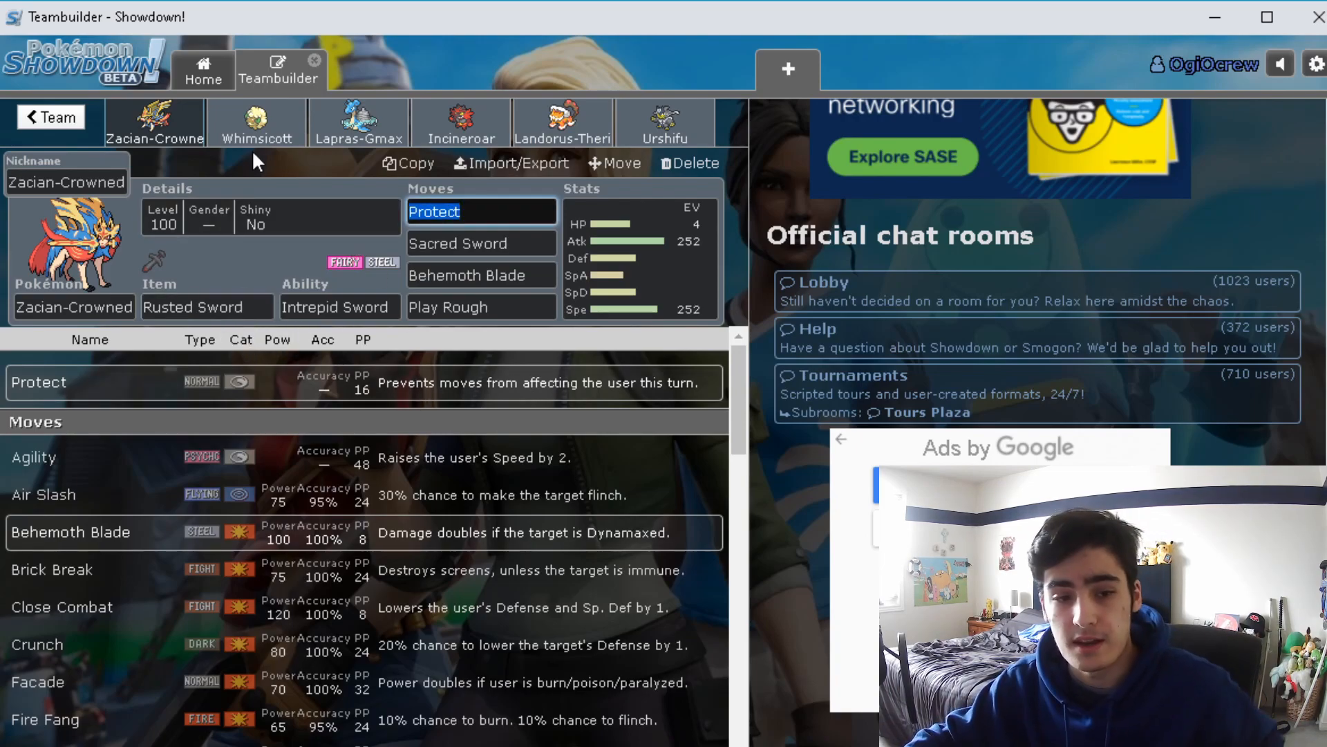
Open Whimsicott's Prankster set and show its held-item choices with Focus Sash equipped
left_click(256, 121)
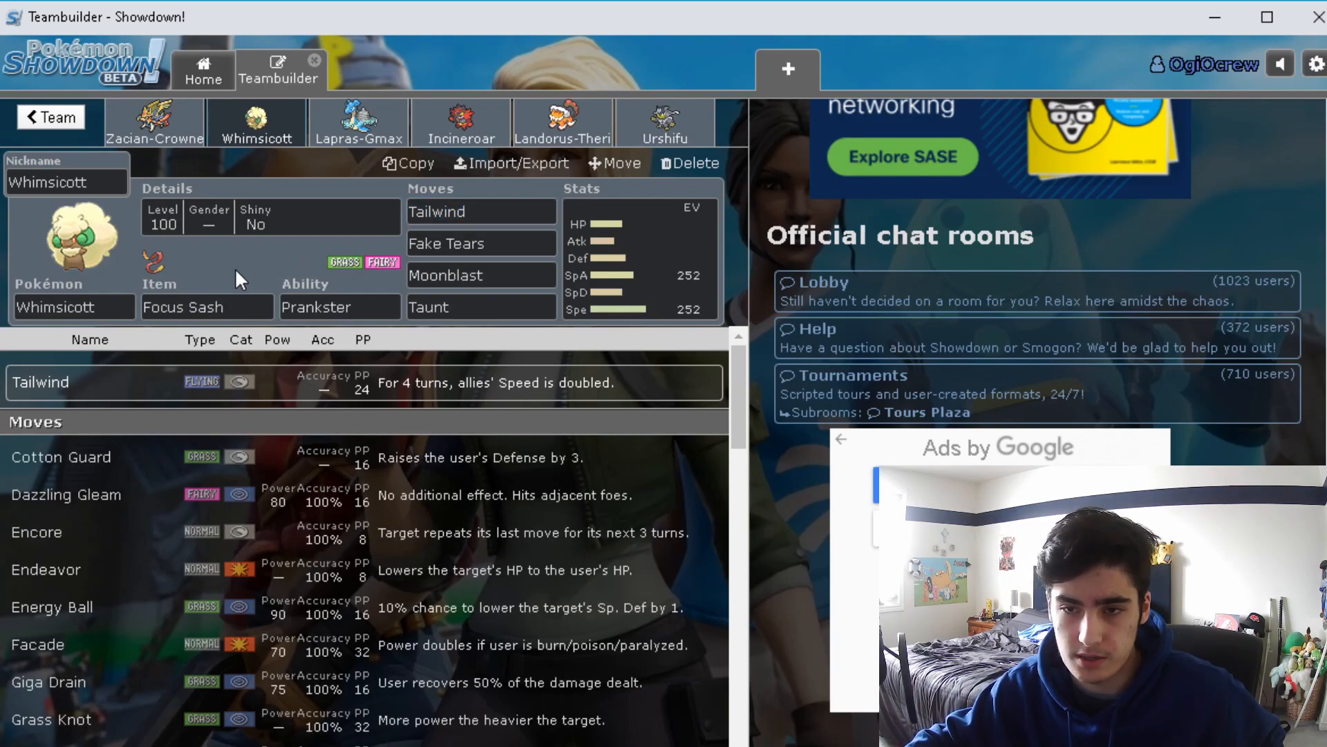
left_click(481, 212)
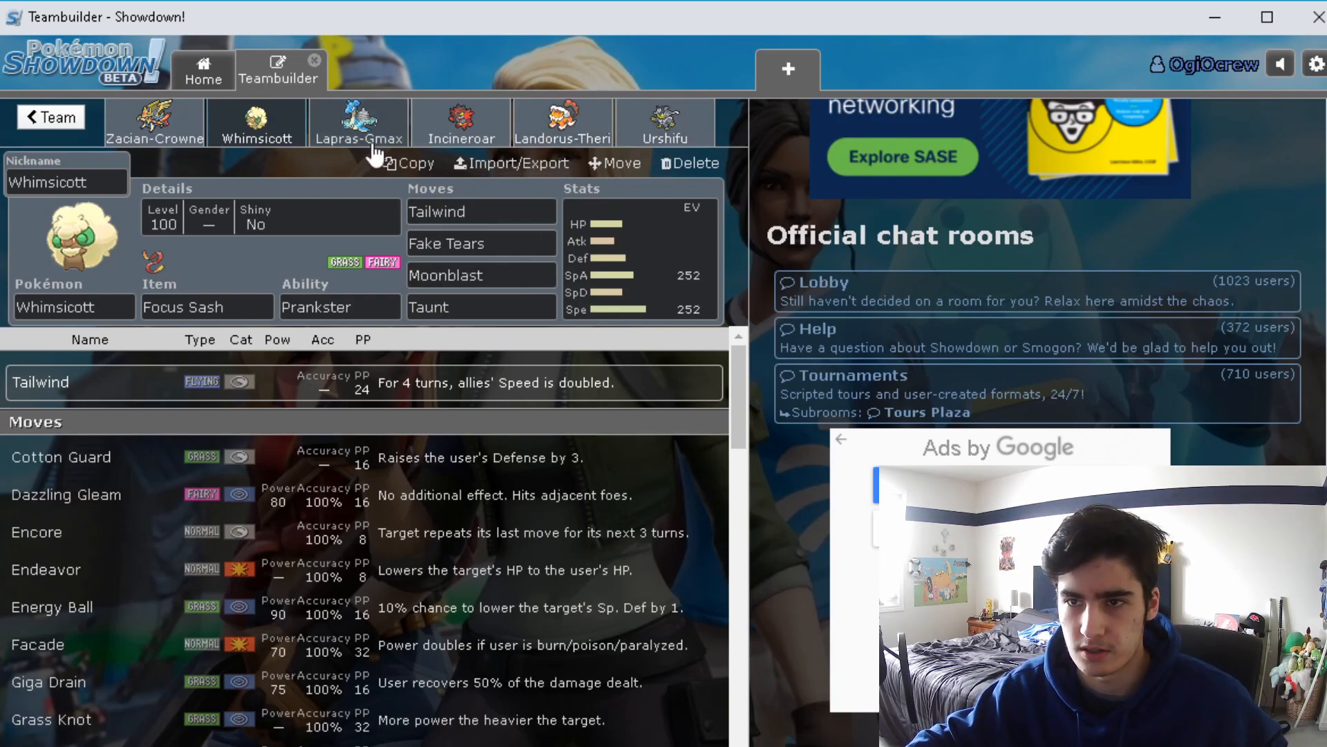
mouse_move(195, 185)
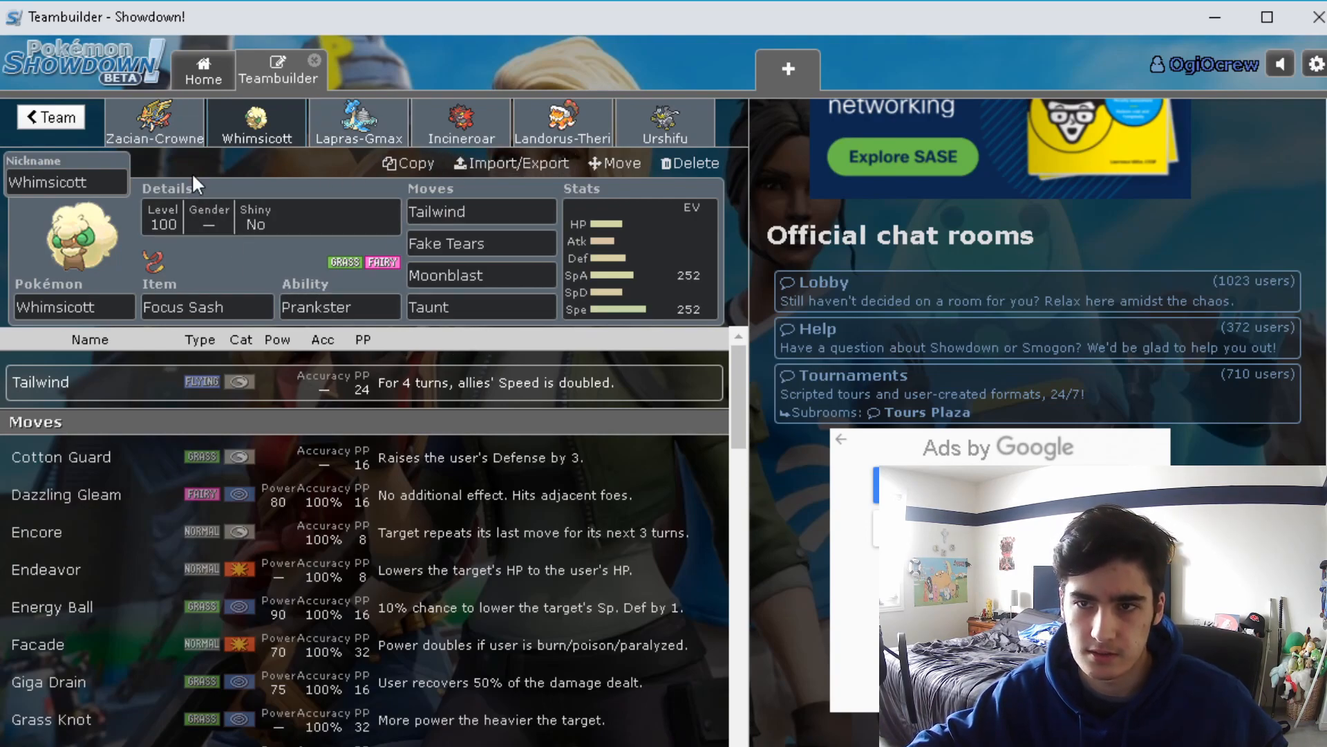
left_click(339, 306)
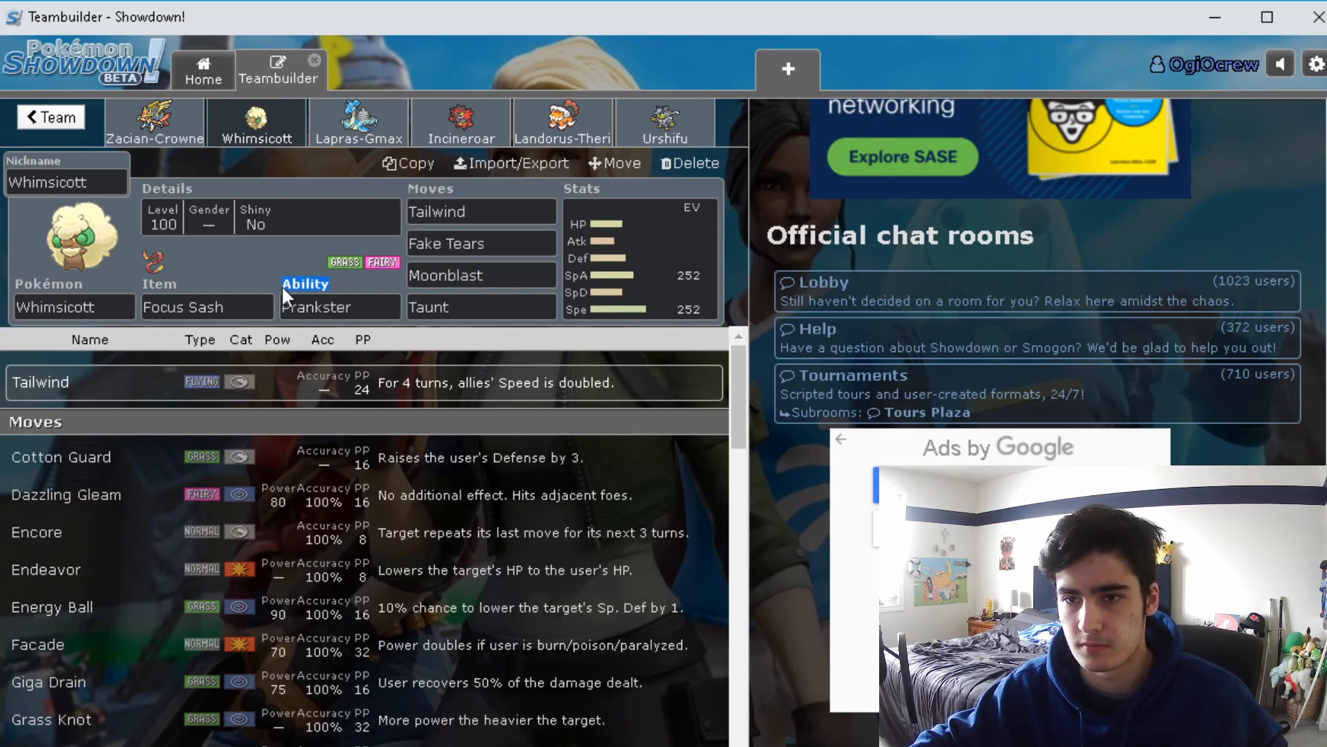
left_click(154, 121)
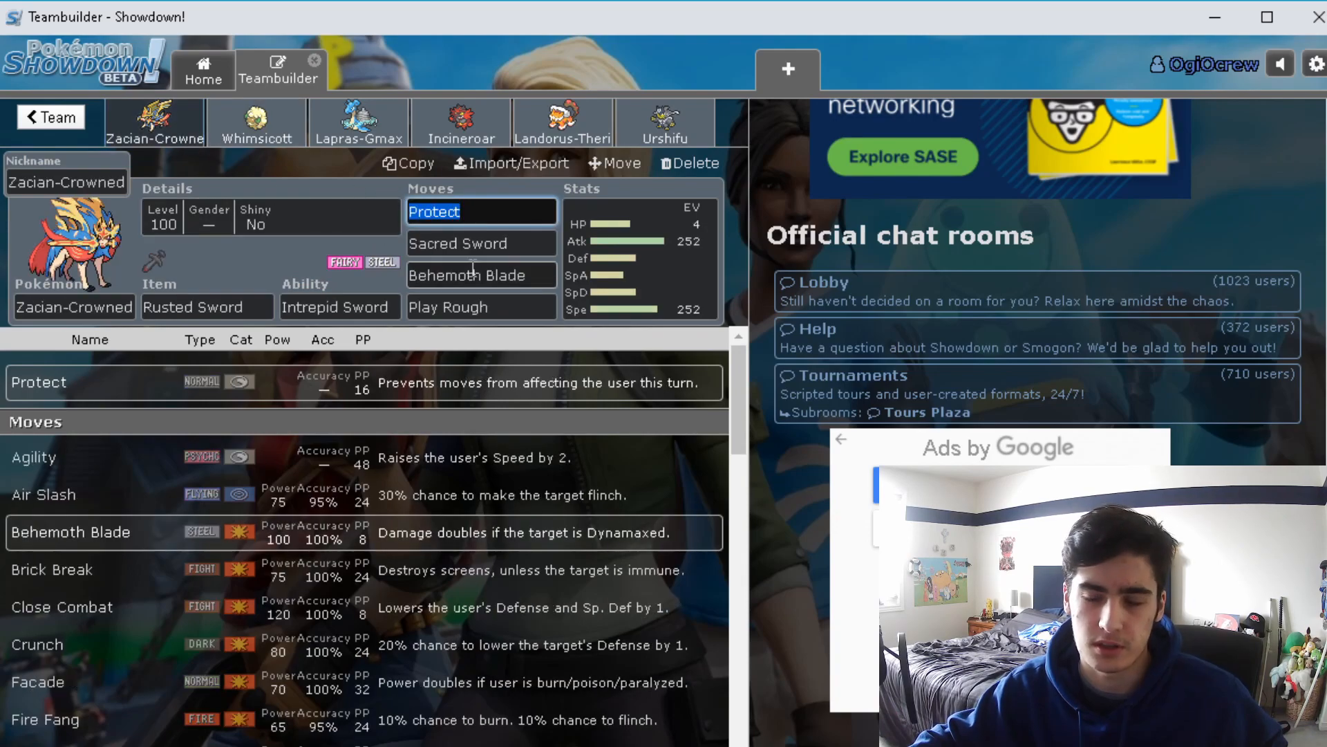
left_click(257, 121)
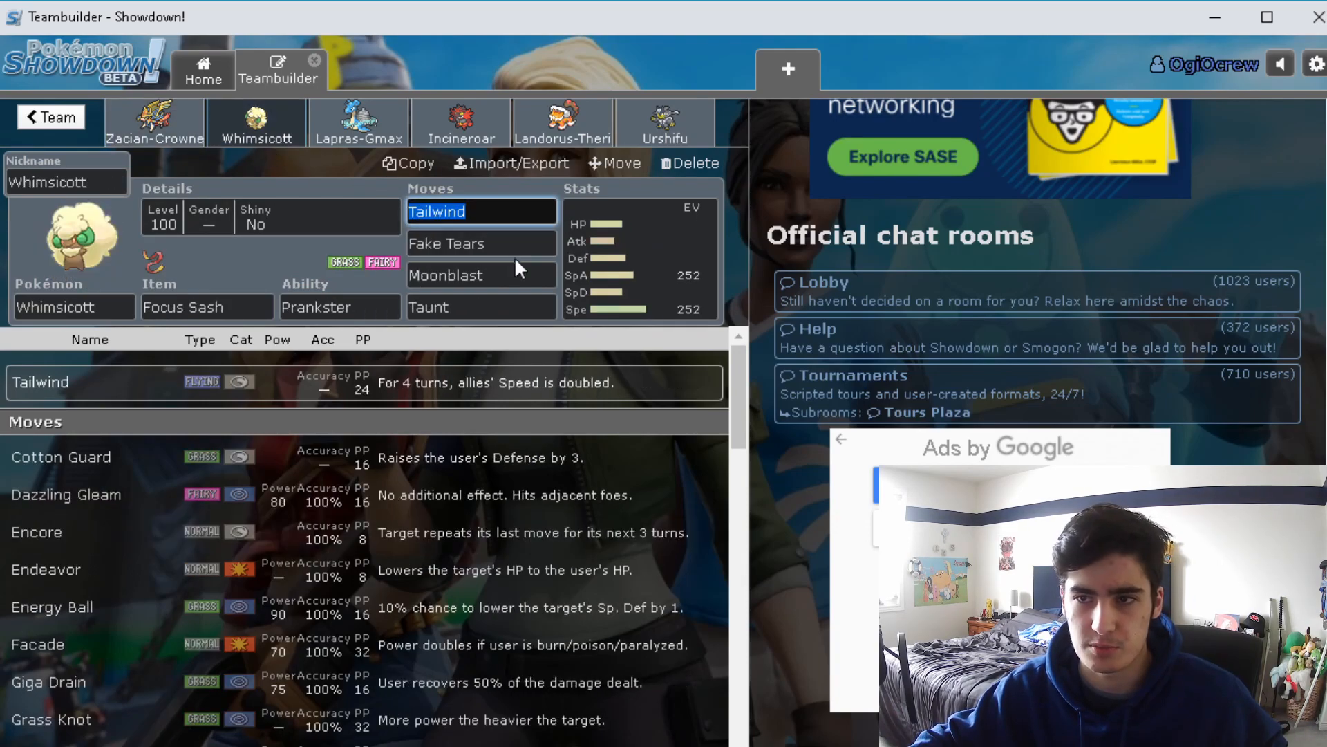
left_click(203, 306)
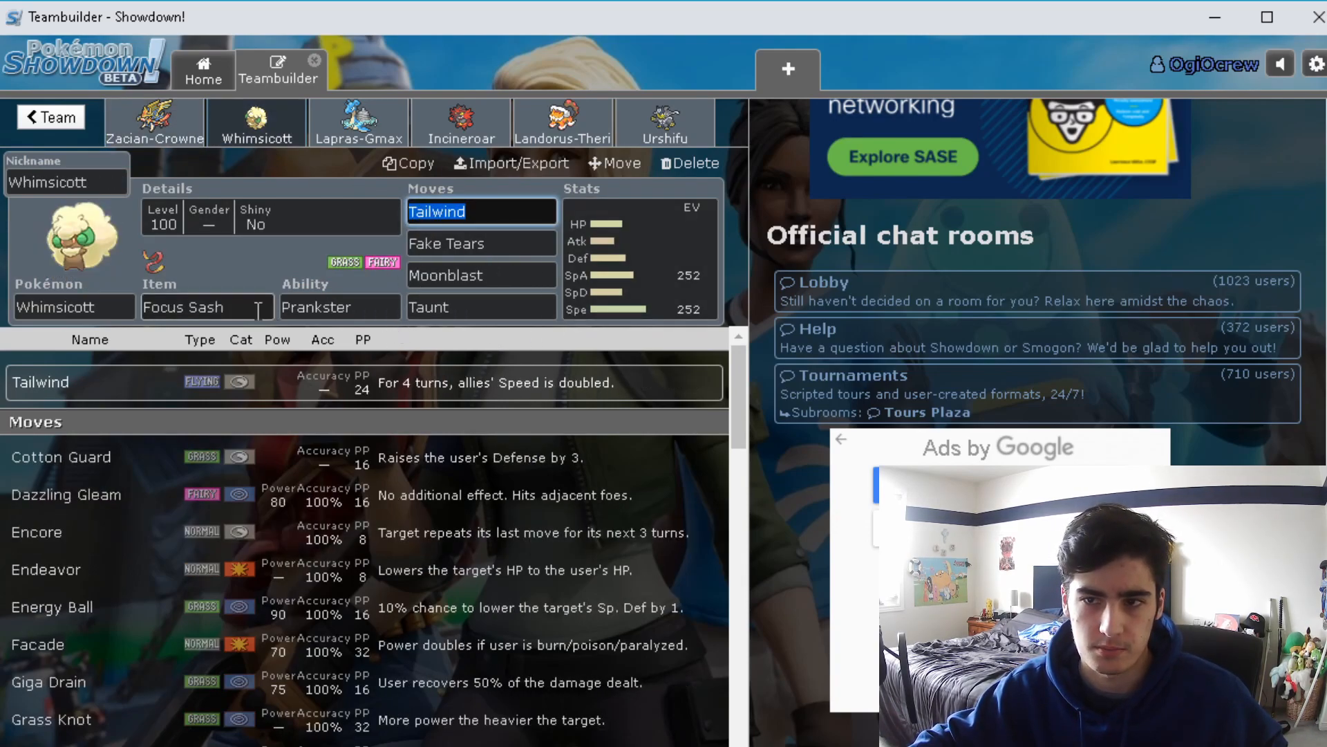
left_click(203, 307)
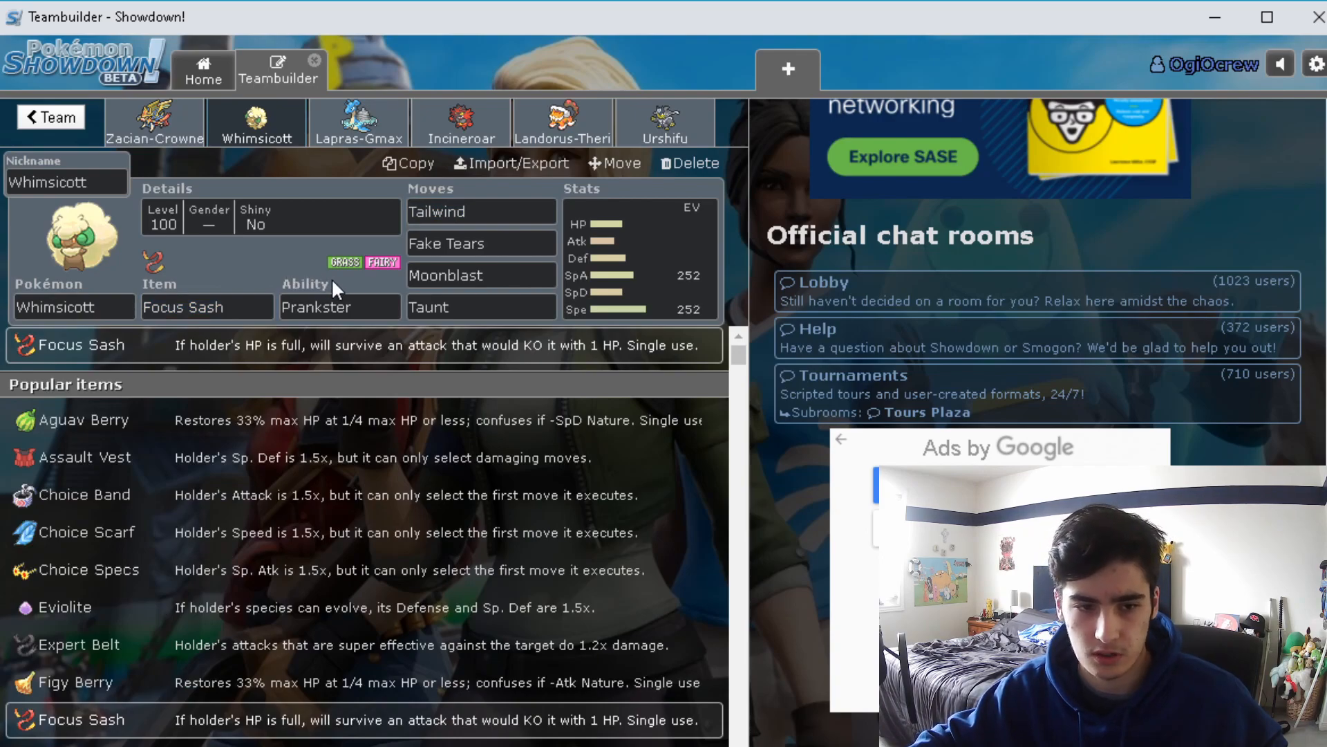
left_click(339, 306)
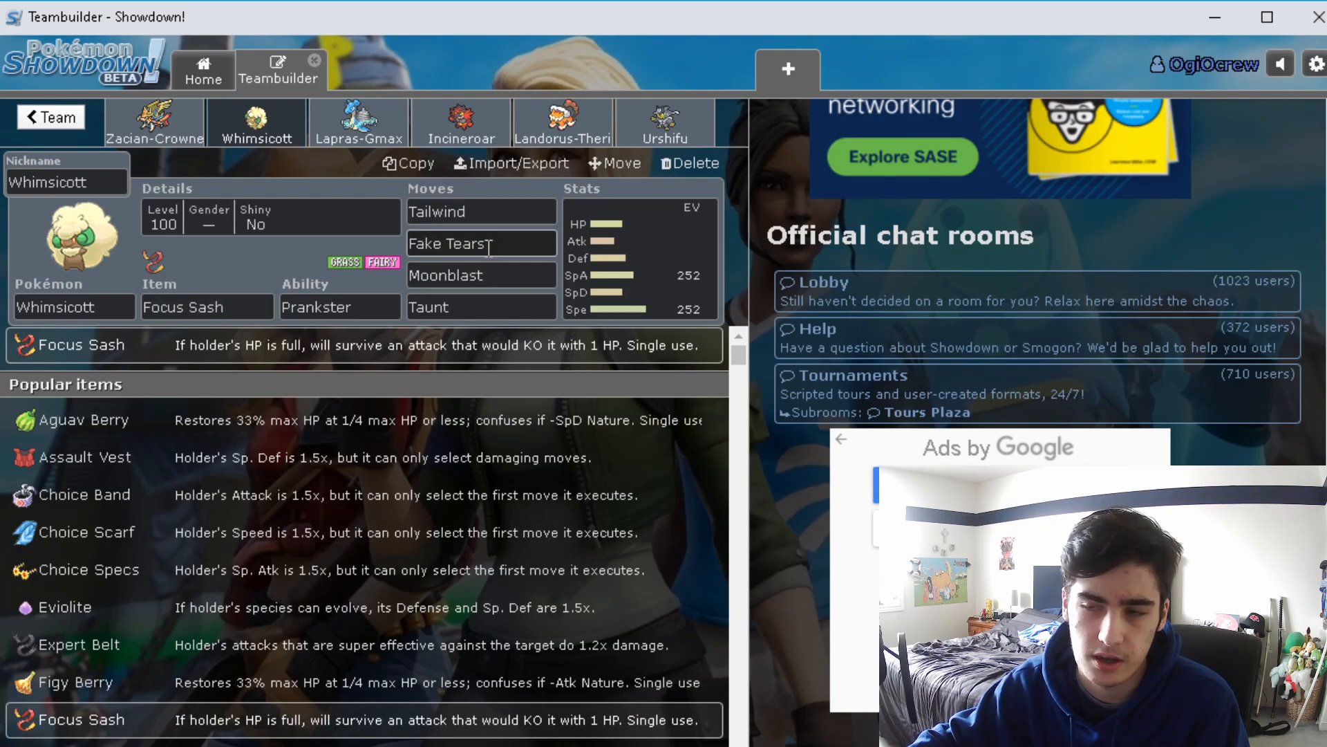
Check Whimsicott's Moonblast and Fake Tears, then view its 252 SpA/252 Spe Serious spread
left_click(481, 275)
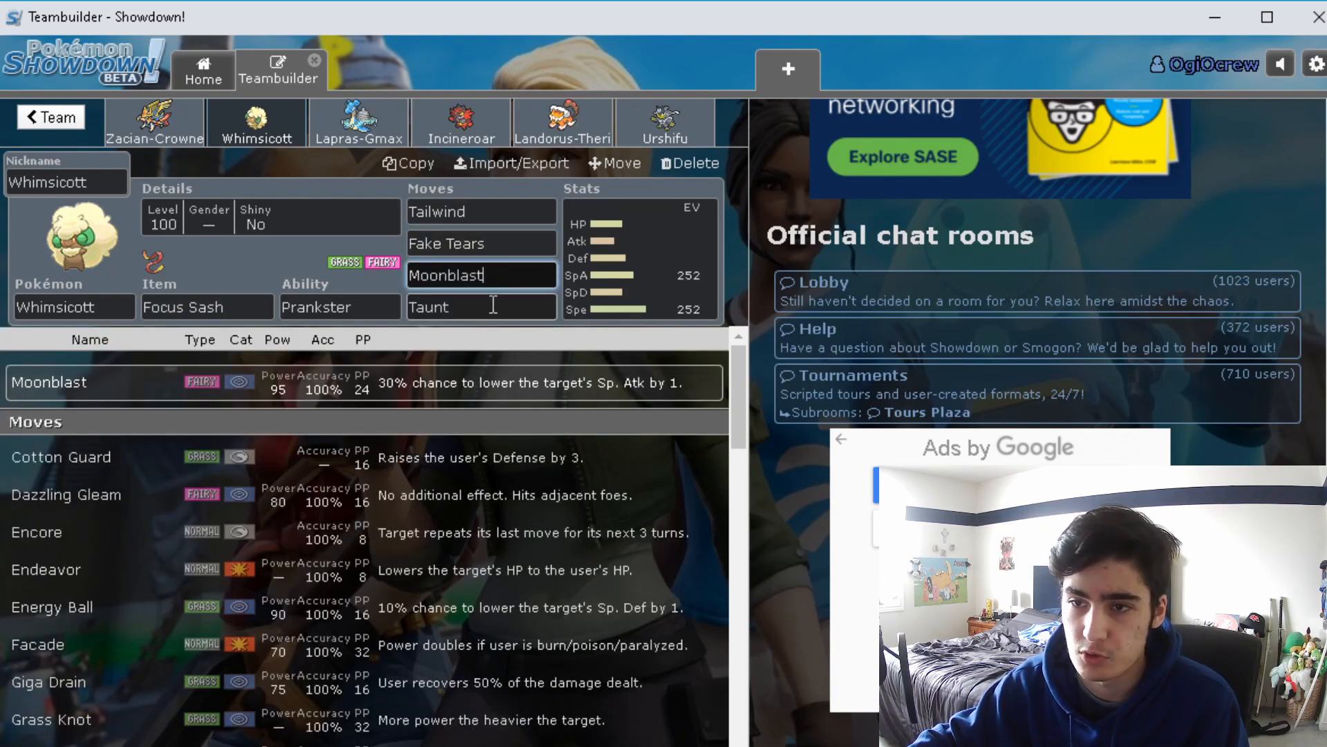
left_click(481, 306)
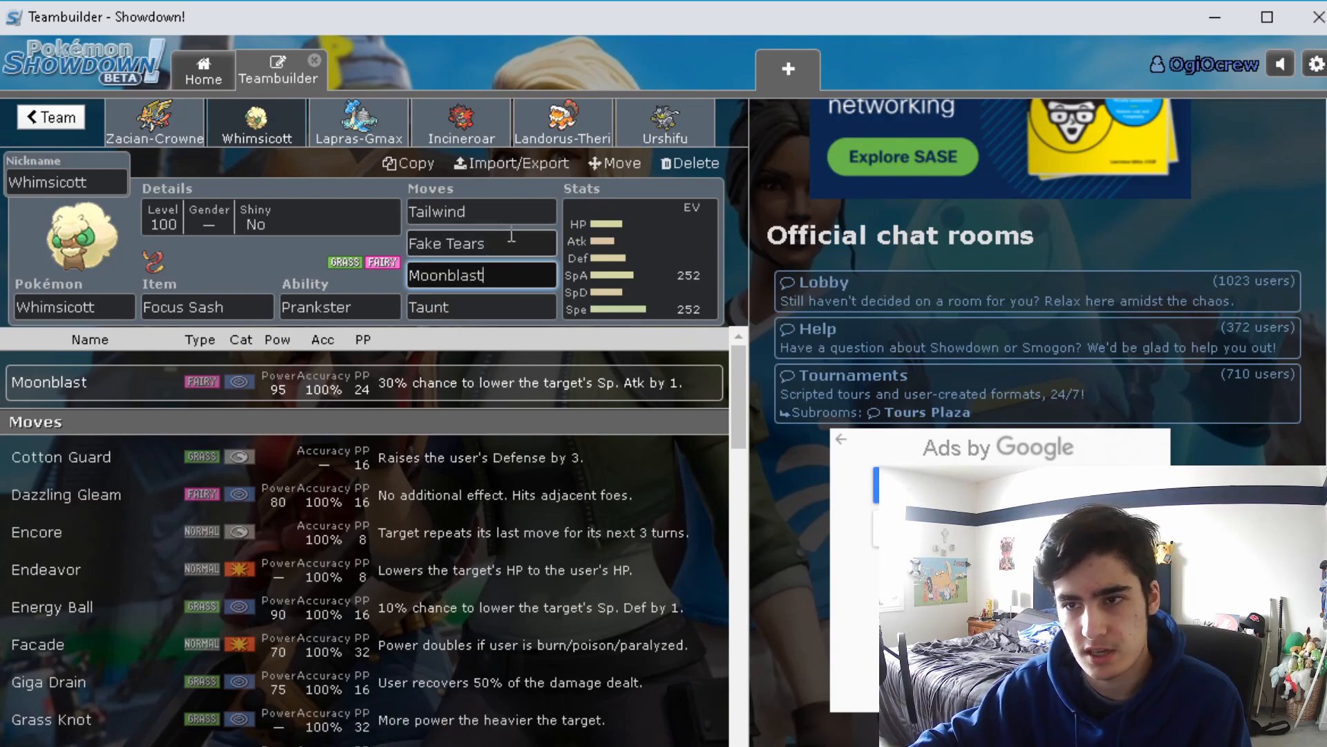
left_click(480, 243)
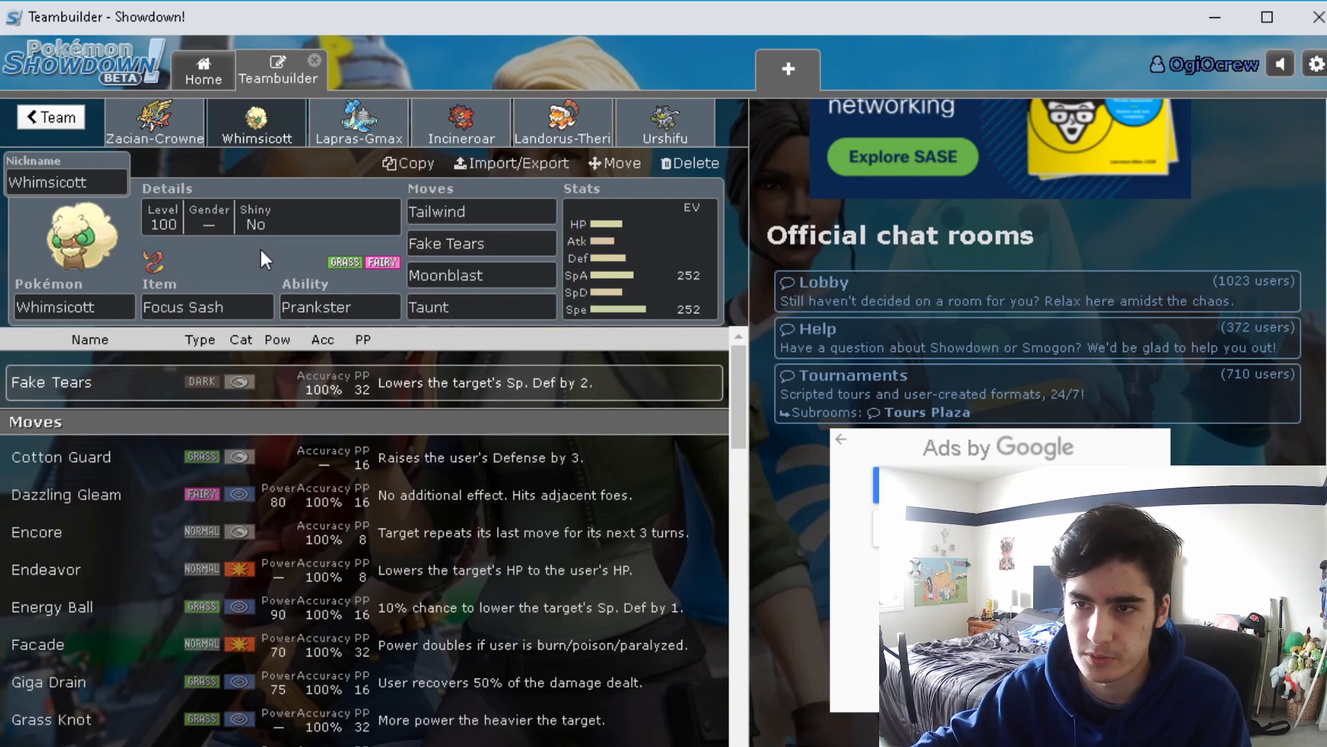
left_click(638, 258)
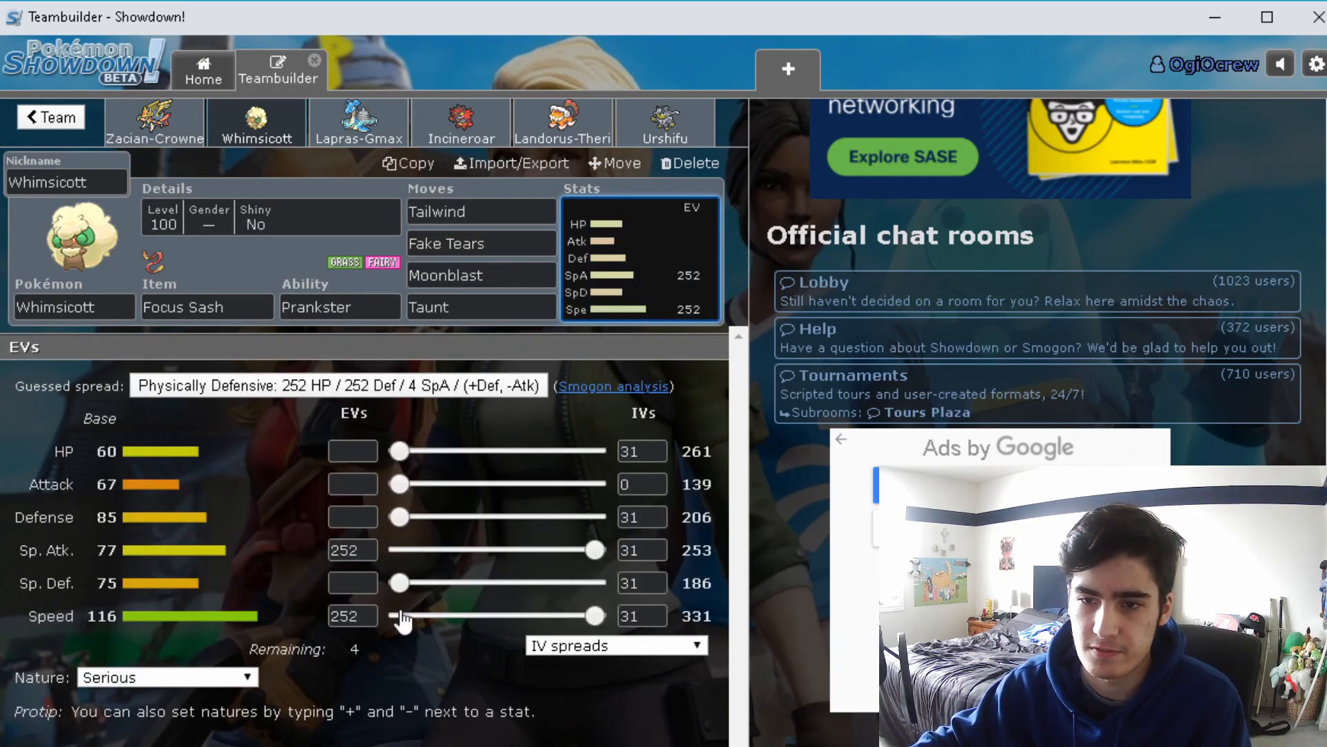
mouse_move(406, 482)
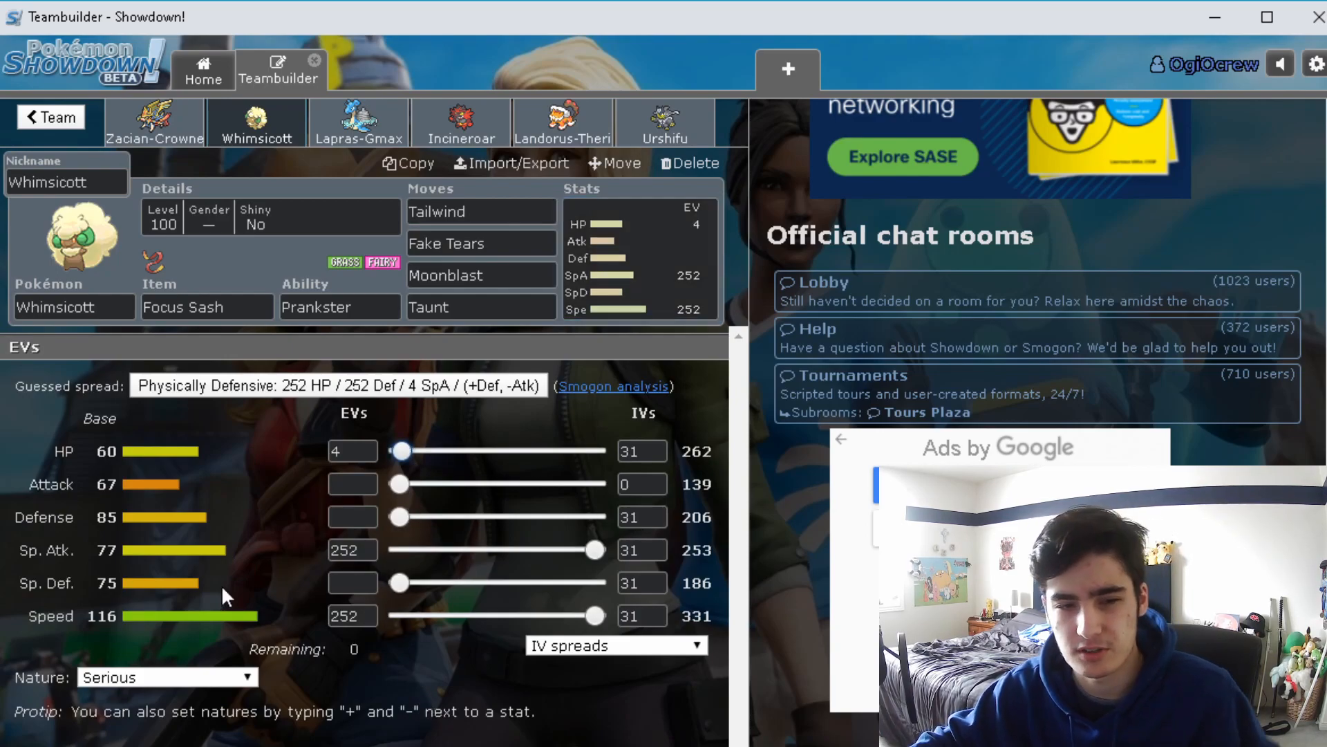
mouse_move(825, 584)
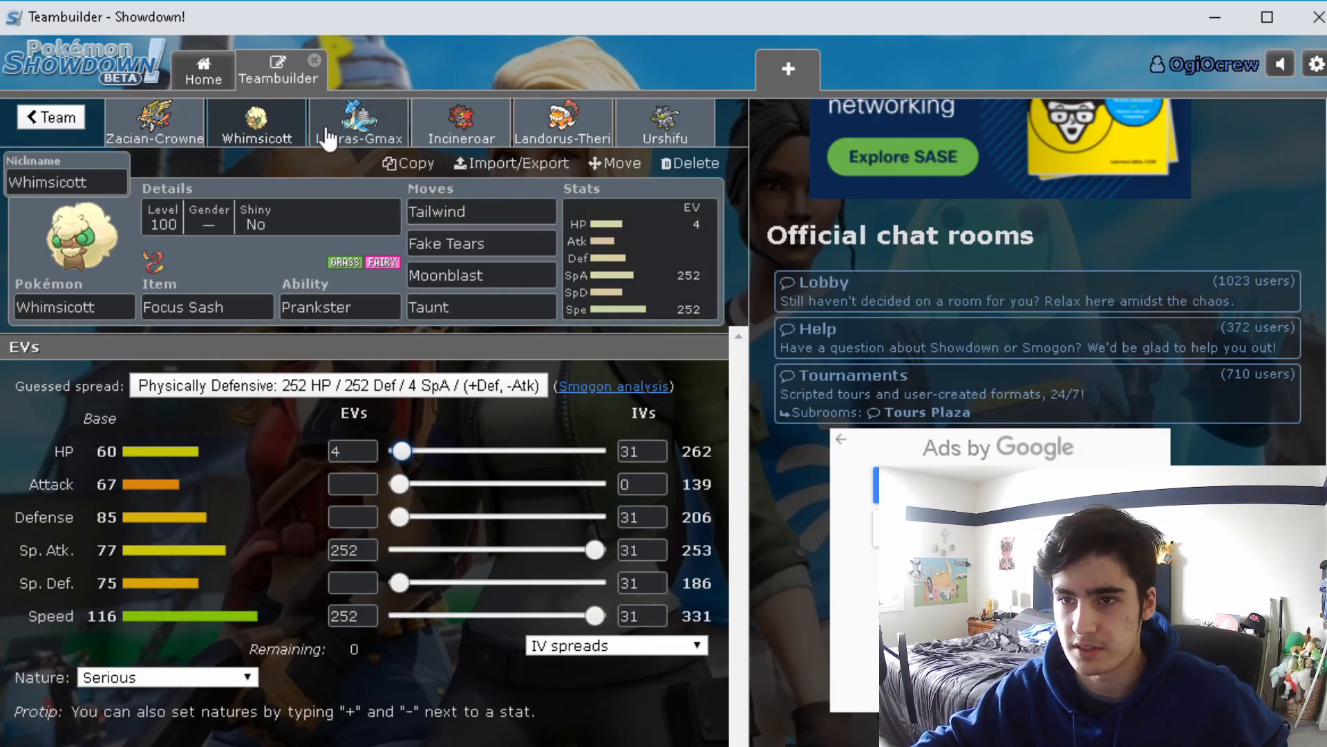
Review Lapras-Gmax's Water Absorb, Thunder, Hydro Pump, Blizzard and 252 HP/252 SpA spread
left_click(357, 123)
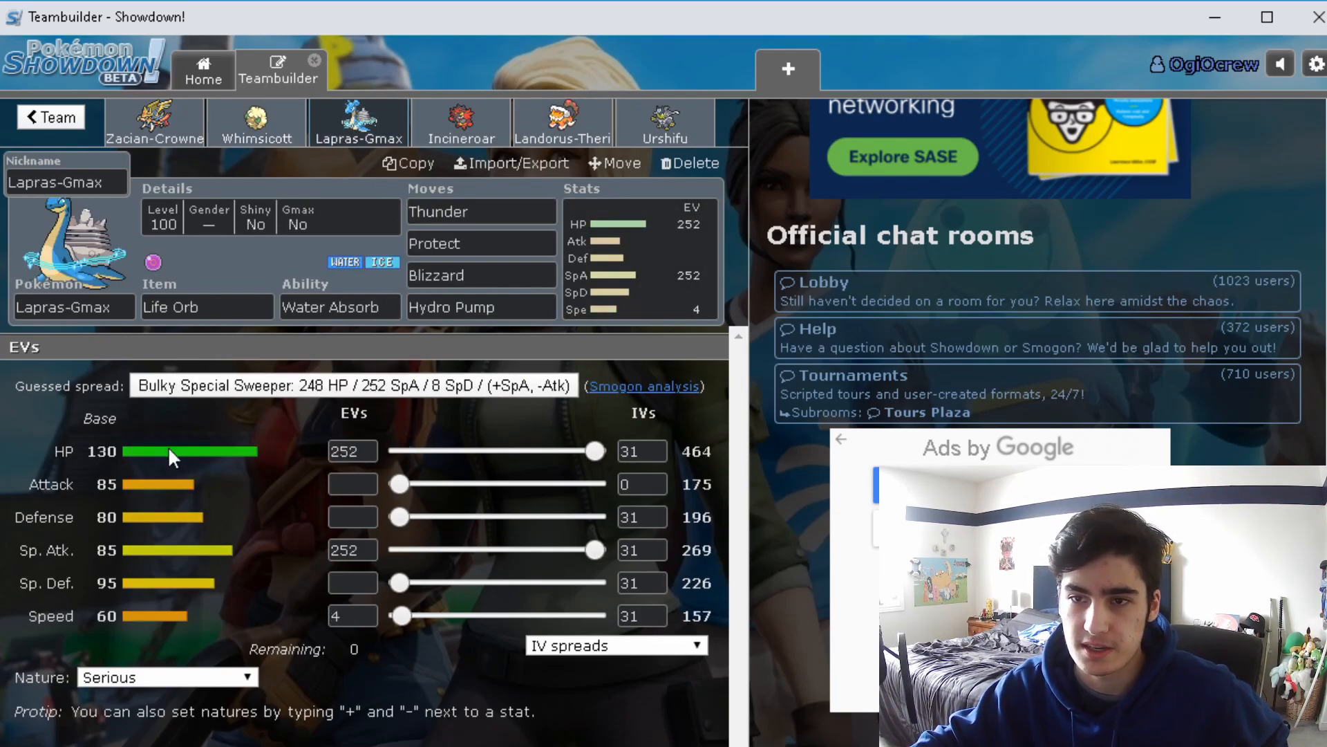
mouse_move(292, 457)
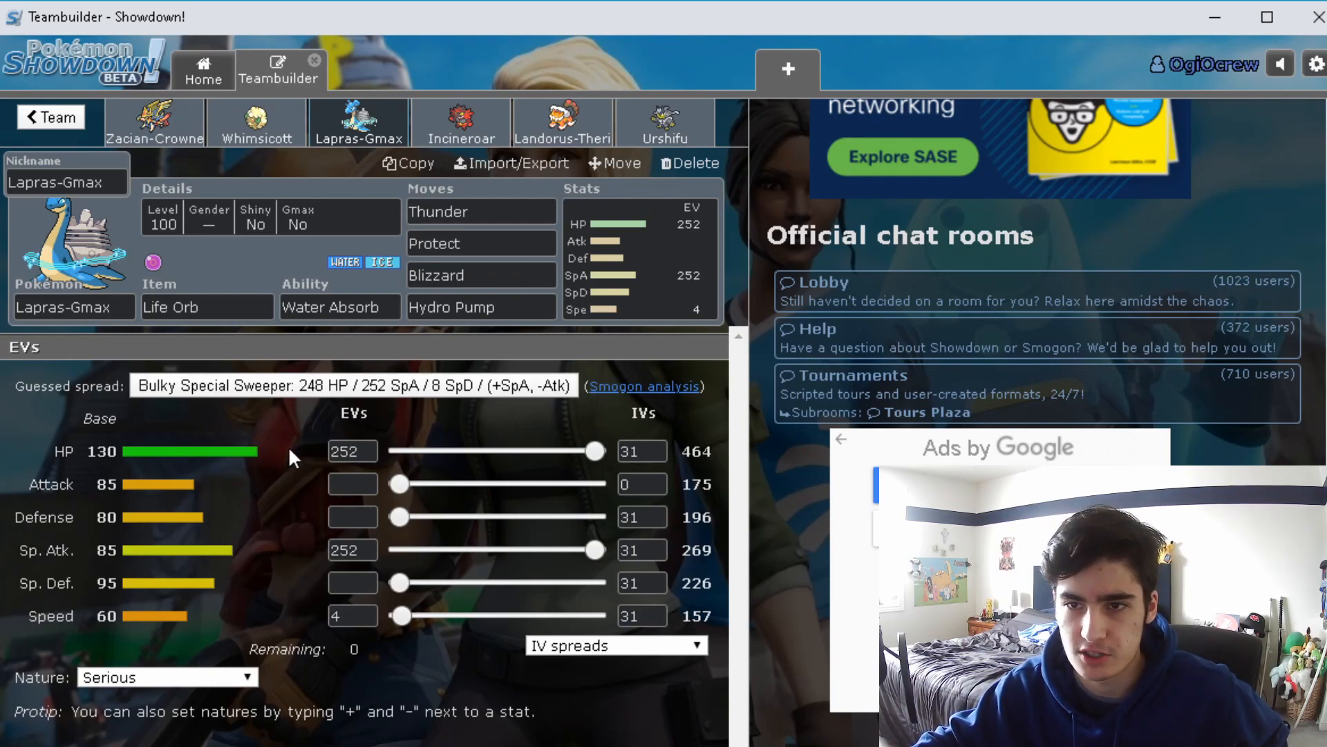
left_click(339, 307)
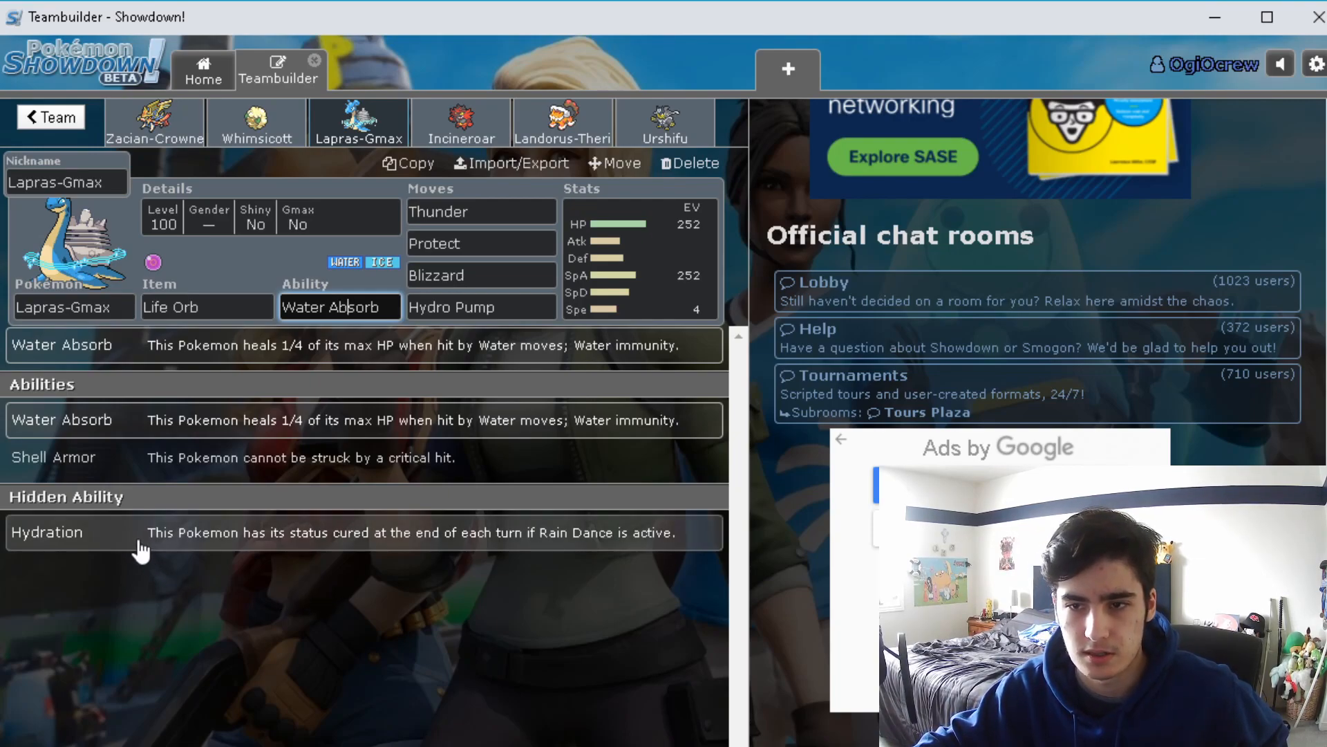
mouse_move(203, 488)
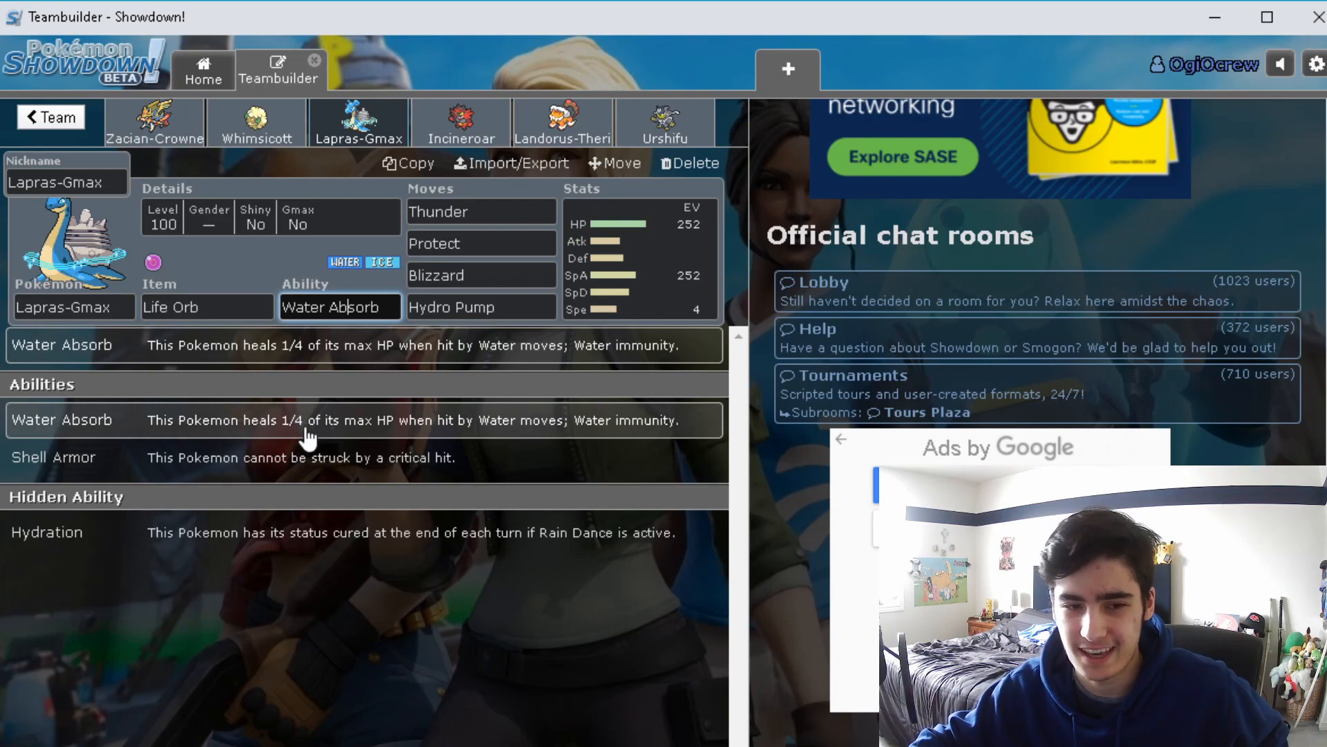
mouse_move(362, 427)
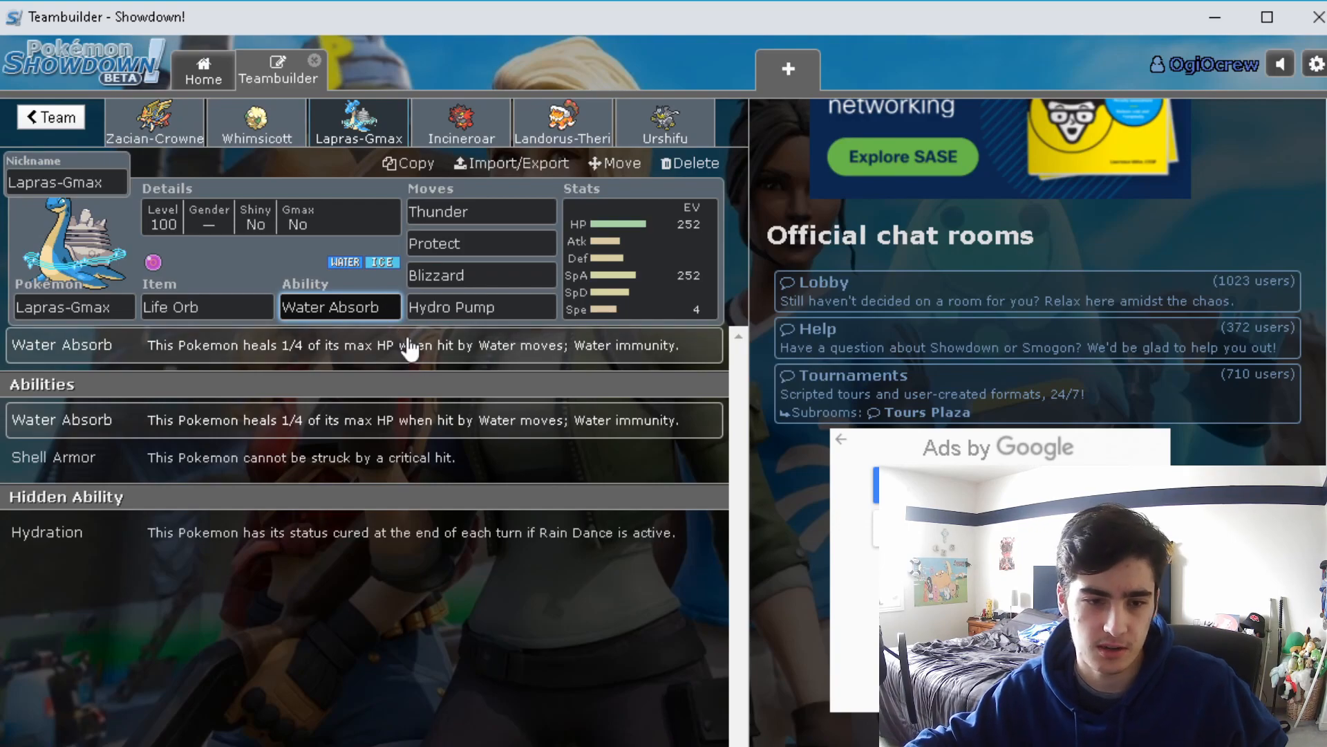
mouse_move(465, 373)
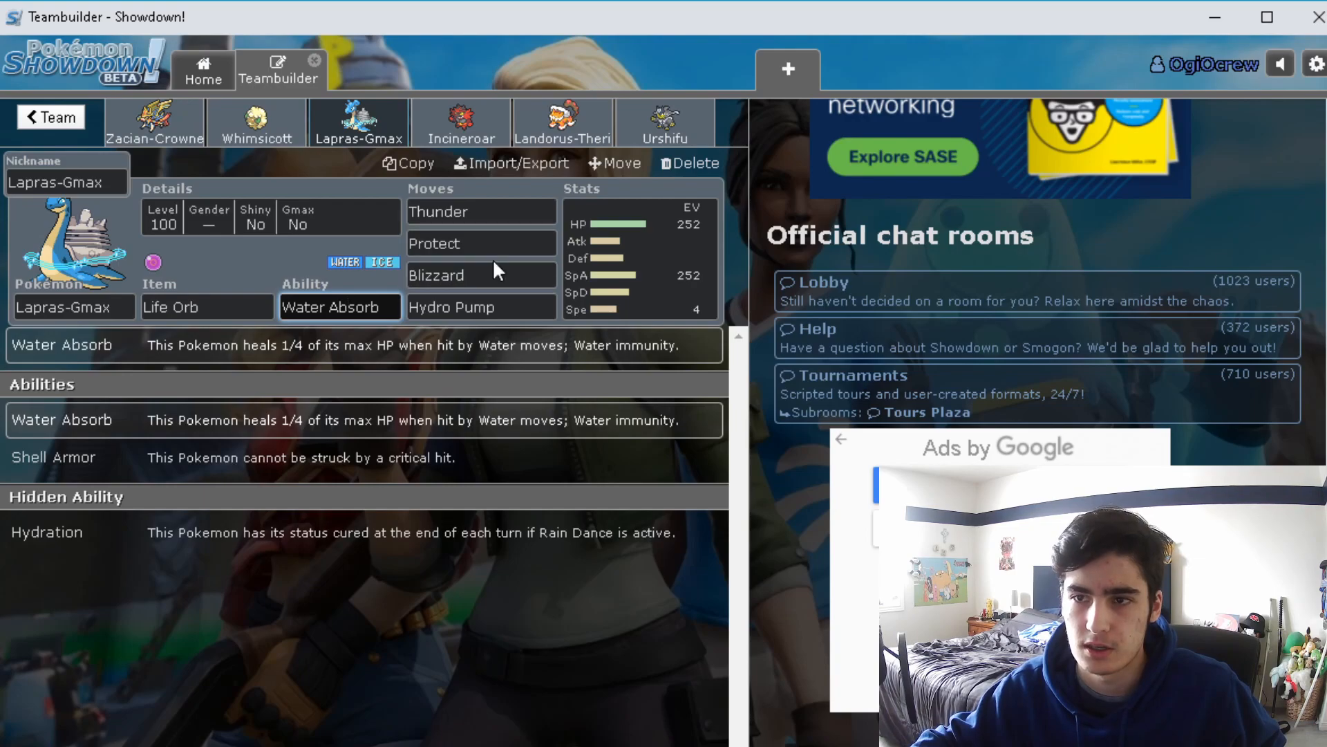
left_click(482, 212)
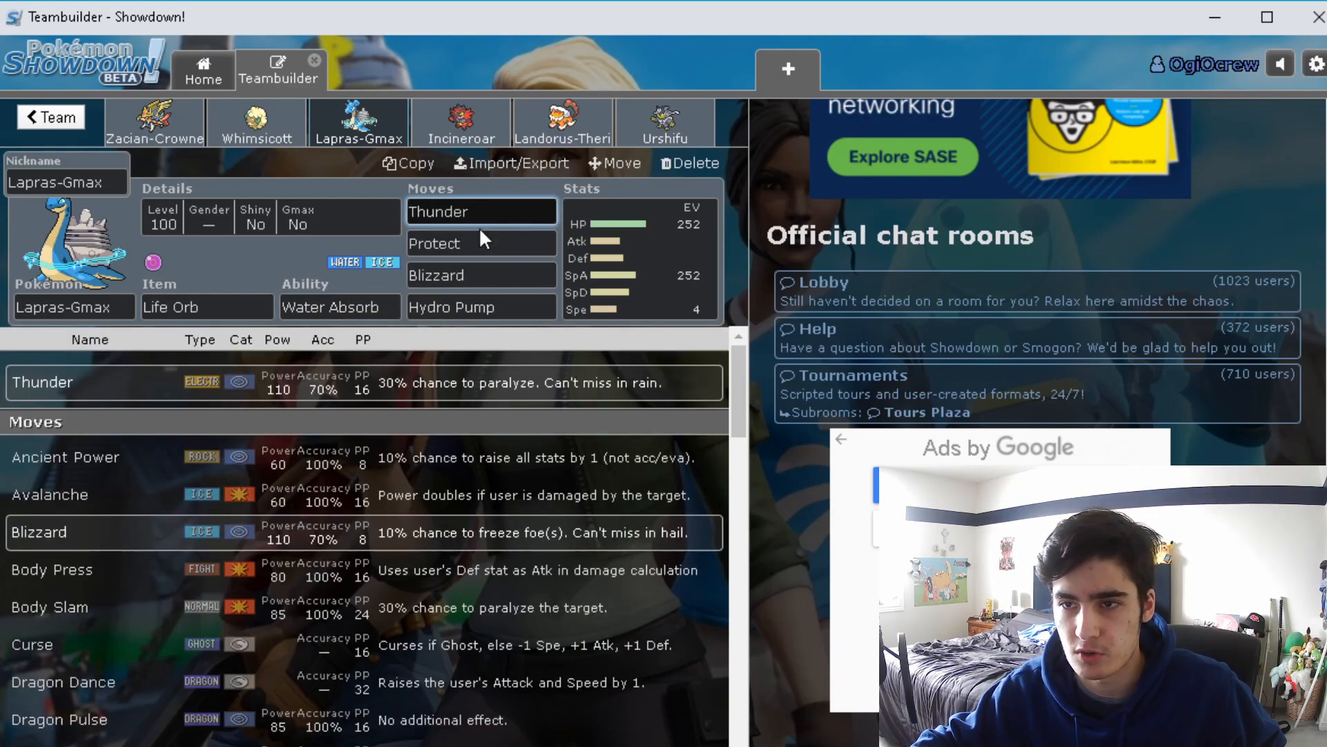
left_click(481, 306)
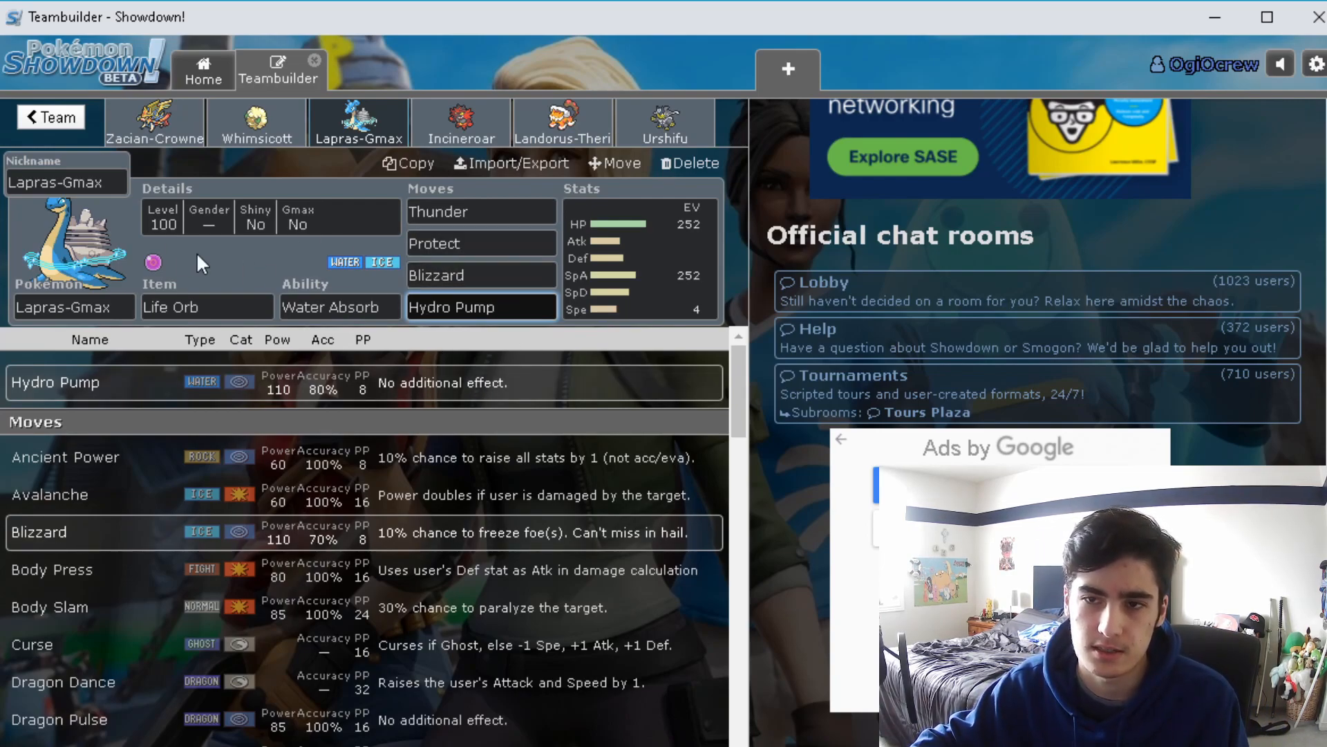
mouse_move(72, 263)
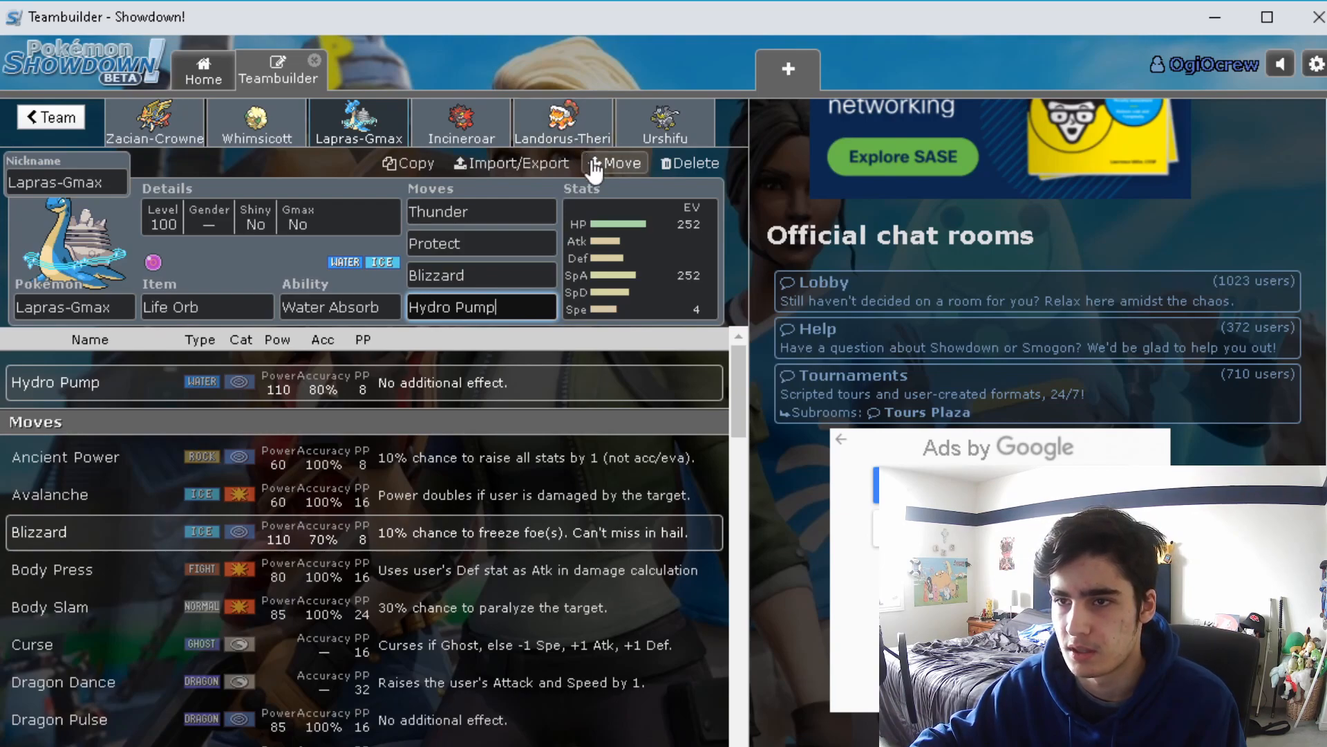
mouse_move(616, 191)
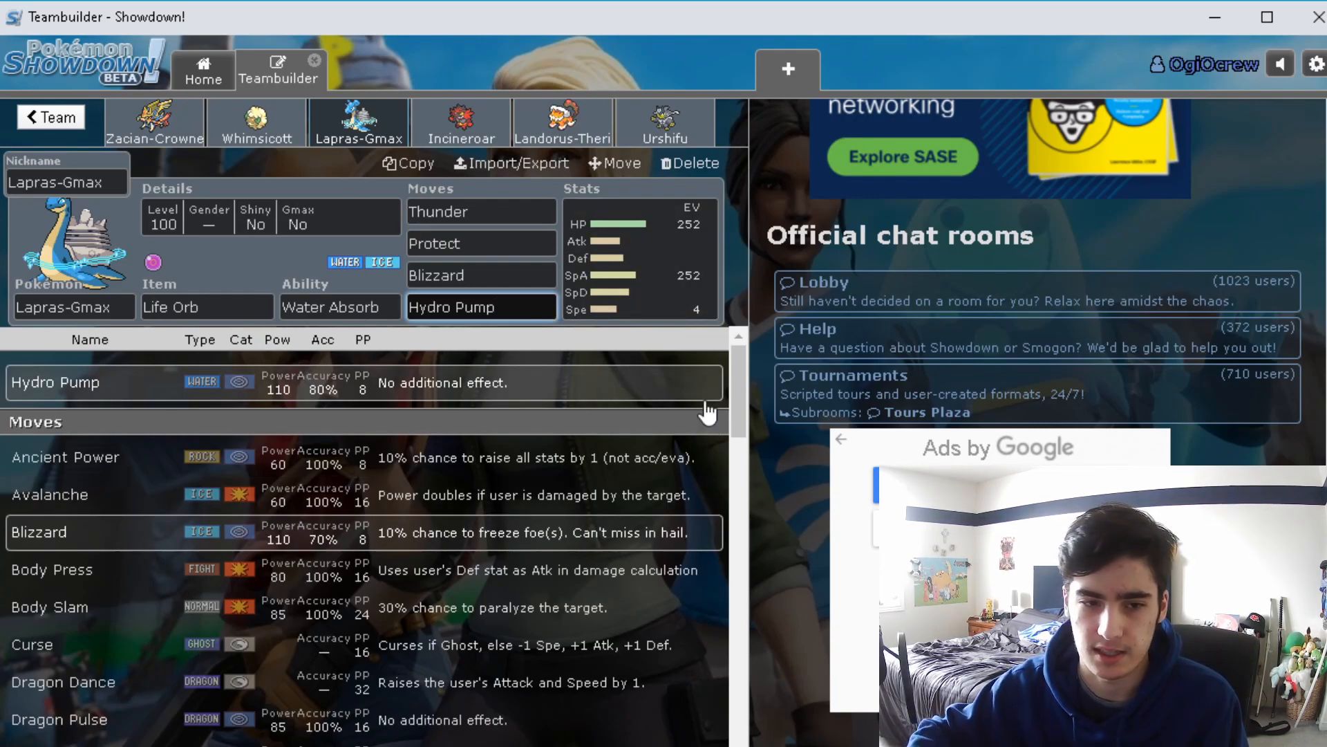
left_click(481, 275)
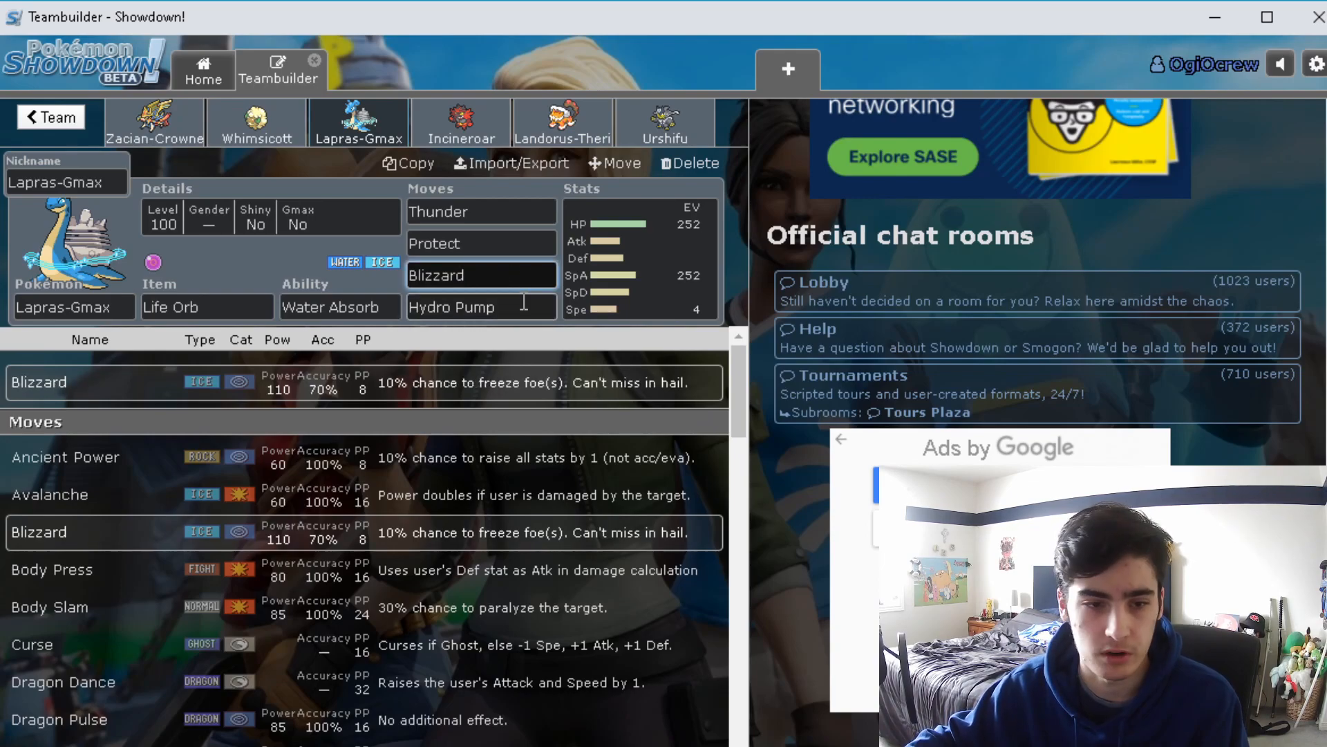
left_click(481, 275)
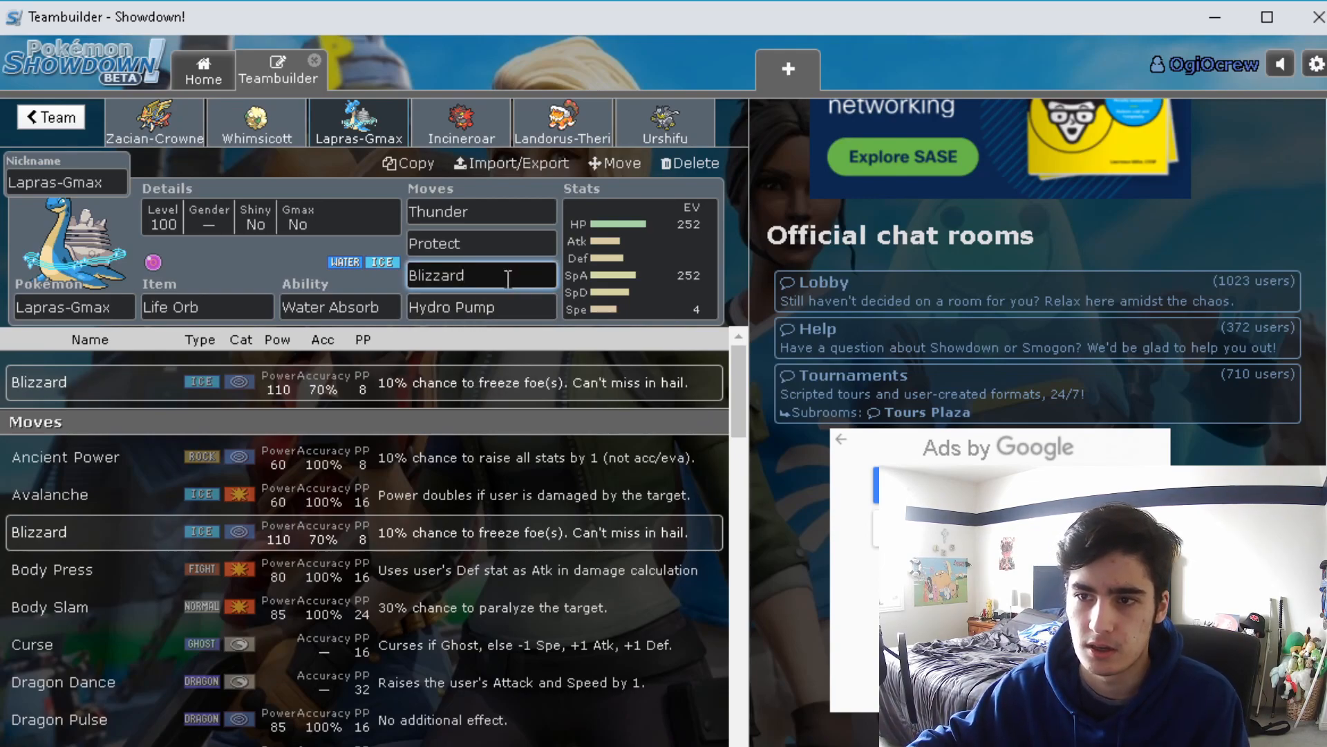
left_click(480, 307)
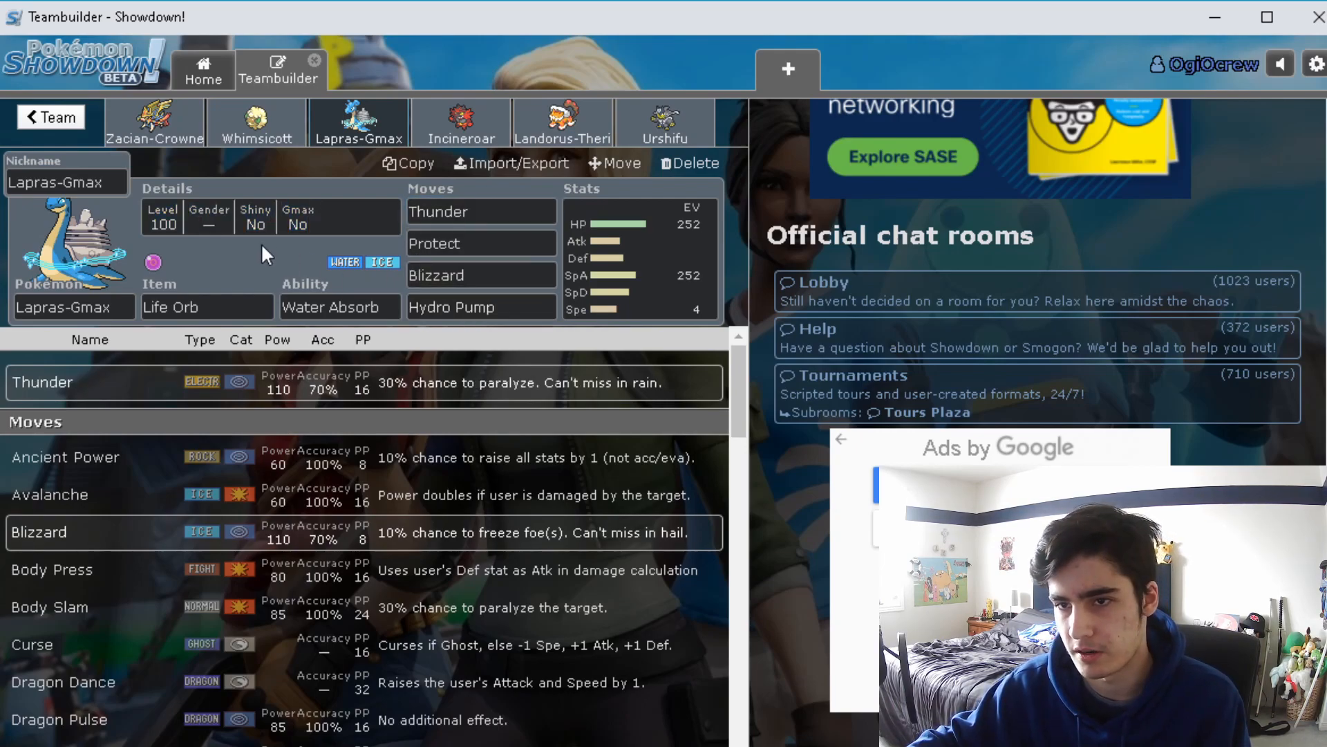
left_click(483, 242)
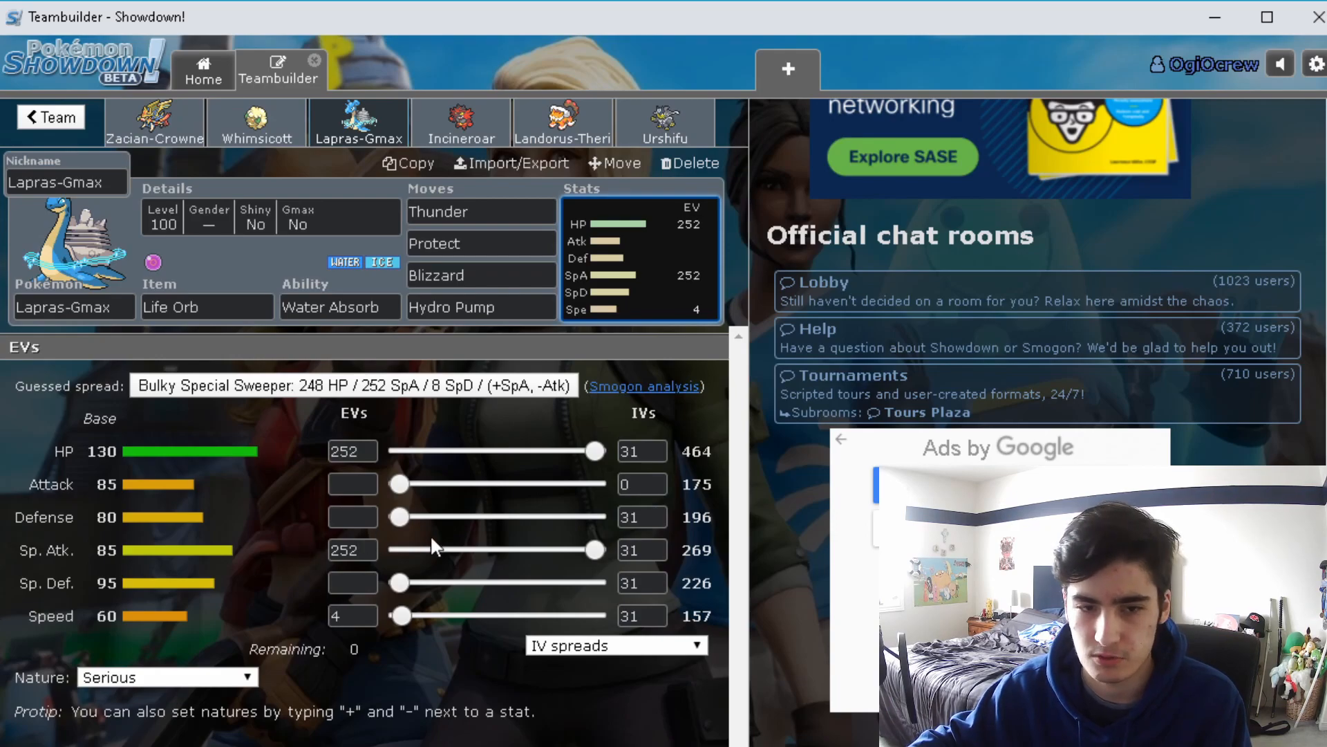
mouse_move(453, 701)
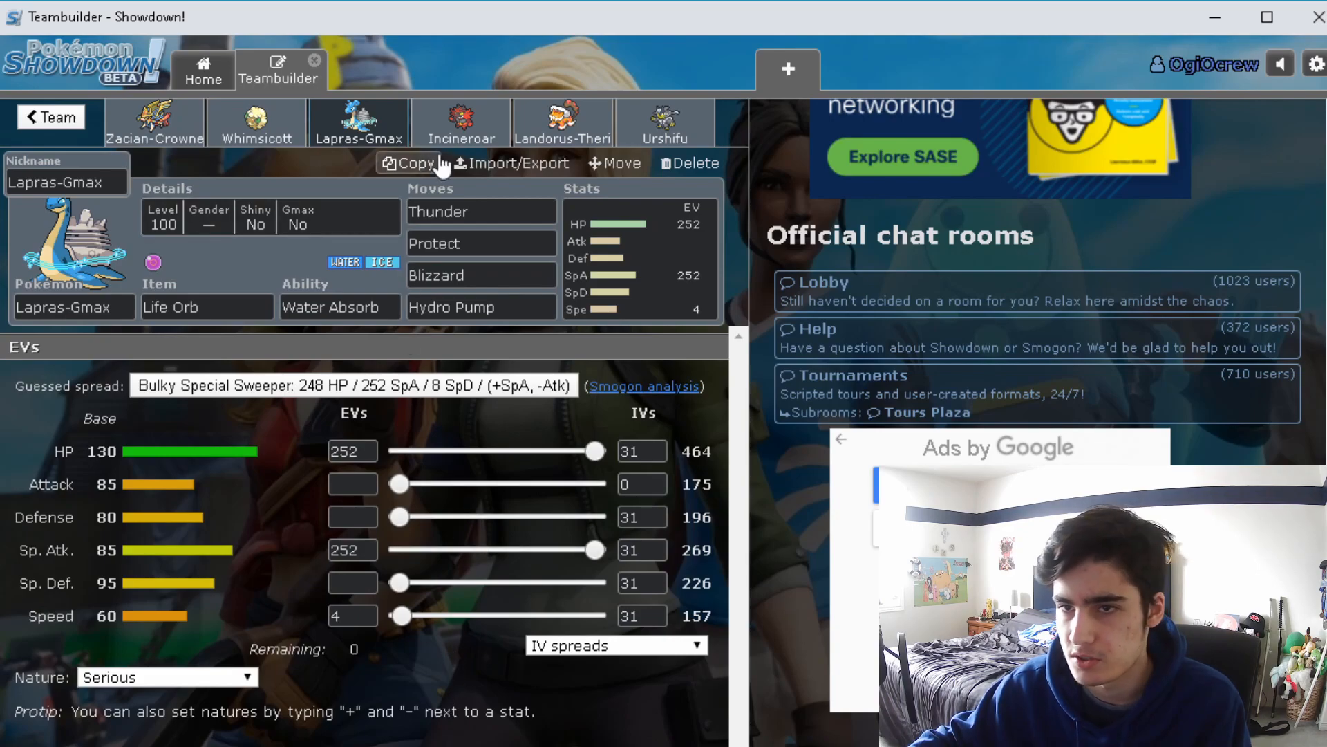
left_click(461, 122)
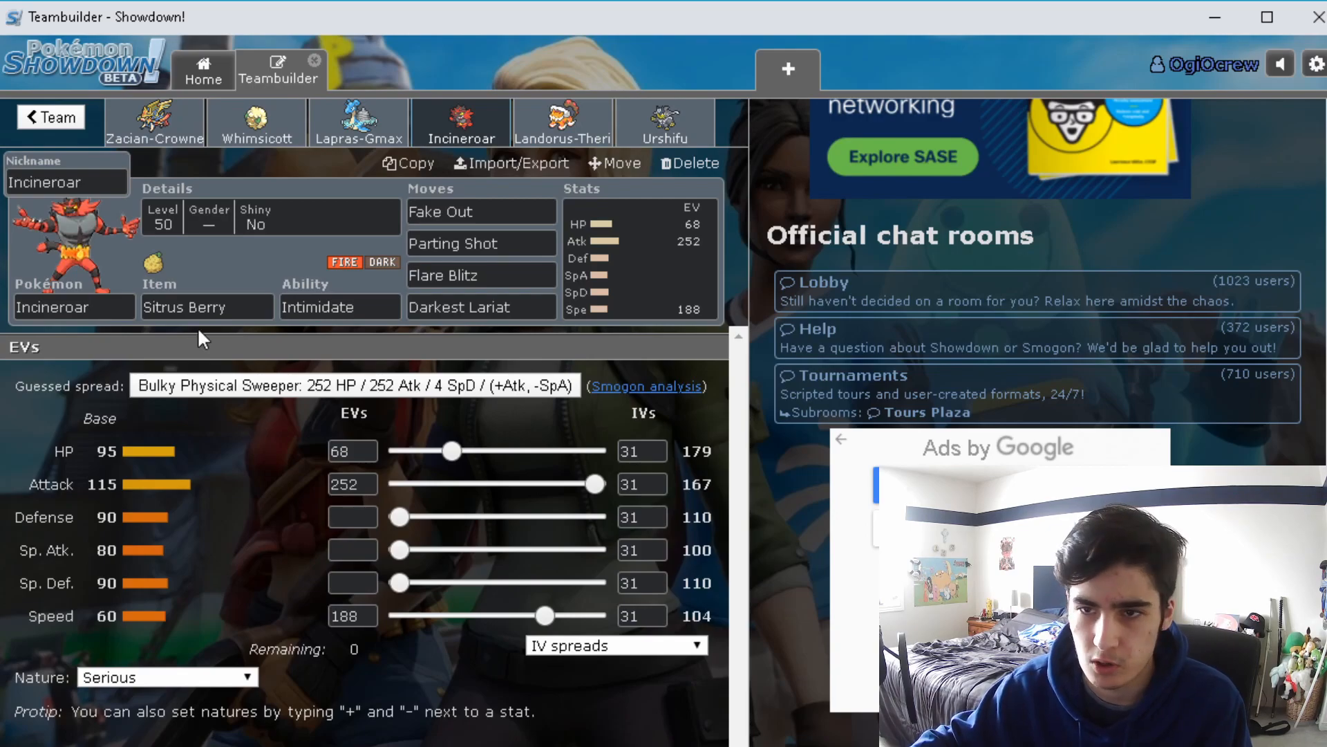
left_click(206, 307)
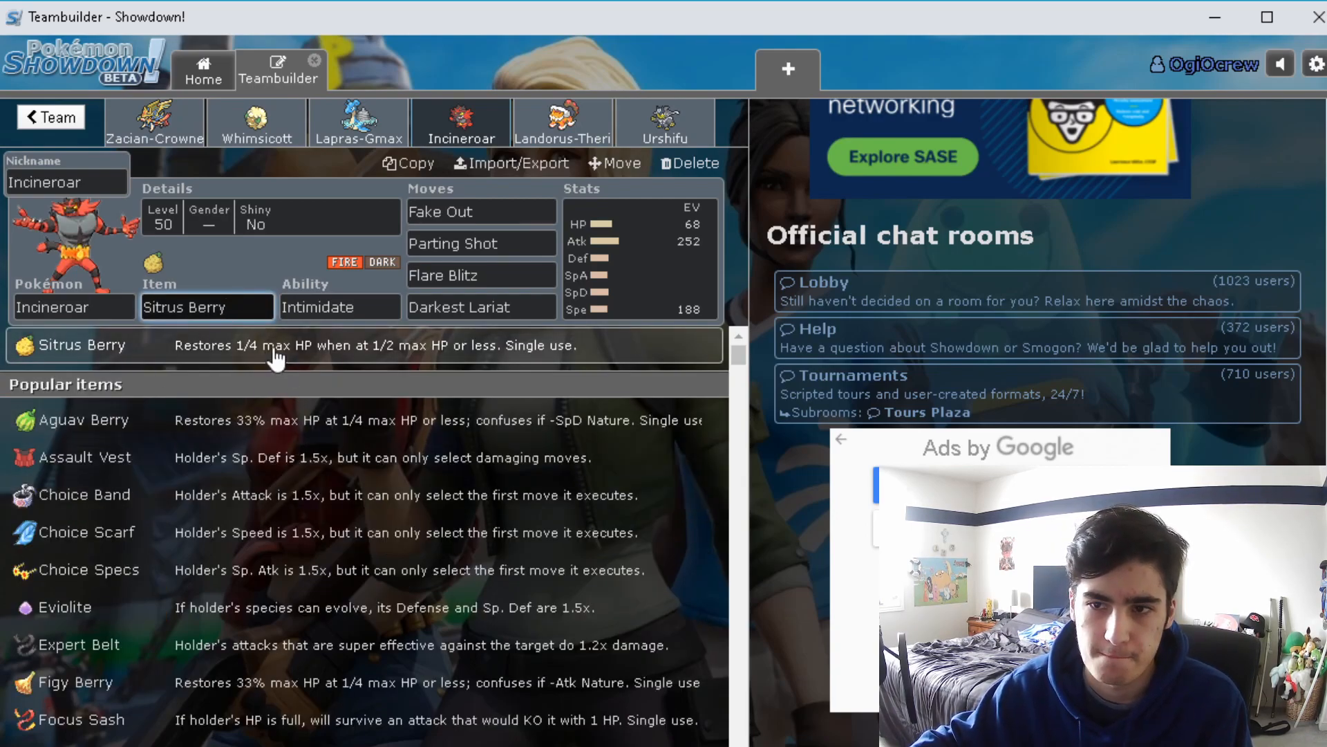
left_click(208, 306)
type("such")
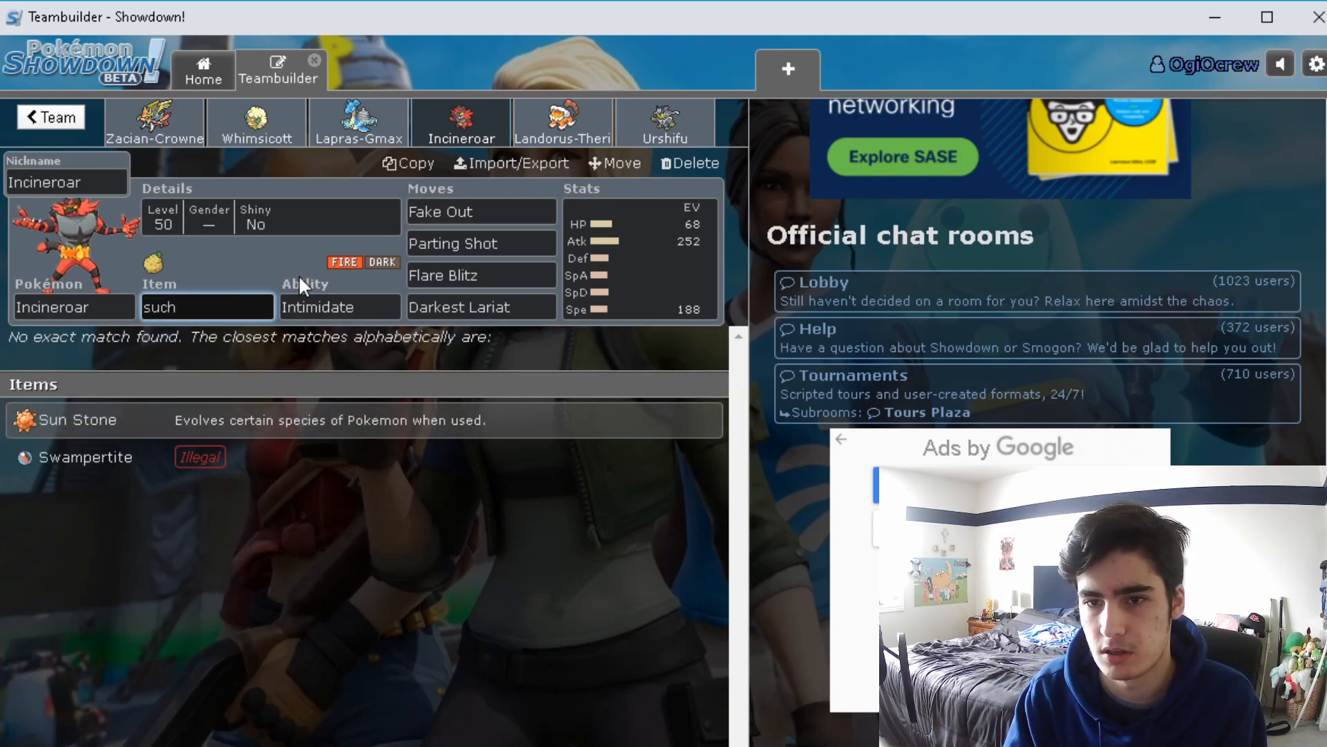
type("shud")
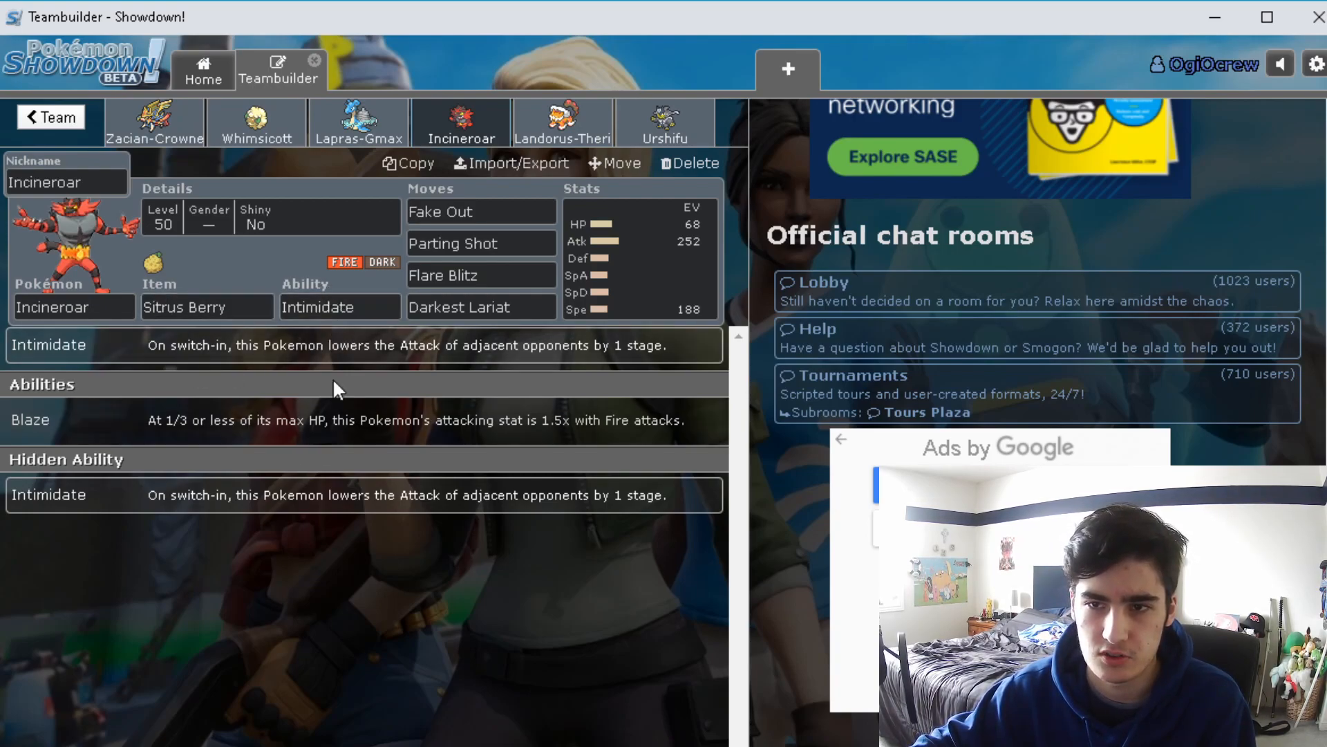
mouse_move(224, 580)
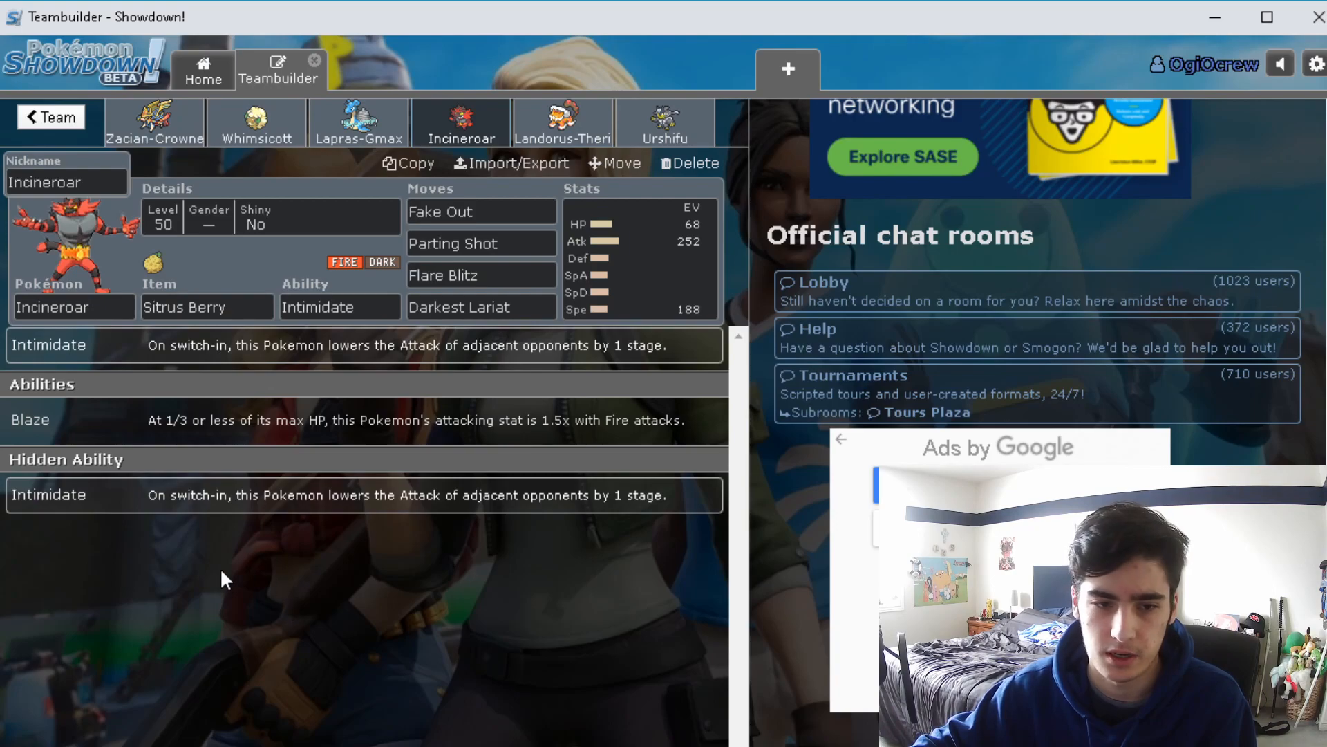
mouse_move(646, 541)
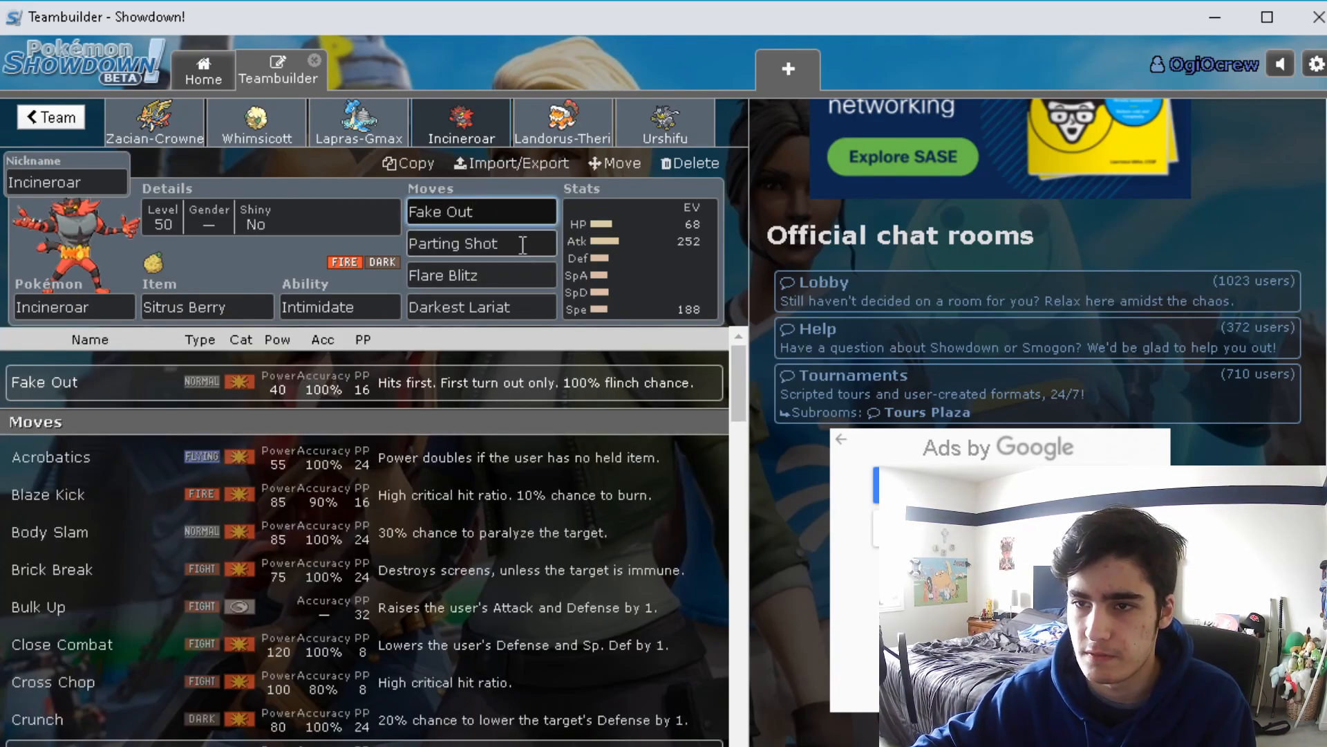
left_click(481, 306)
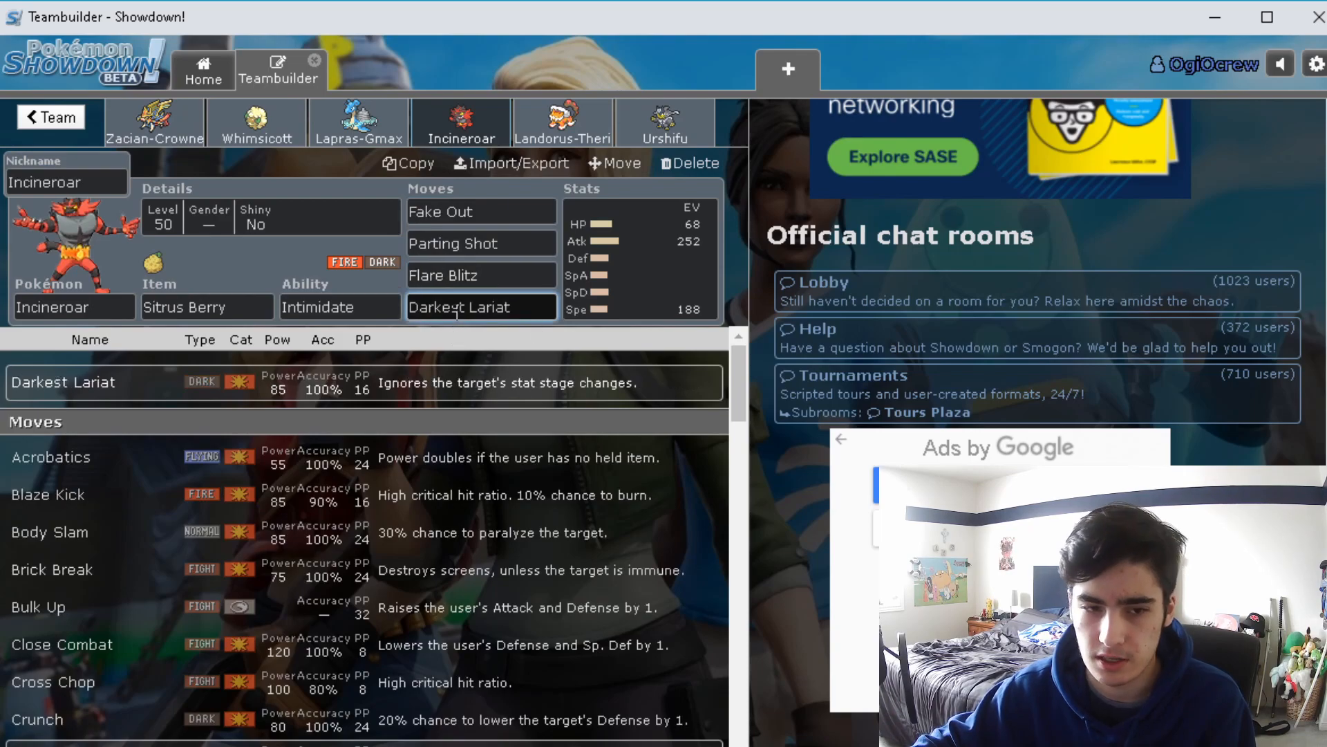
left_click(256, 121)
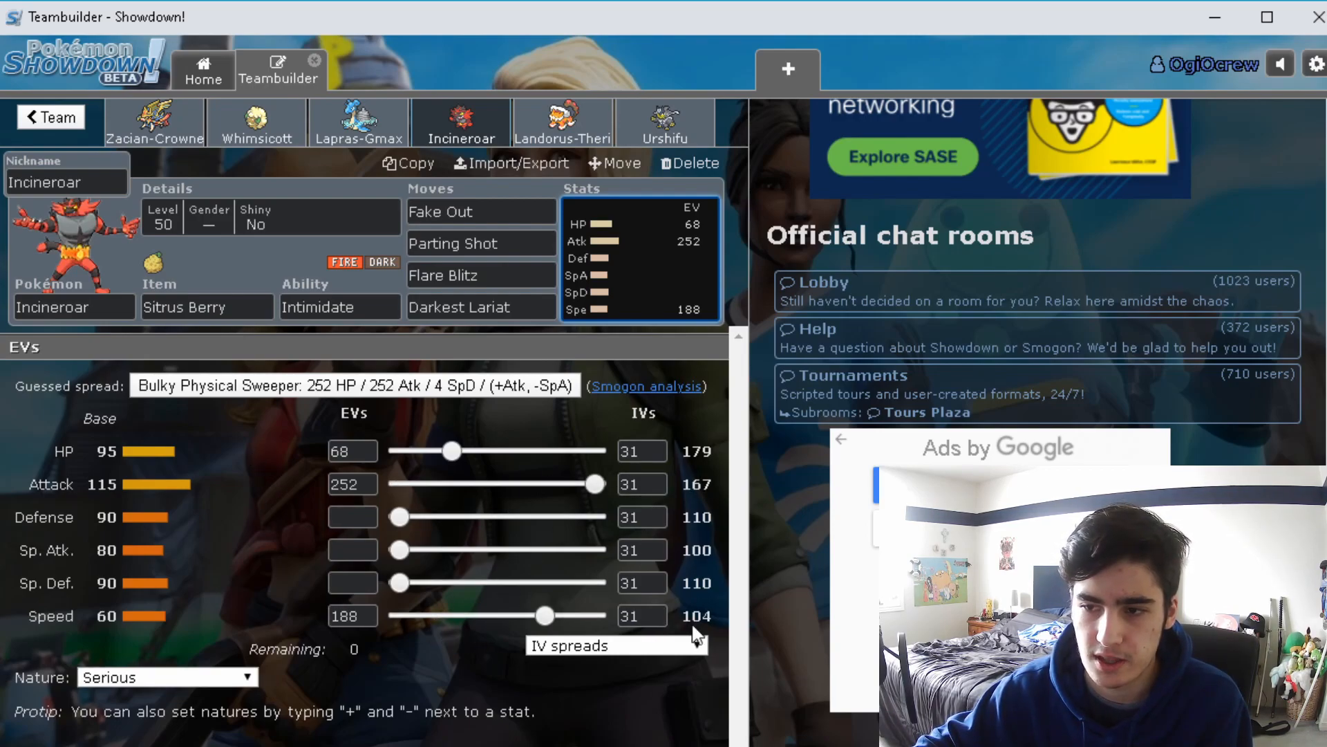
left_click(697, 616)
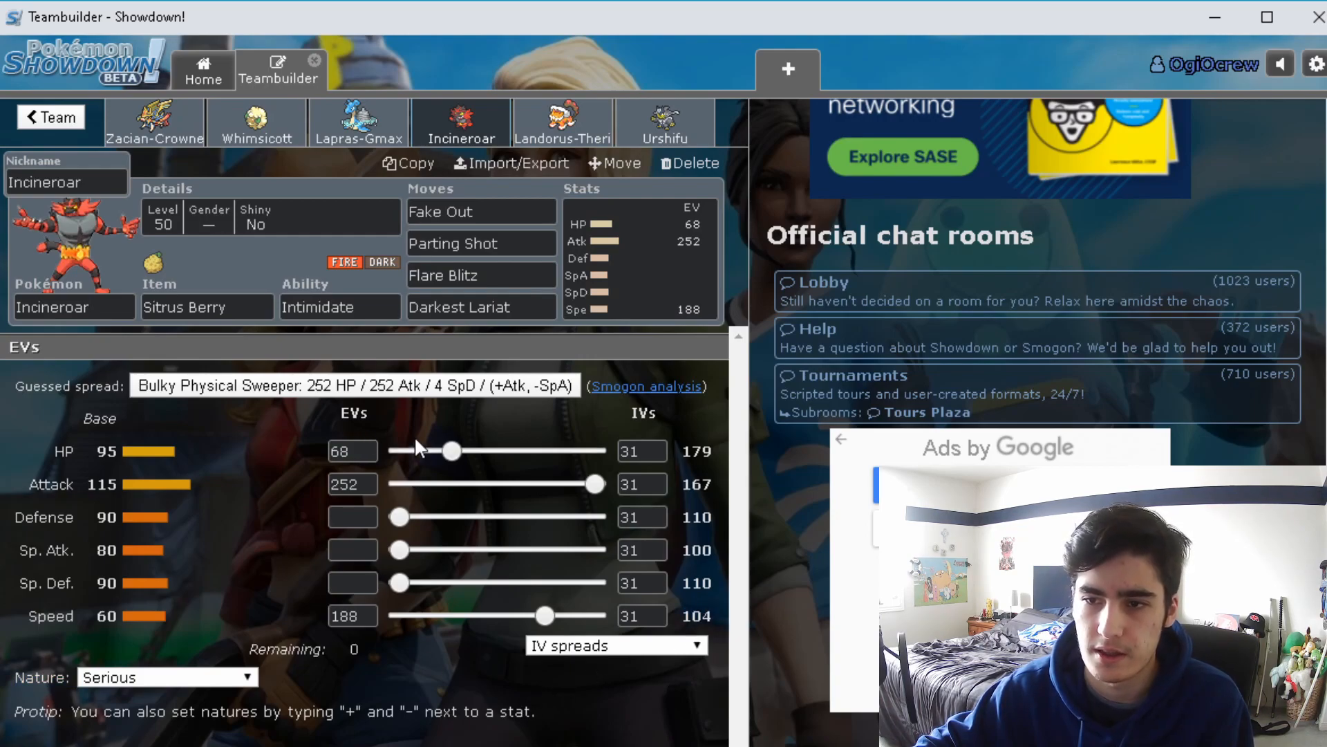
left_click(352, 483)
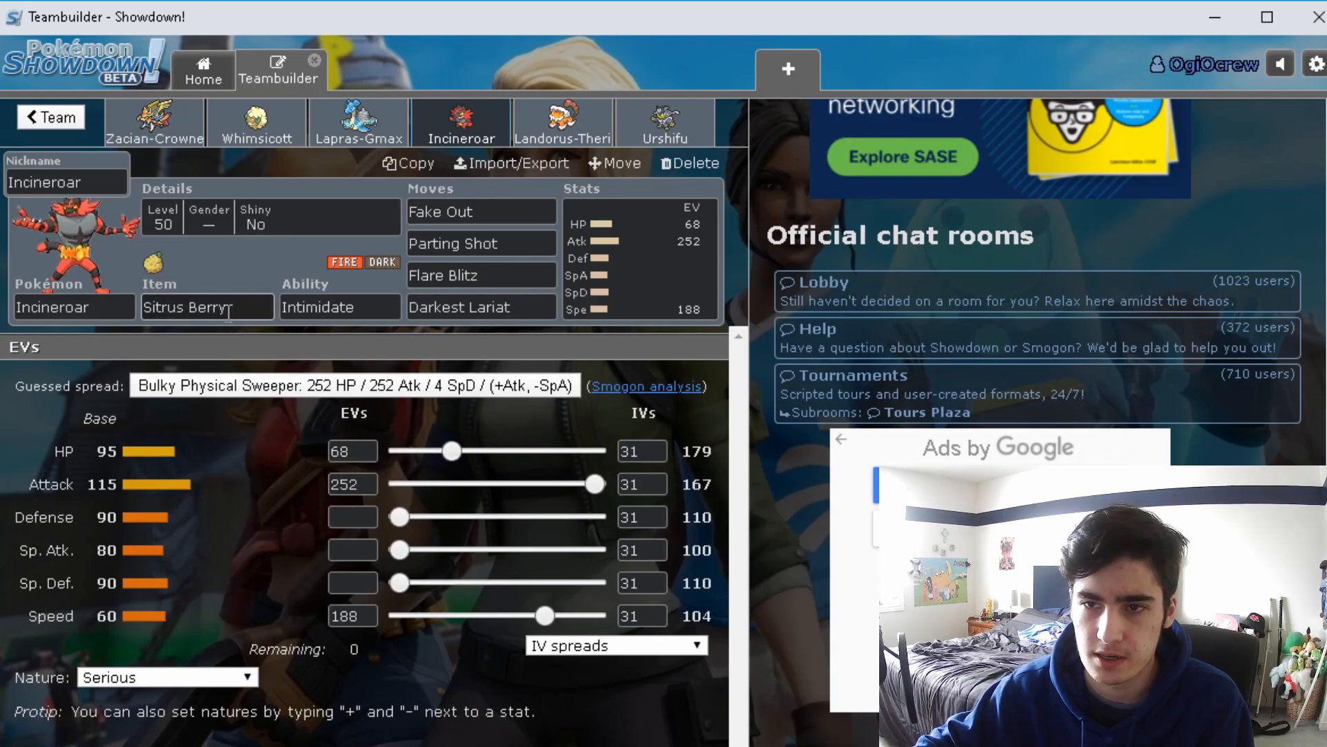
left_click(206, 306)
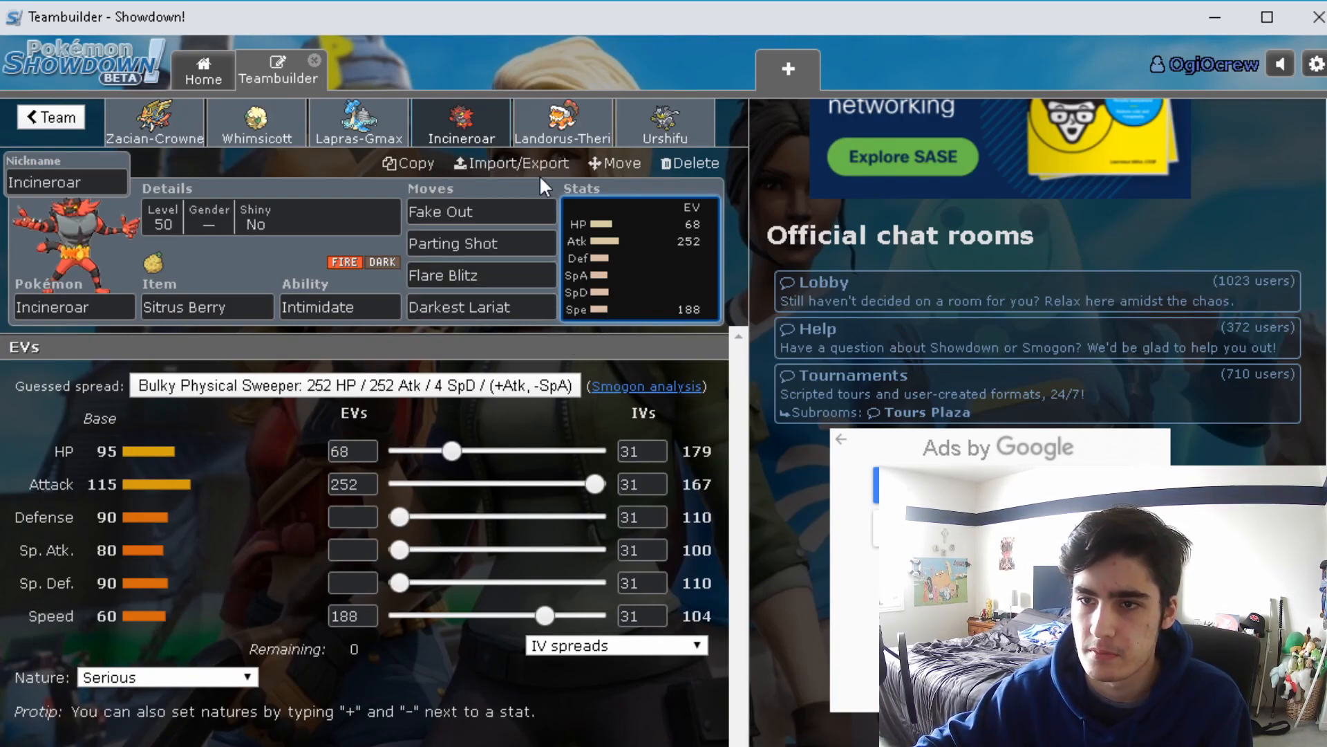
left_click(562, 121)
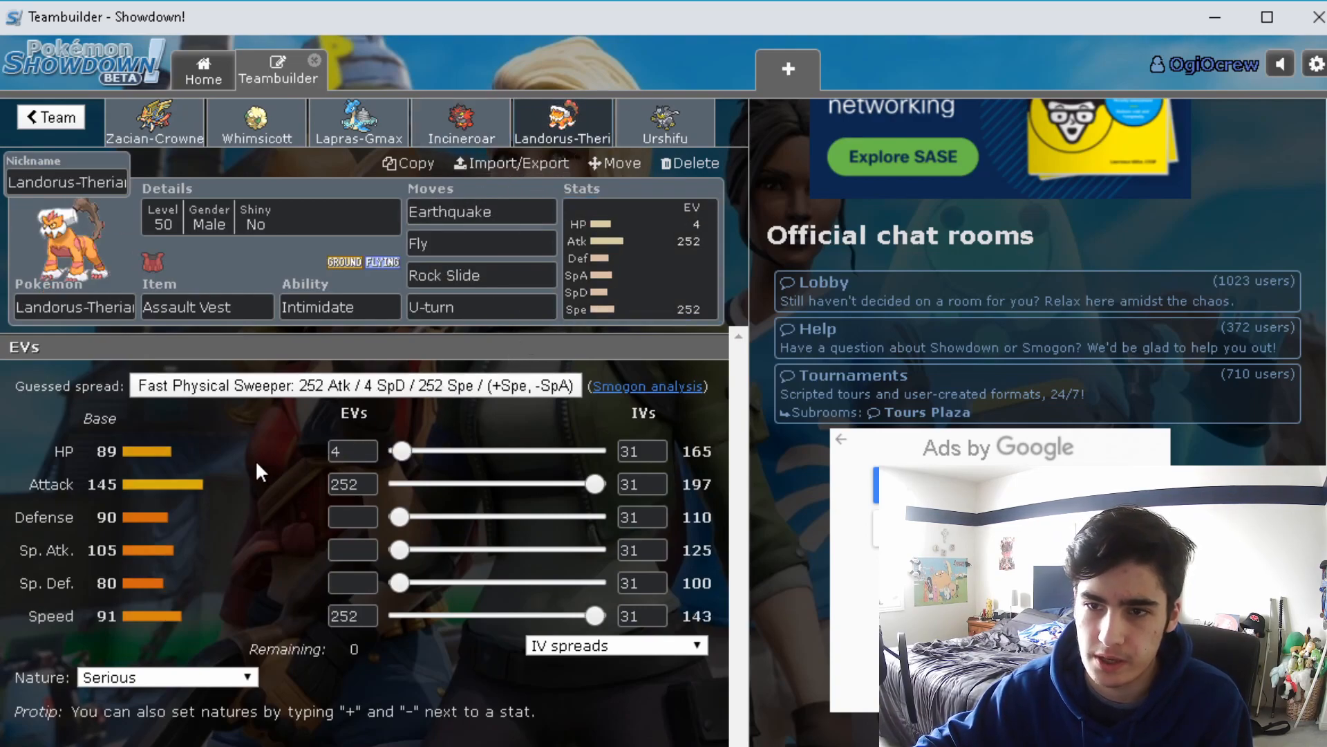
Review Landorus-Therian's Assault Vest item and its Earthquake and Fly moves
left_click(207, 306)
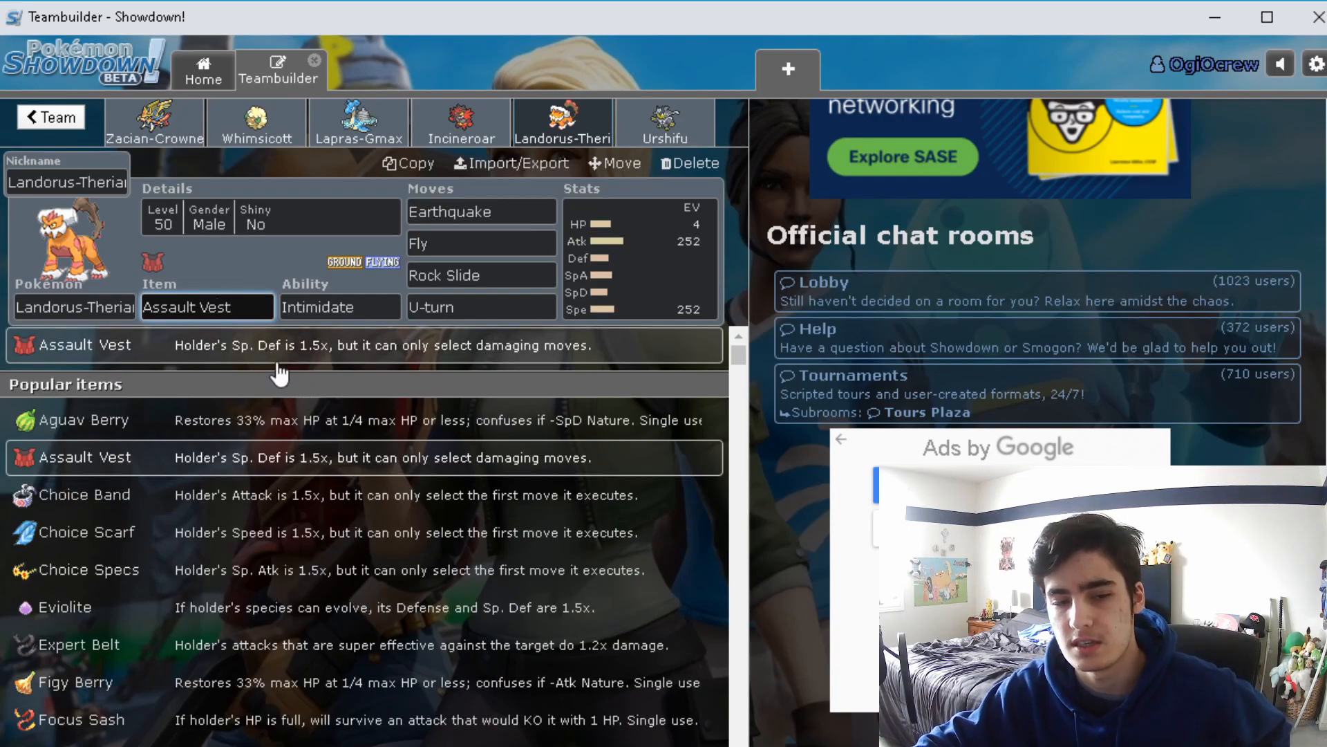
mouse_move(618, 370)
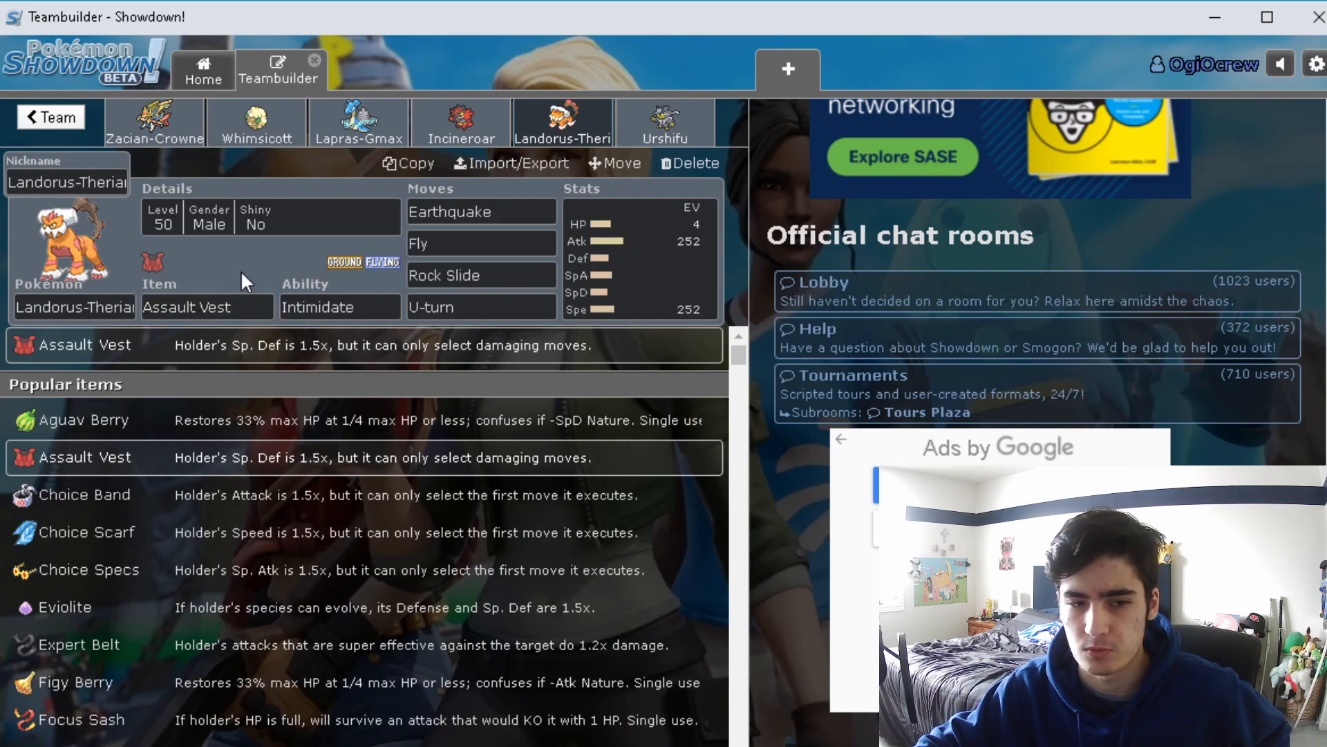
left_click(208, 307)
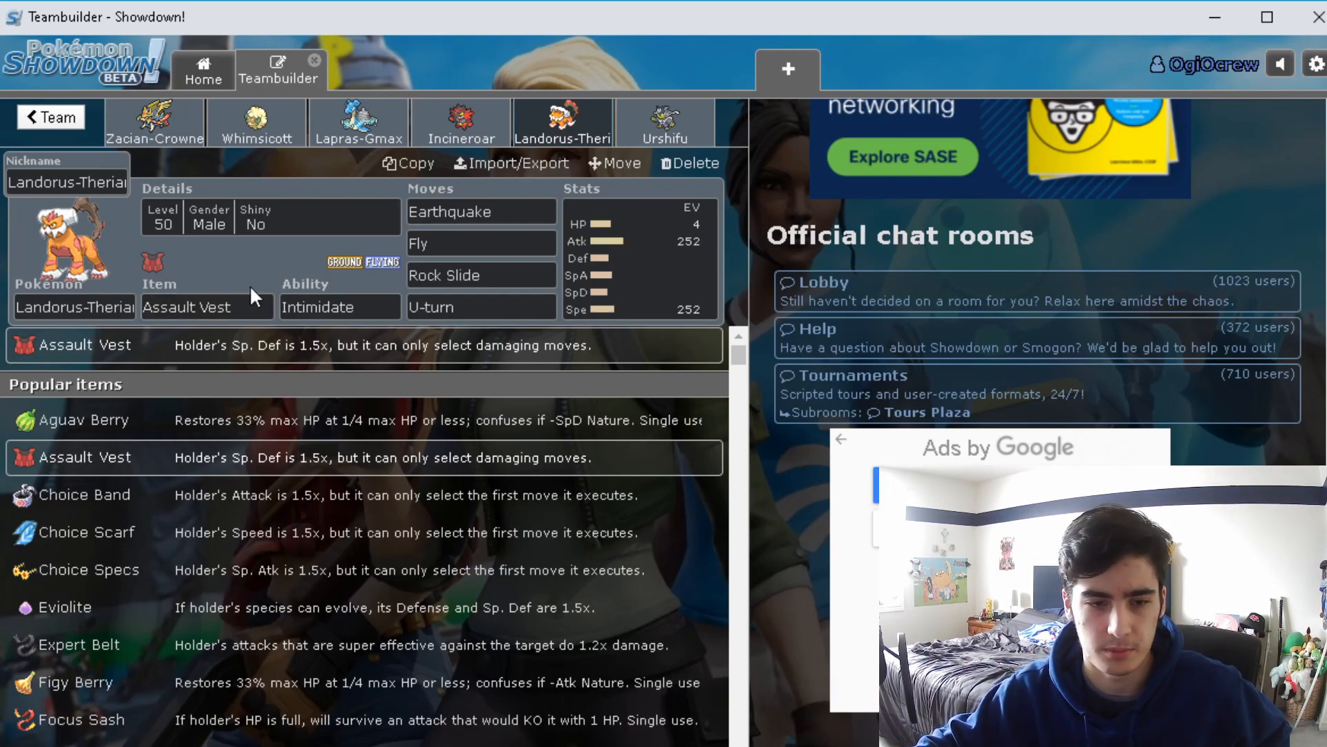
left_click(481, 211)
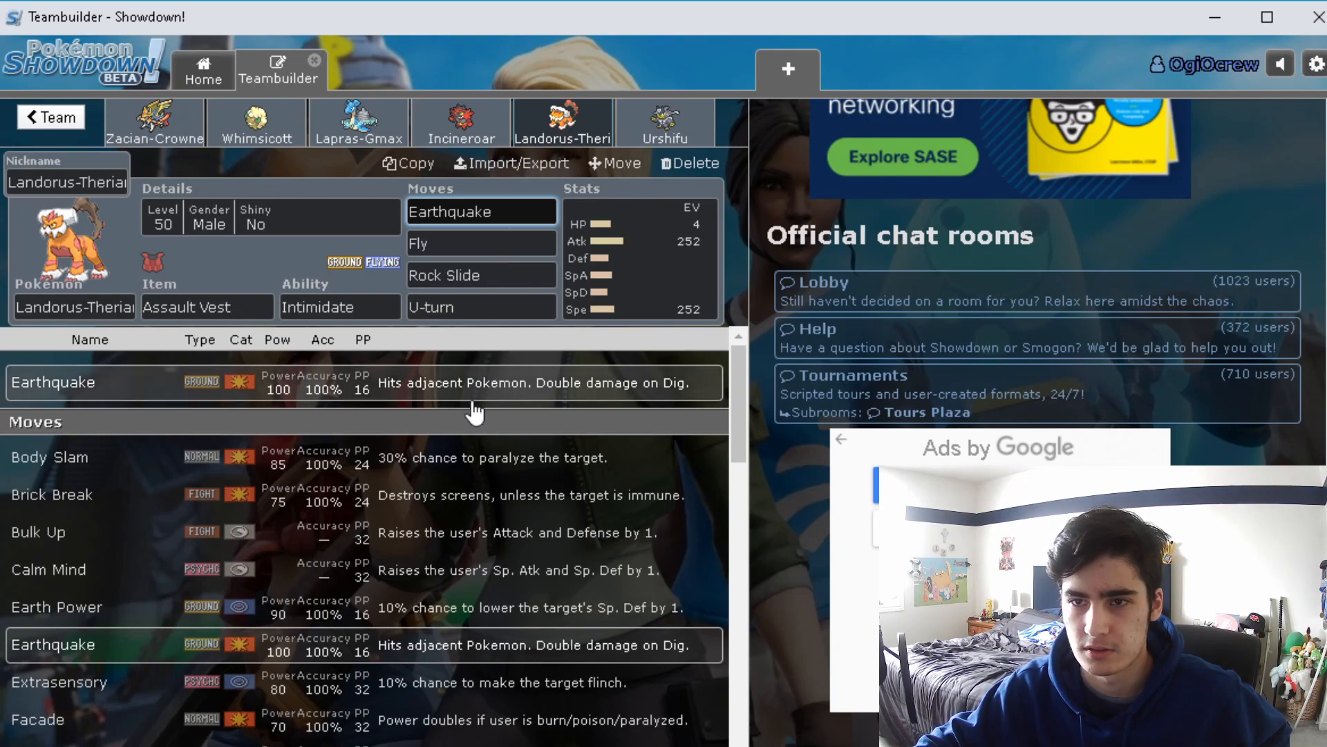
left_click(482, 244)
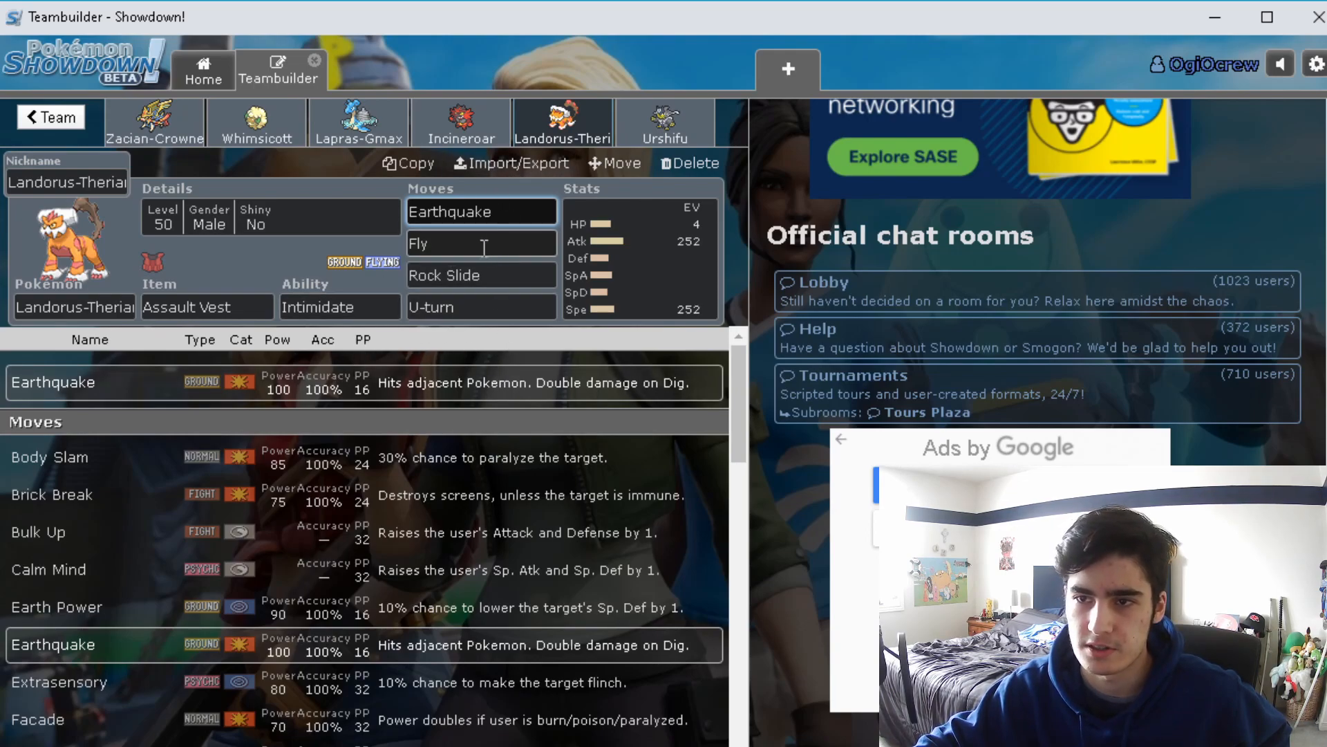
left_click(482, 306)
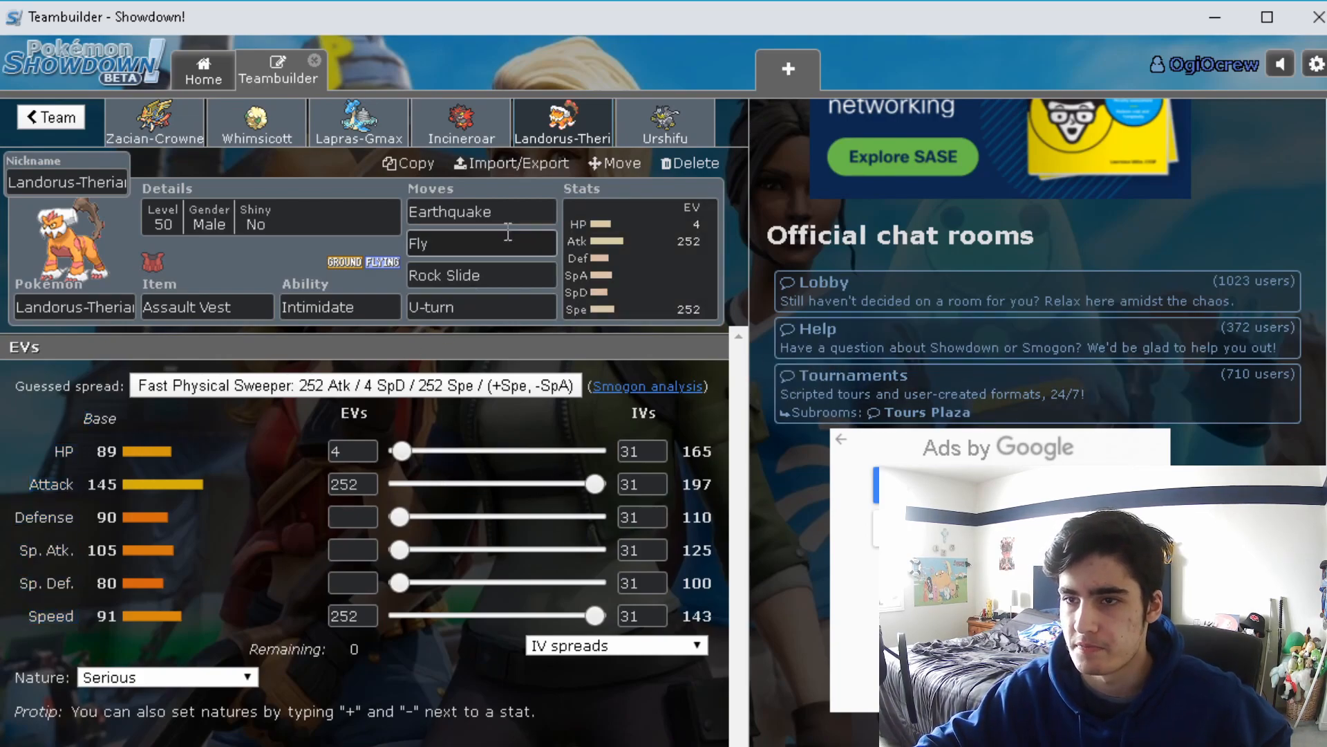
left_click(666, 121)
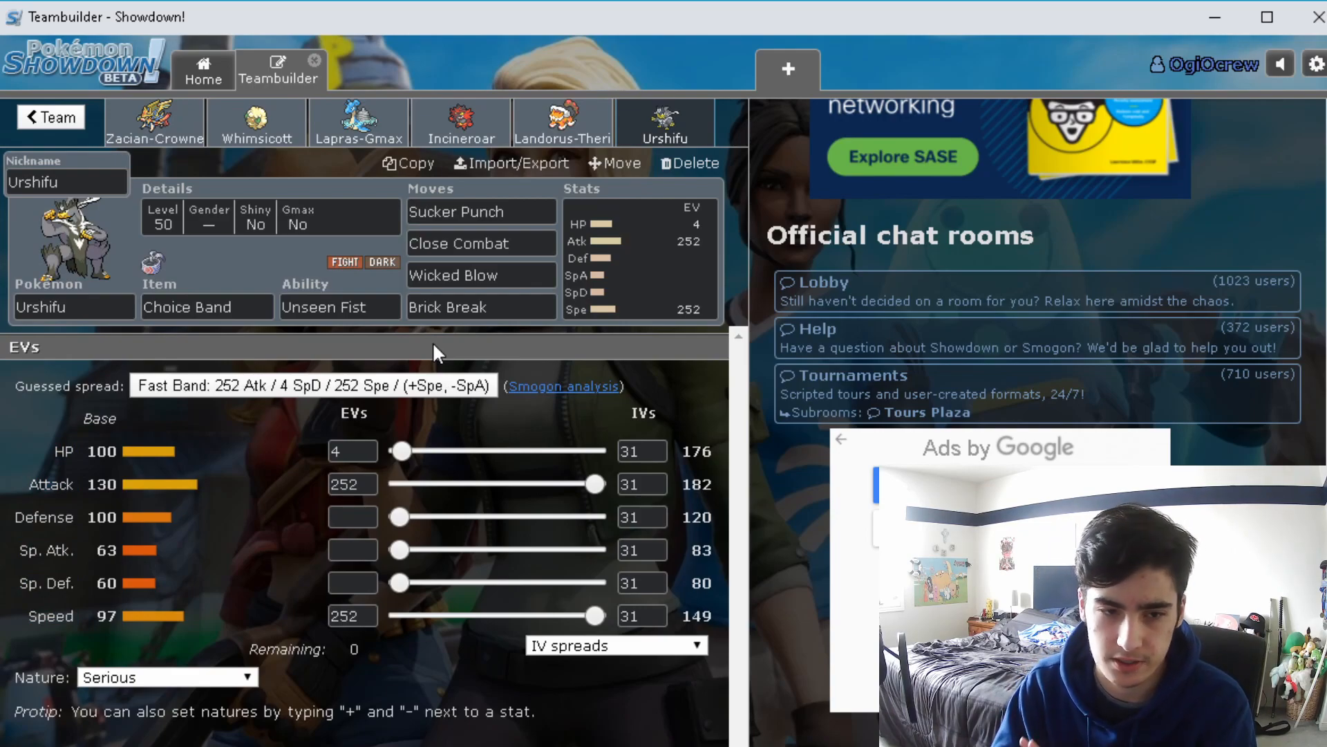
left_click(207, 306)
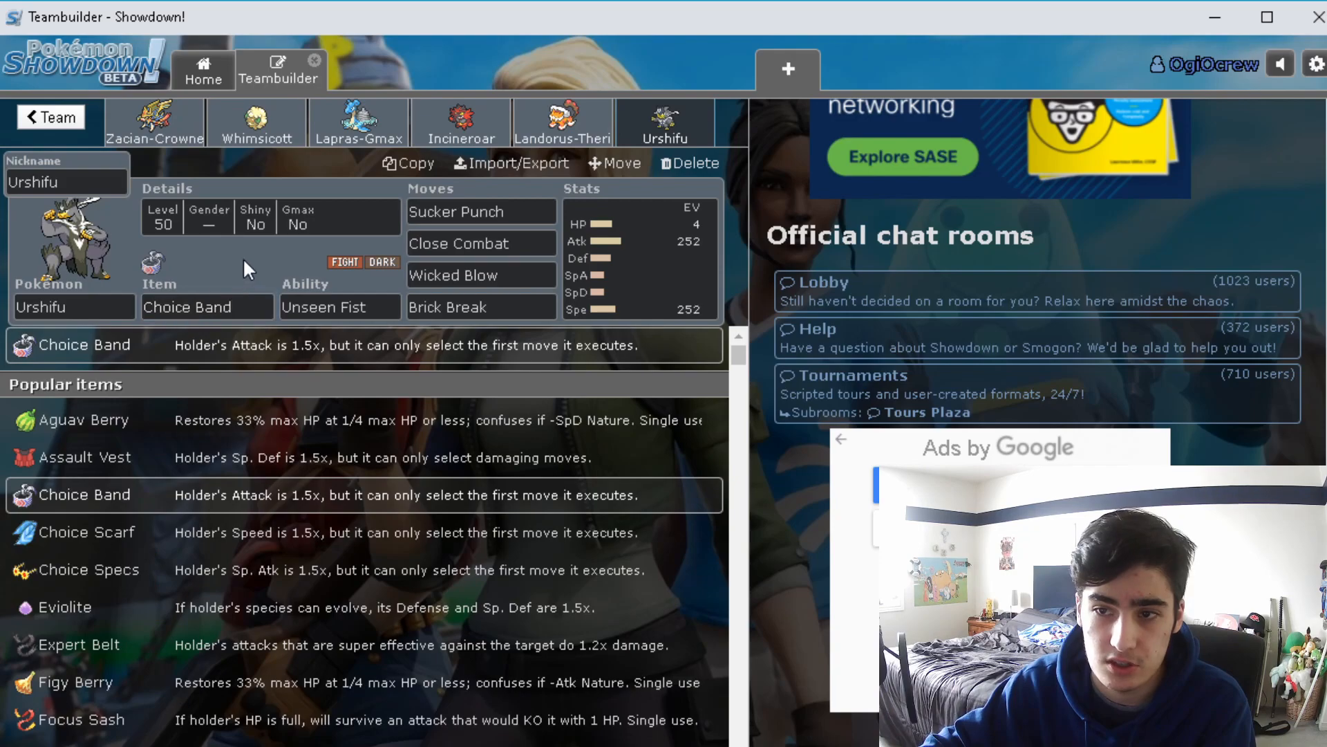
left_click(340, 306)
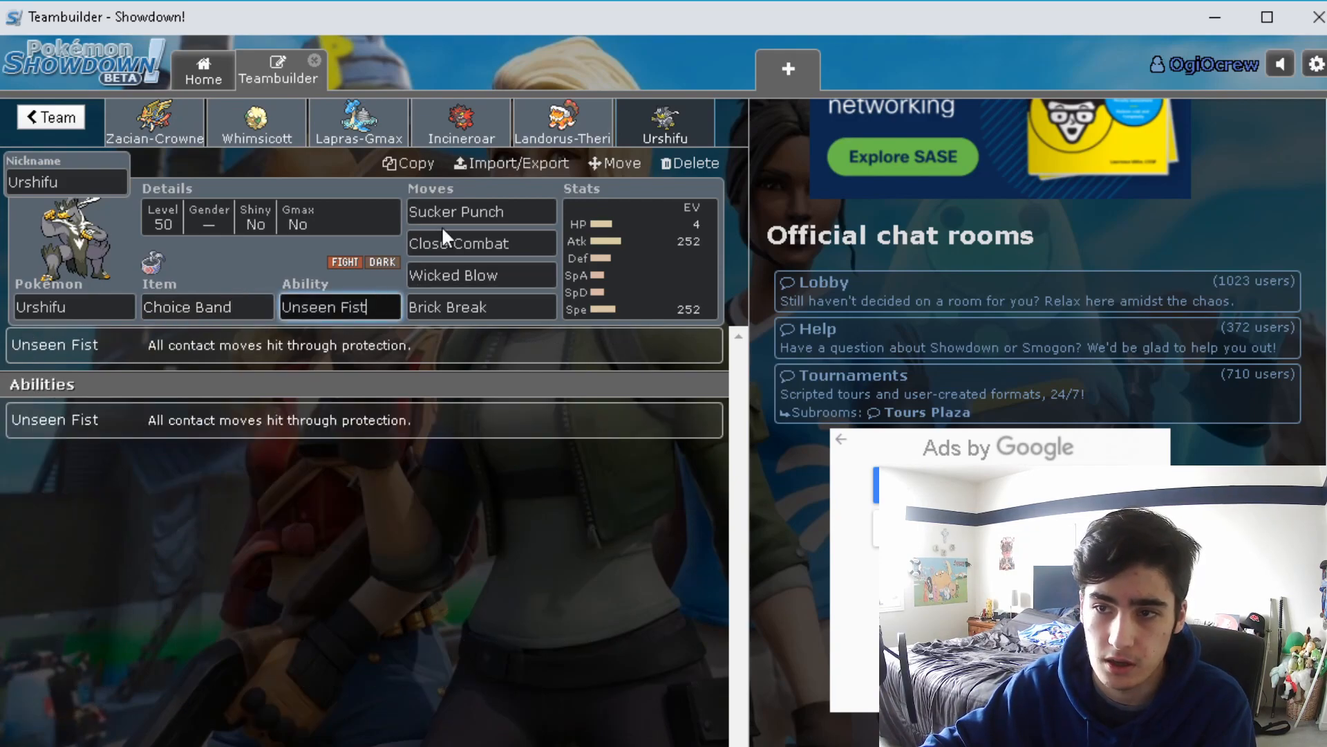
left_click(480, 306)
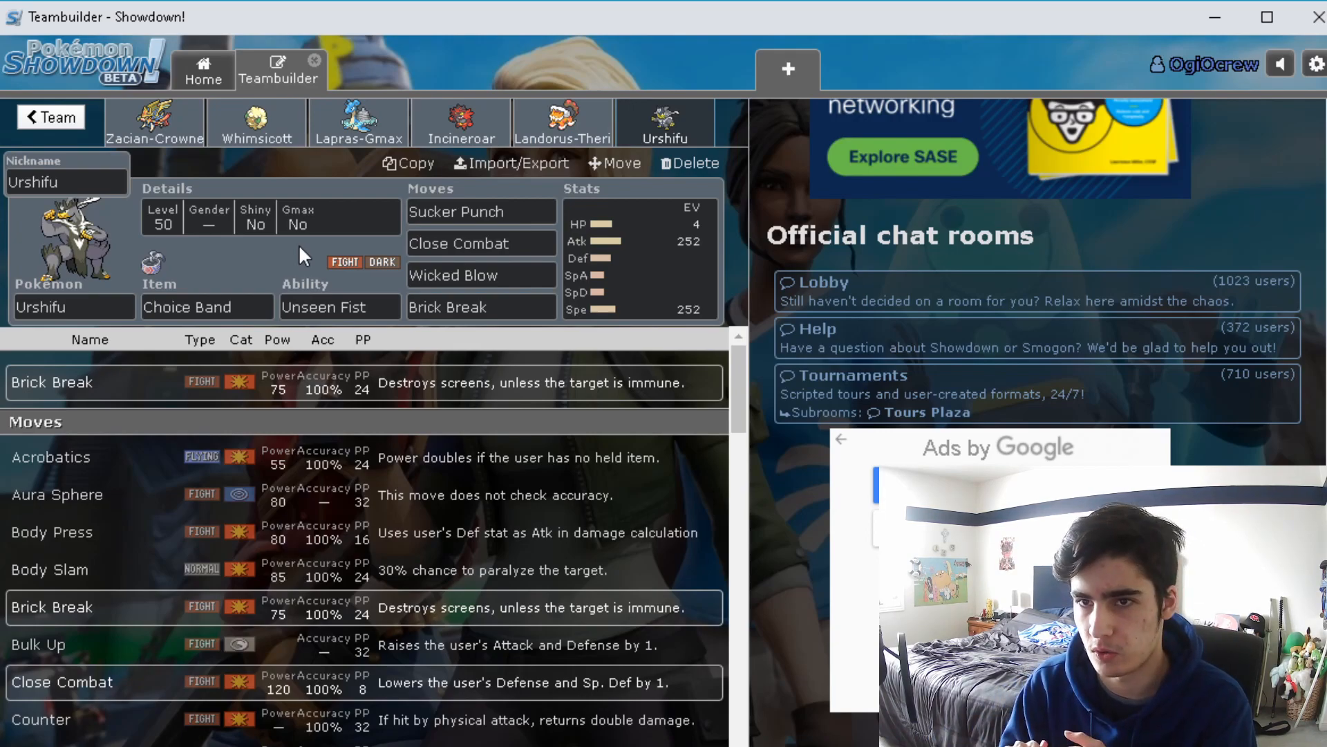
left_click(207, 306)
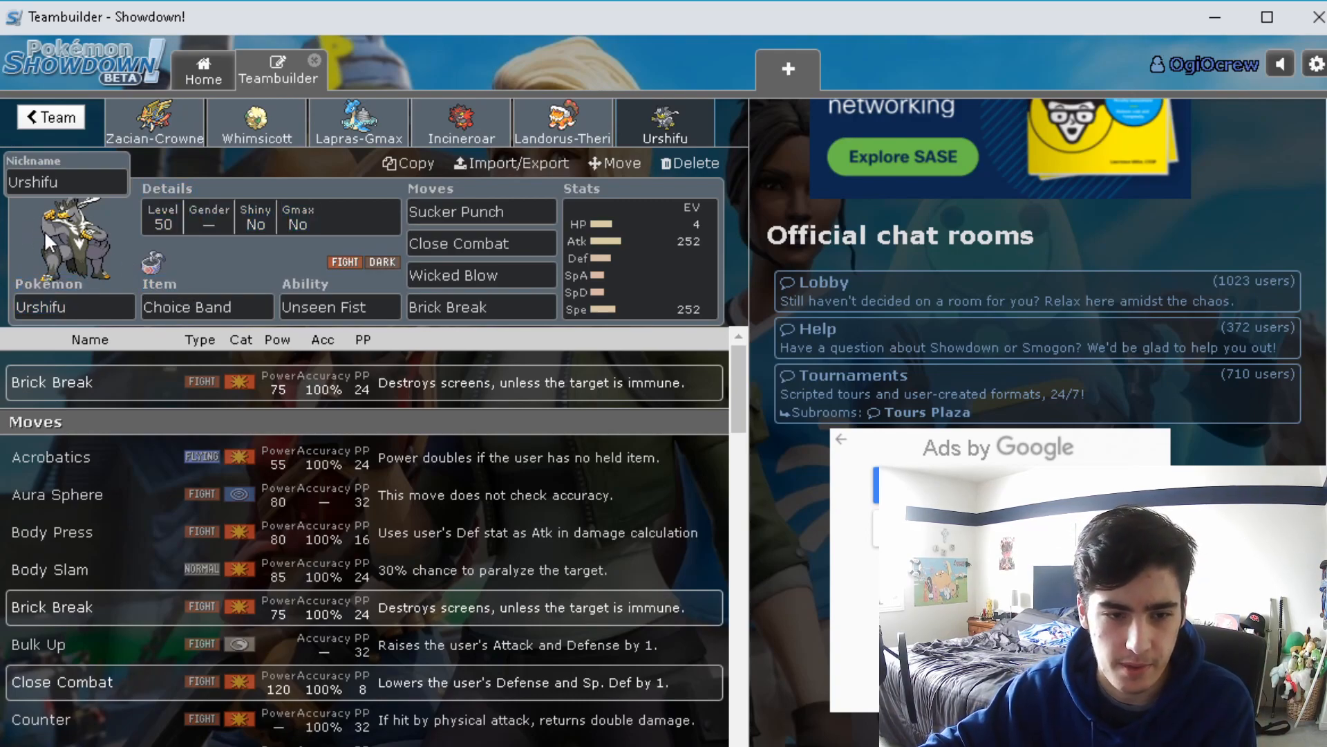
mouse_move(46, 292)
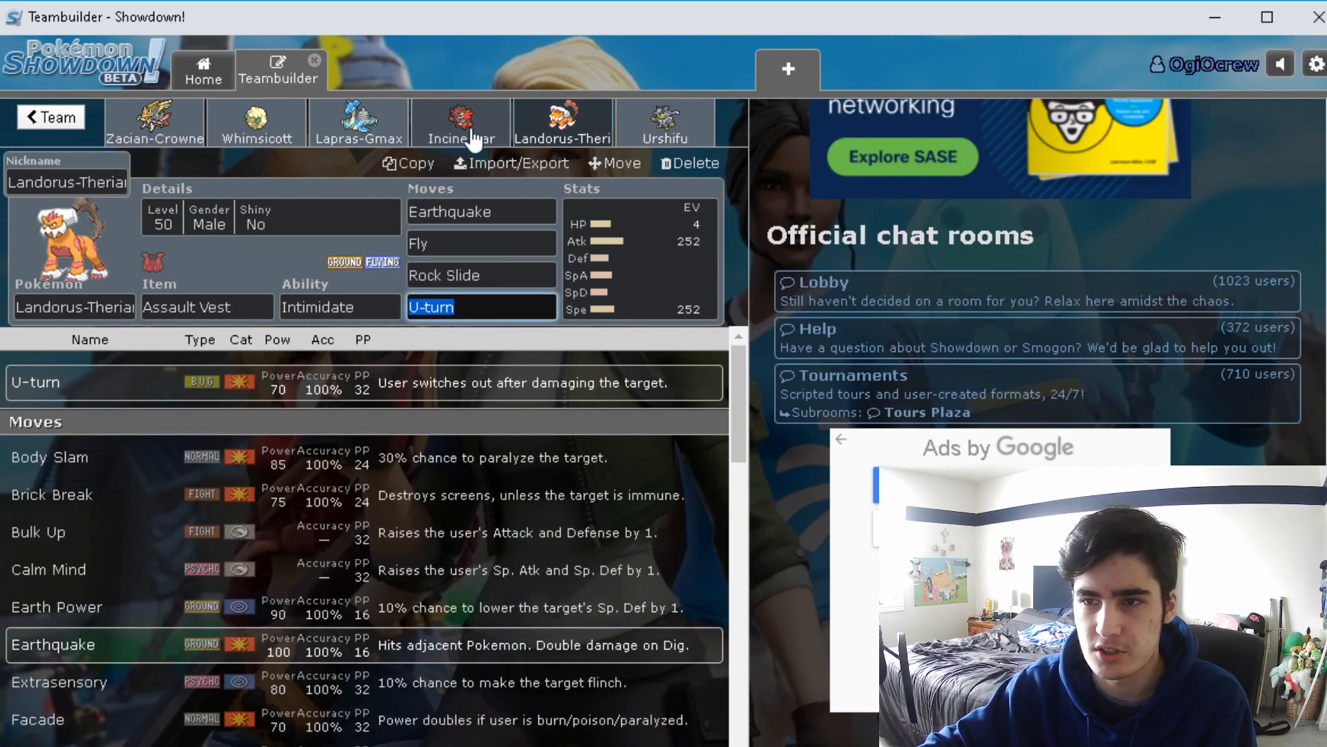
Flip between Zacian-Crowned and Lapras-Gmax, checking Zacian's EV spread and Lapras's stats
left_click(358, 123)
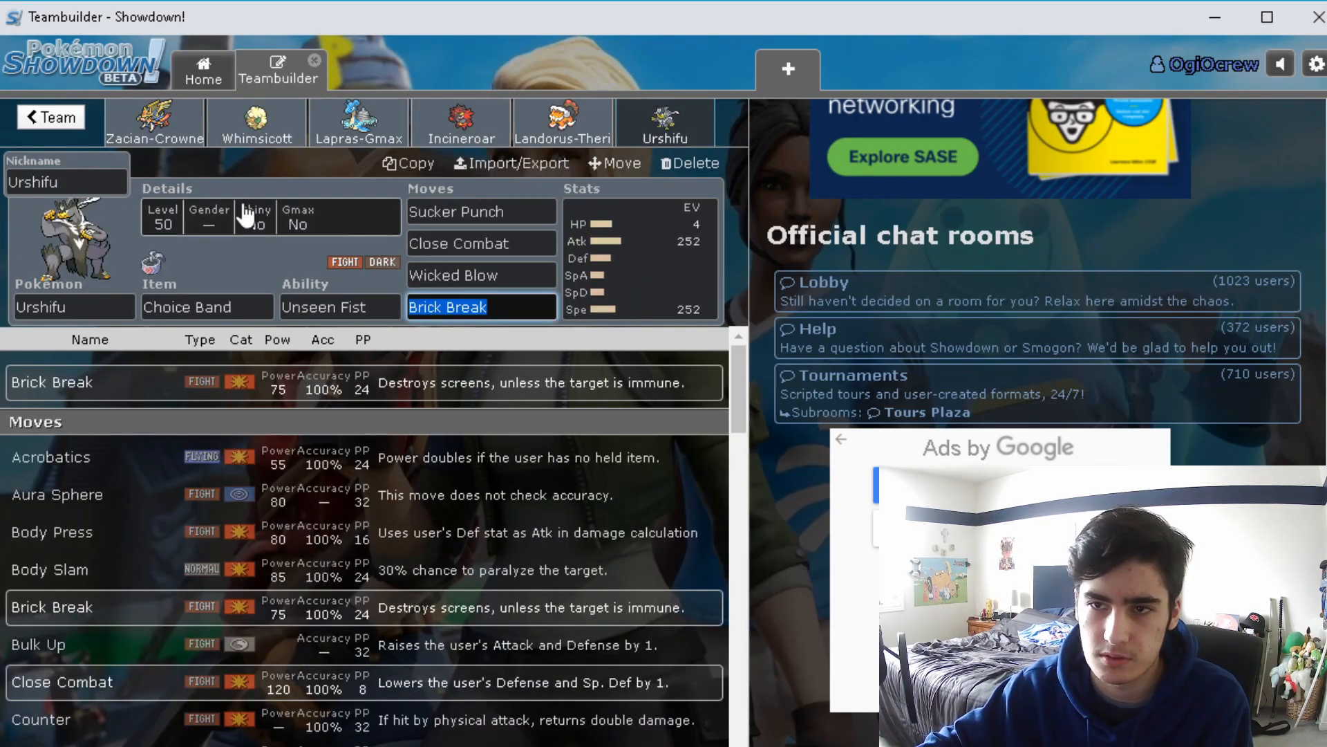
left_click(155, 121)
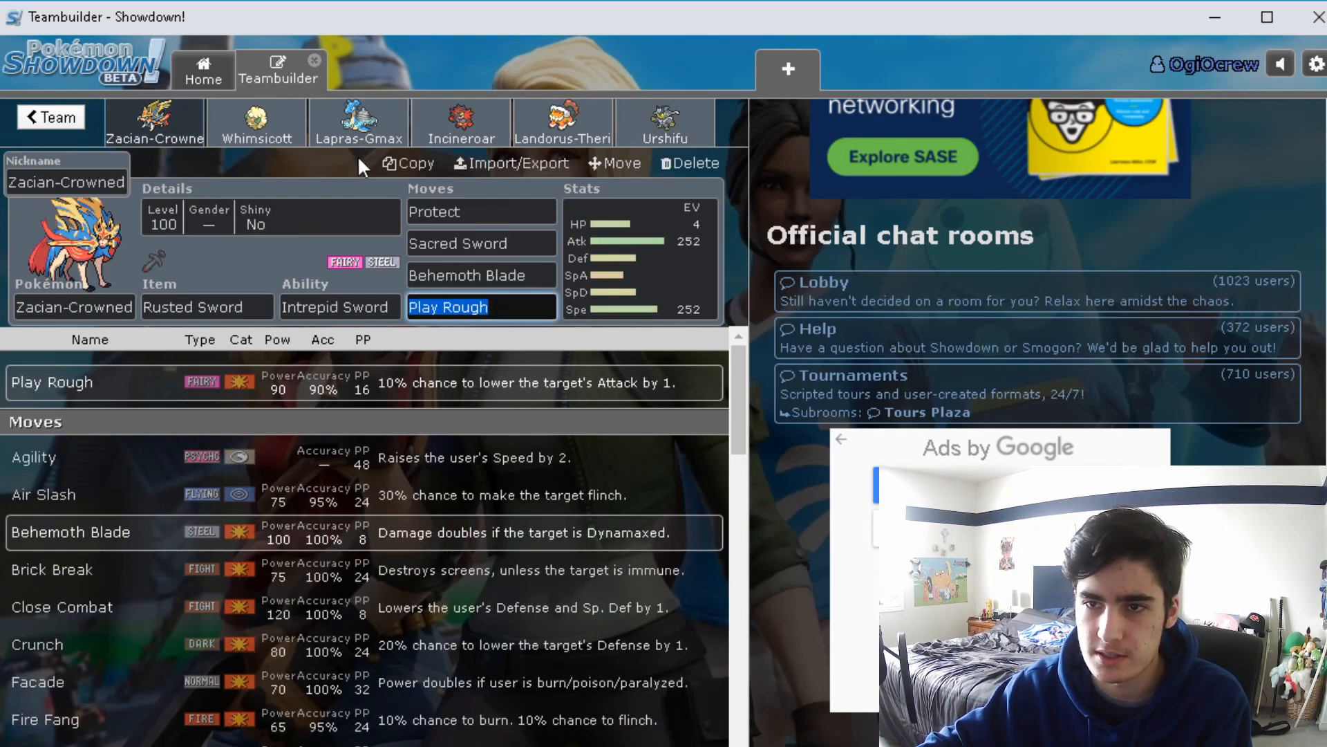
mouse_move(222, 281)
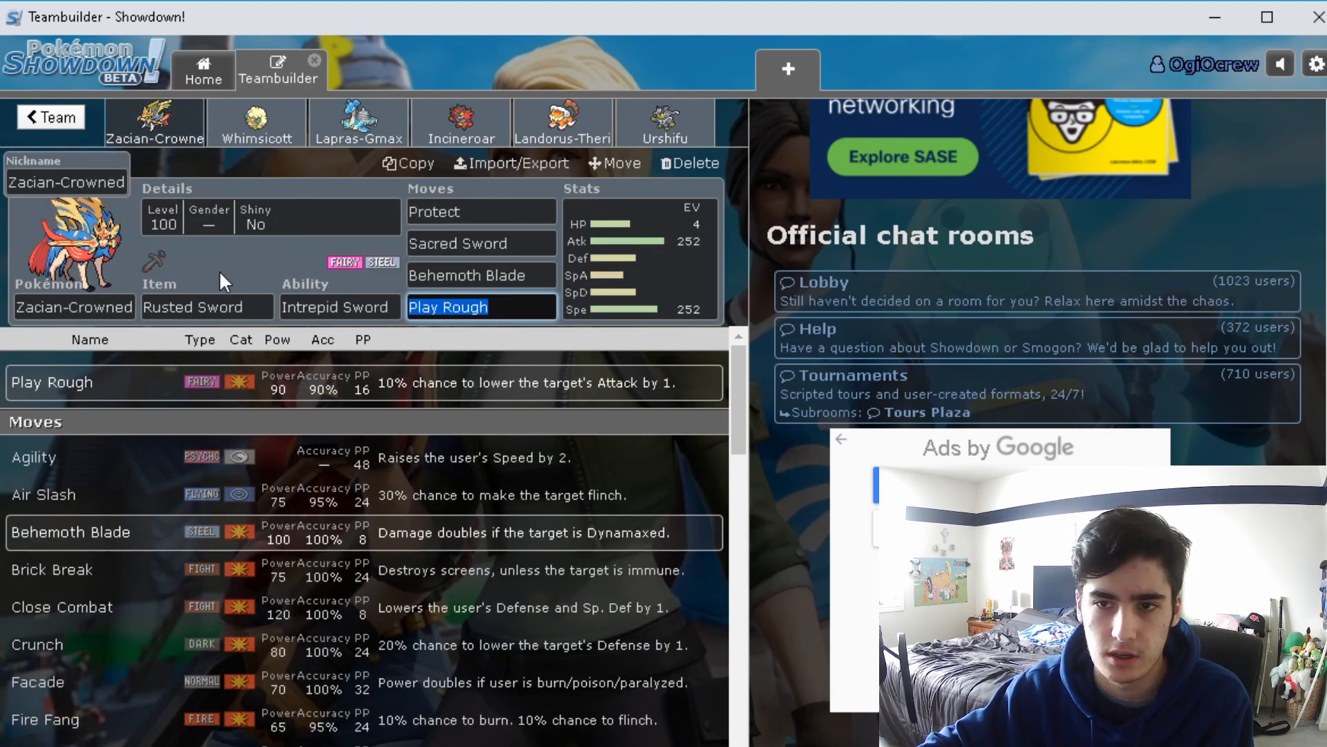
mouse_move(475, 347)
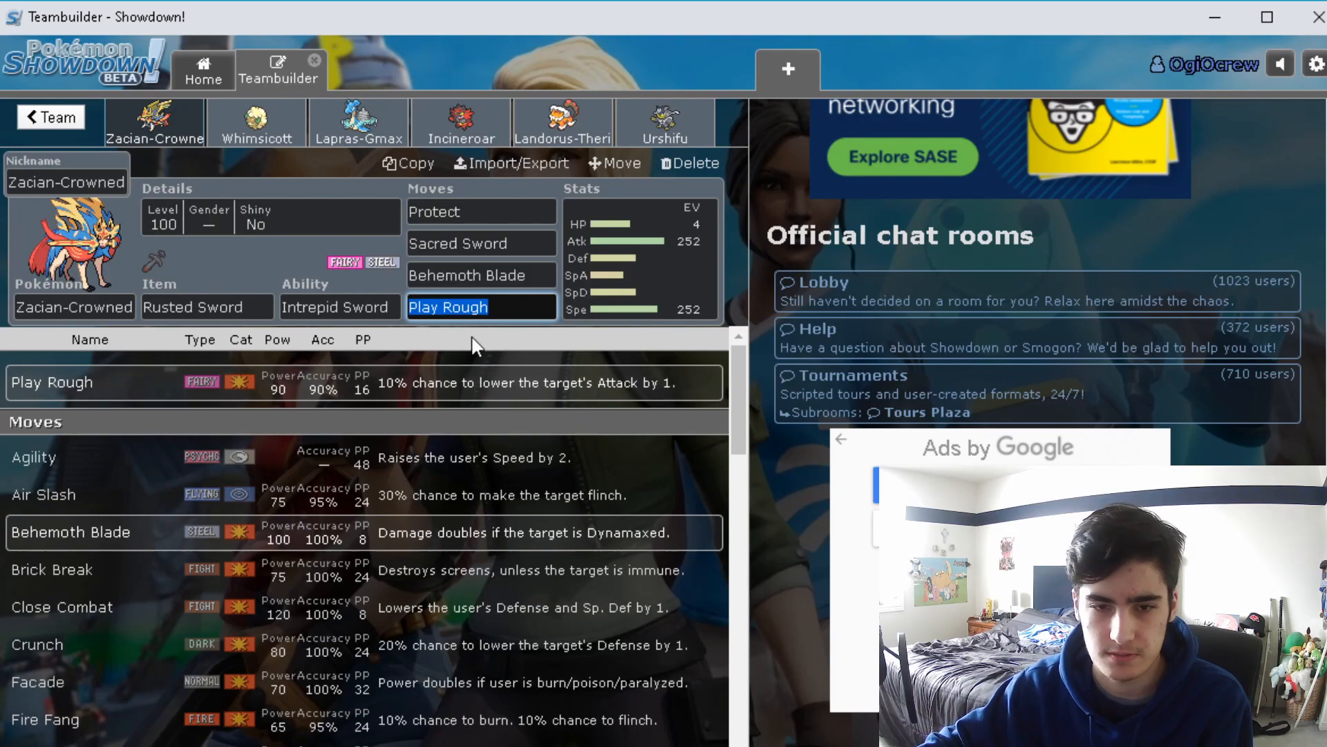
left_click(358, 123)
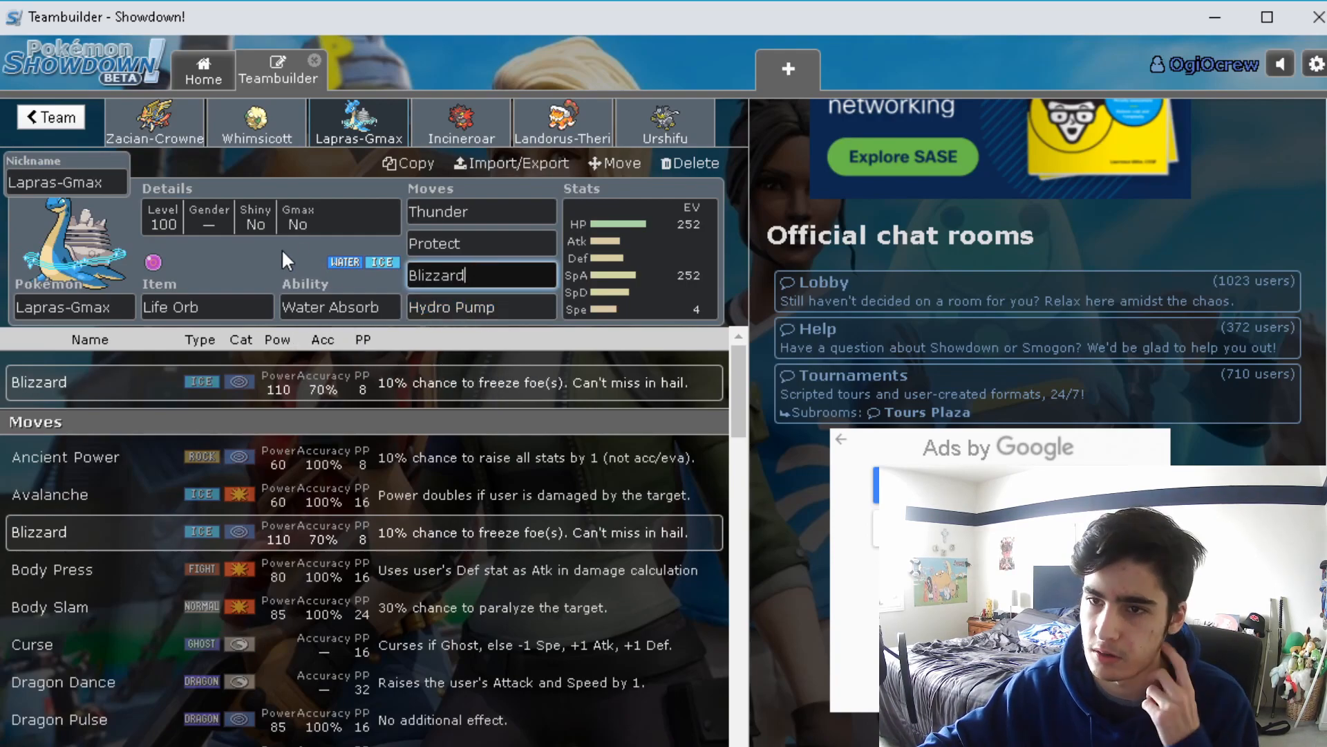
left_click(155, 121)
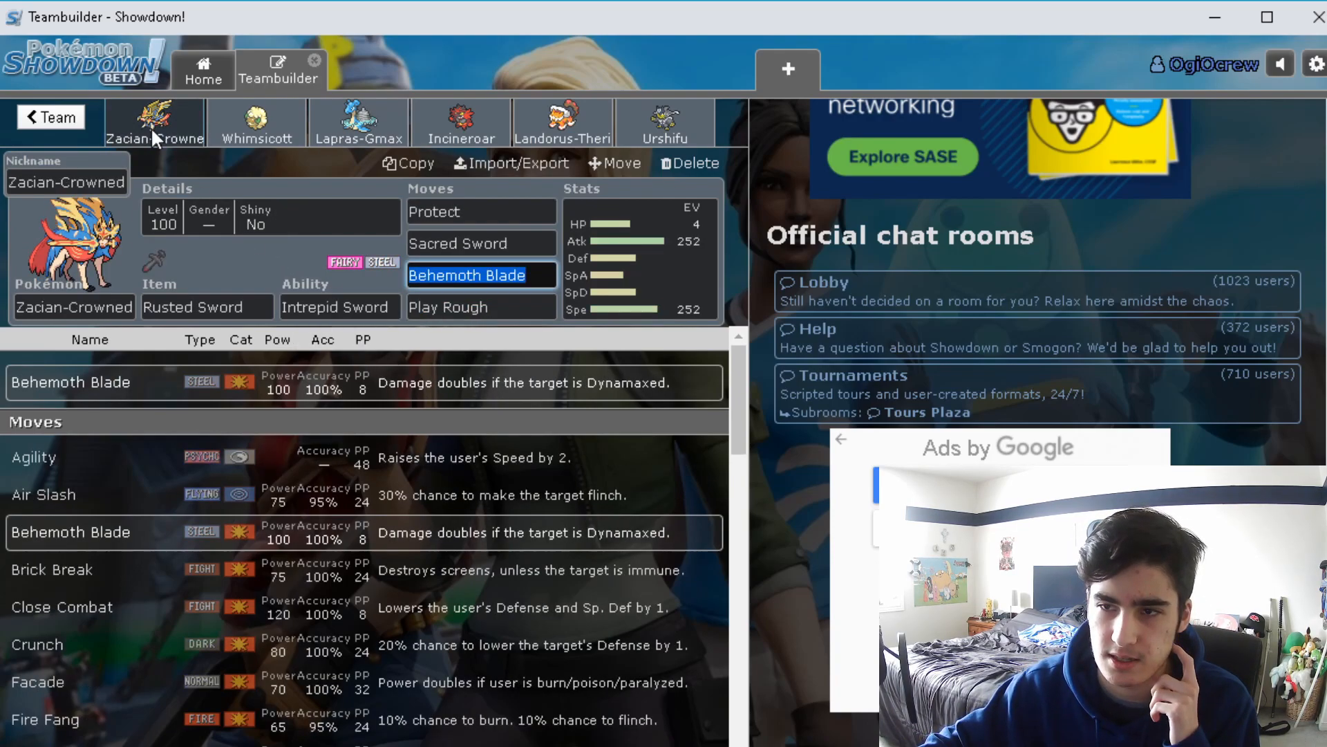
left_click(634, 279)
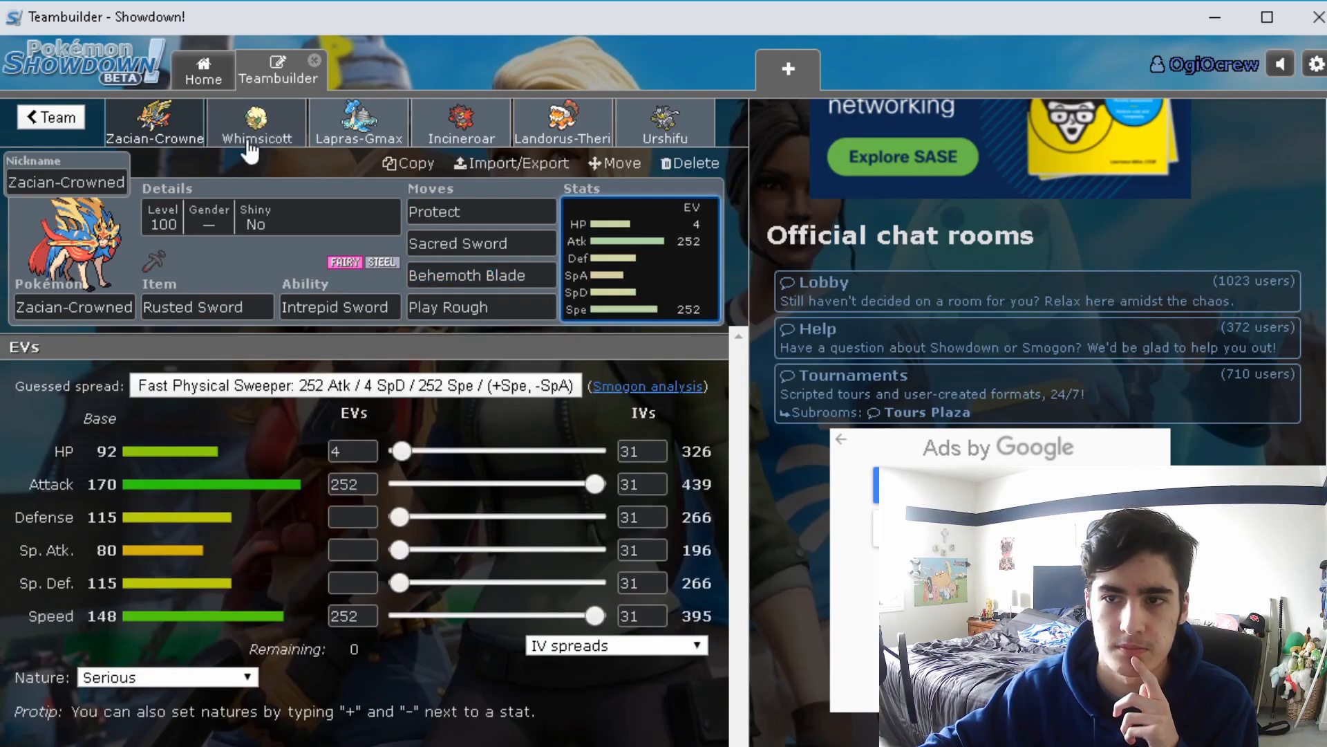
left_click(358, 121)
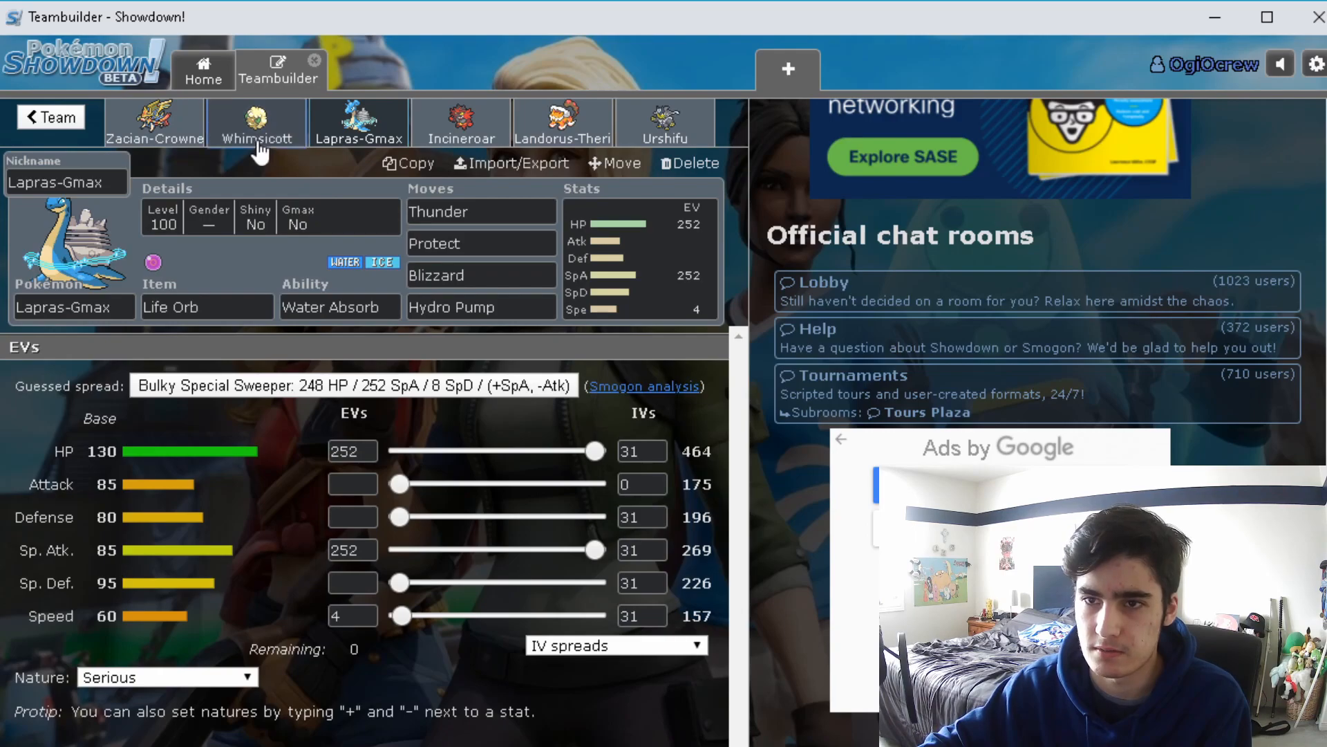
left_click(154, 121)
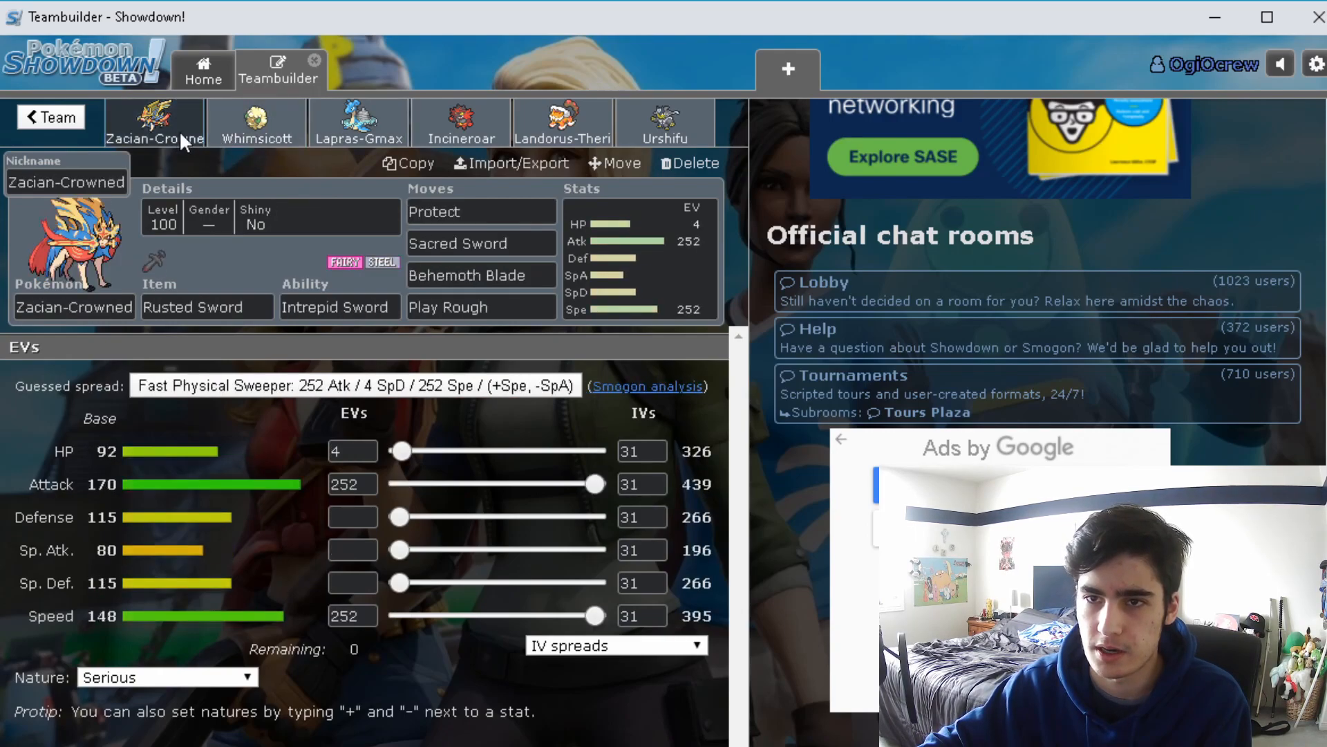
mouse_move(262, 188)
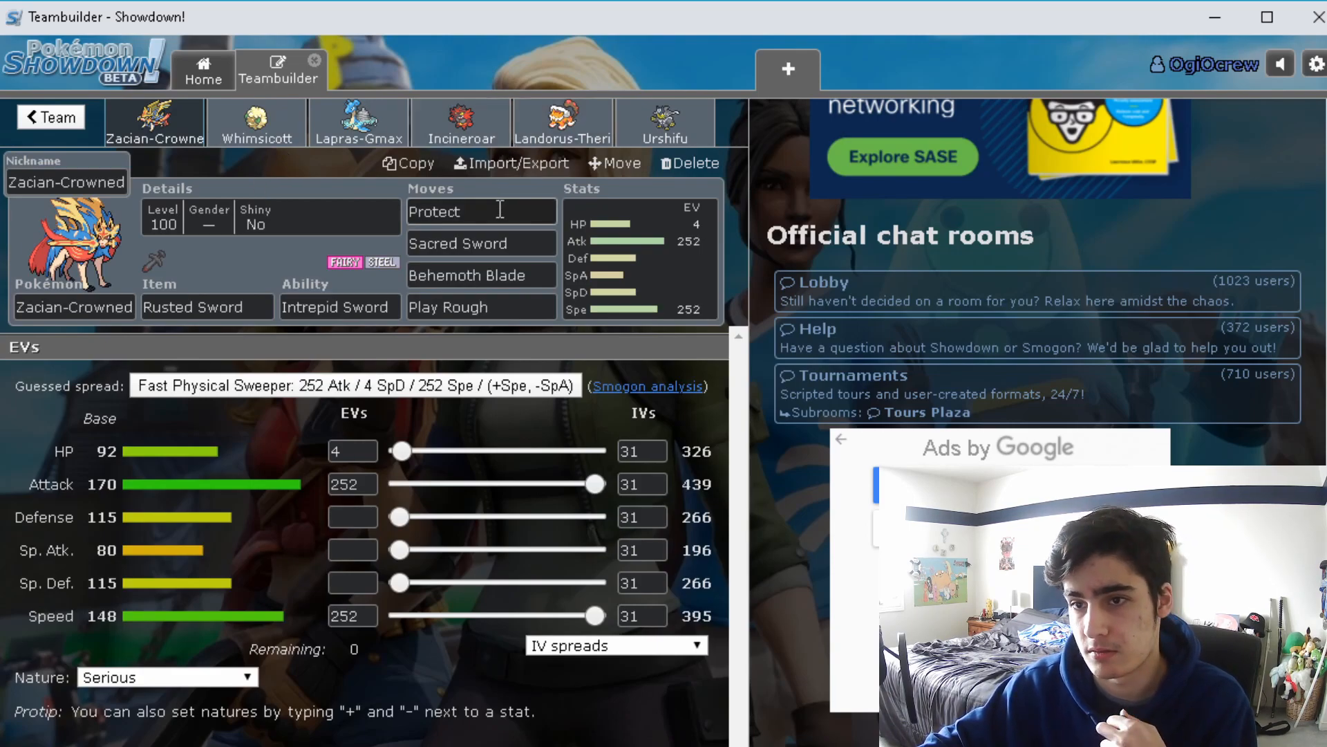
left_click(358, 119)
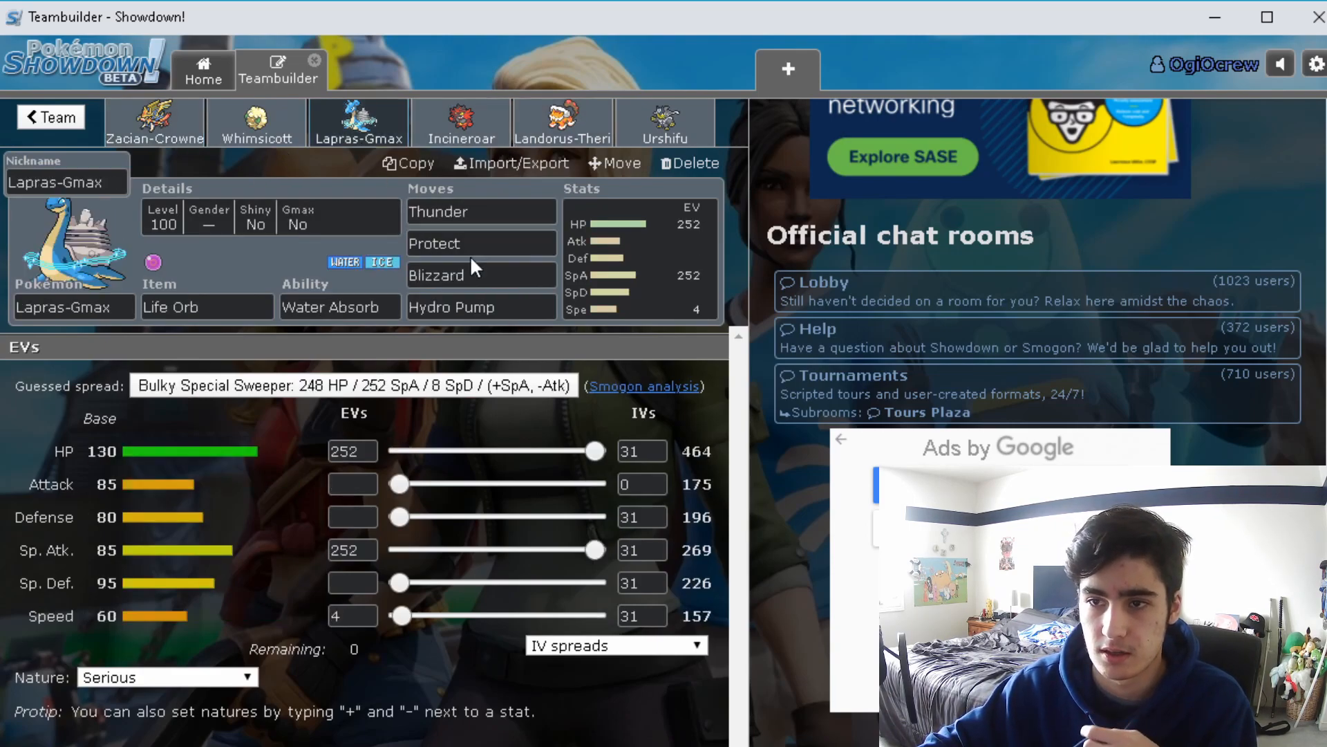
left_click(154, 123)
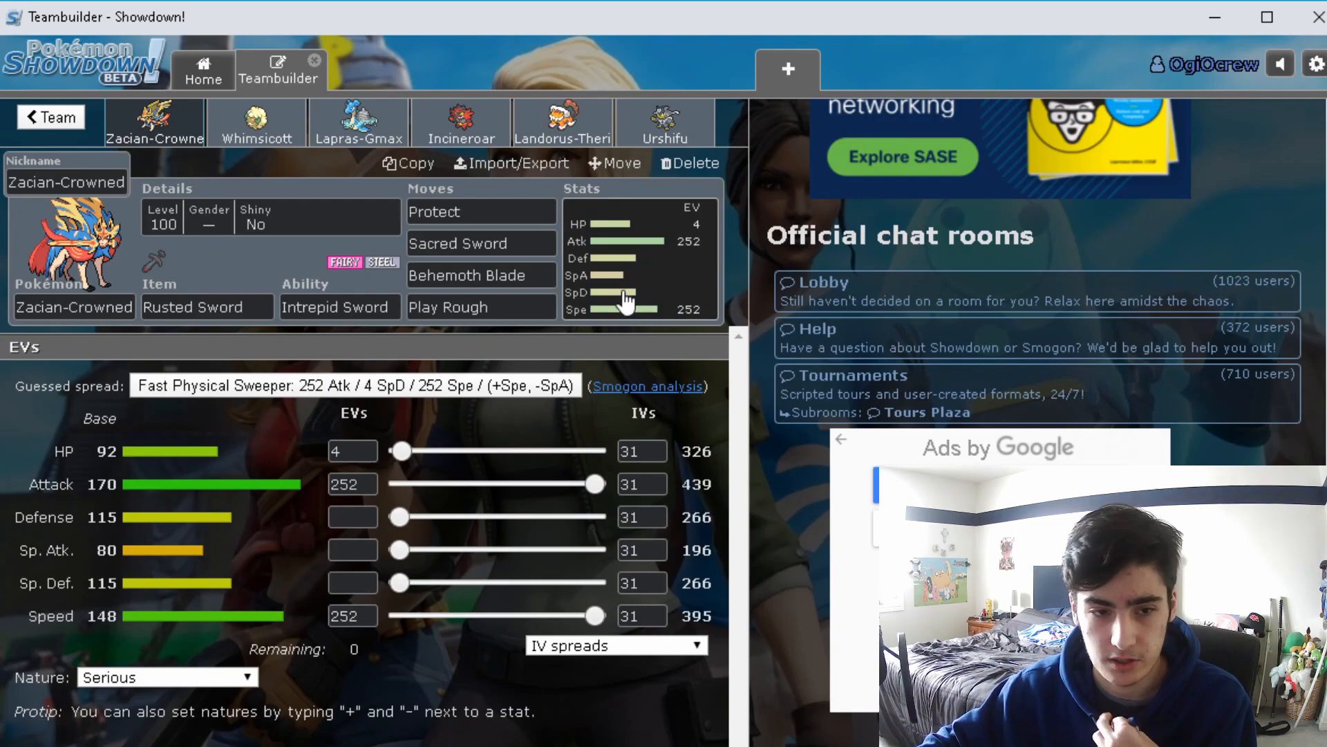
mouse_move(601, 265)
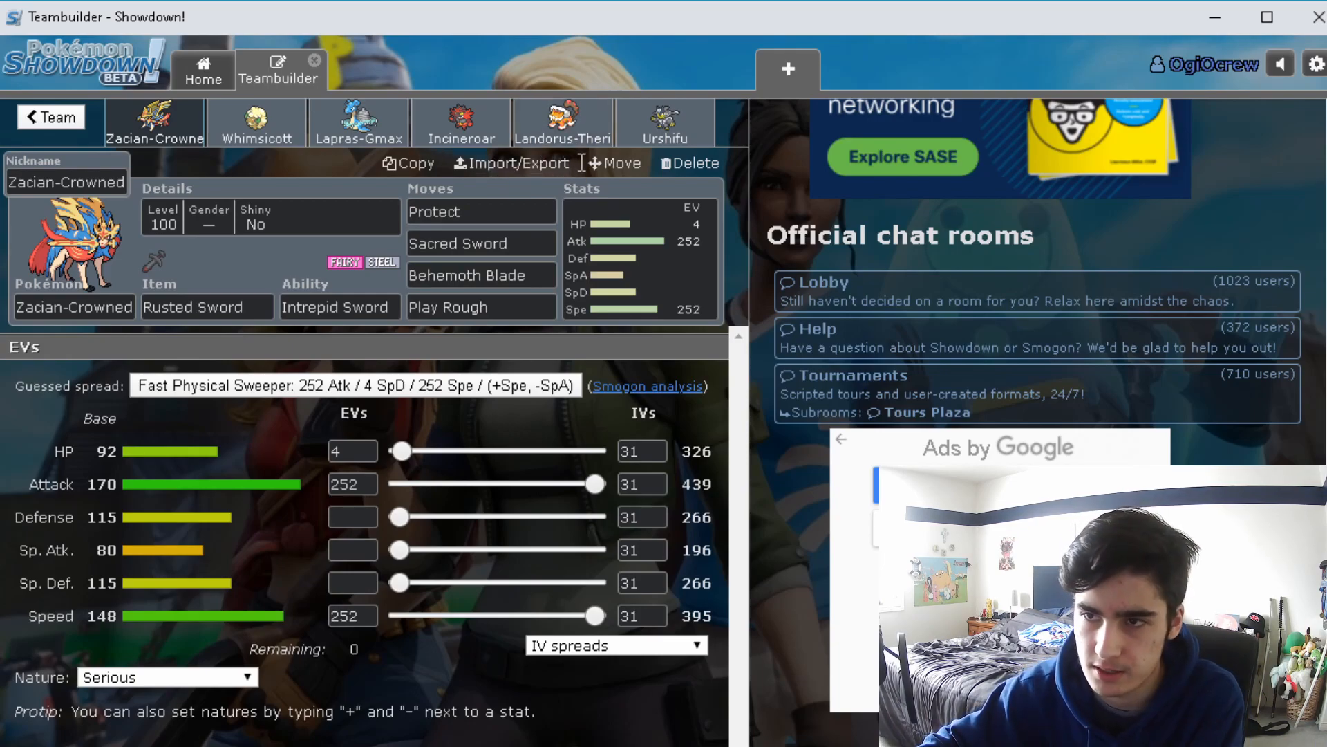
mouse_move(266, 158)
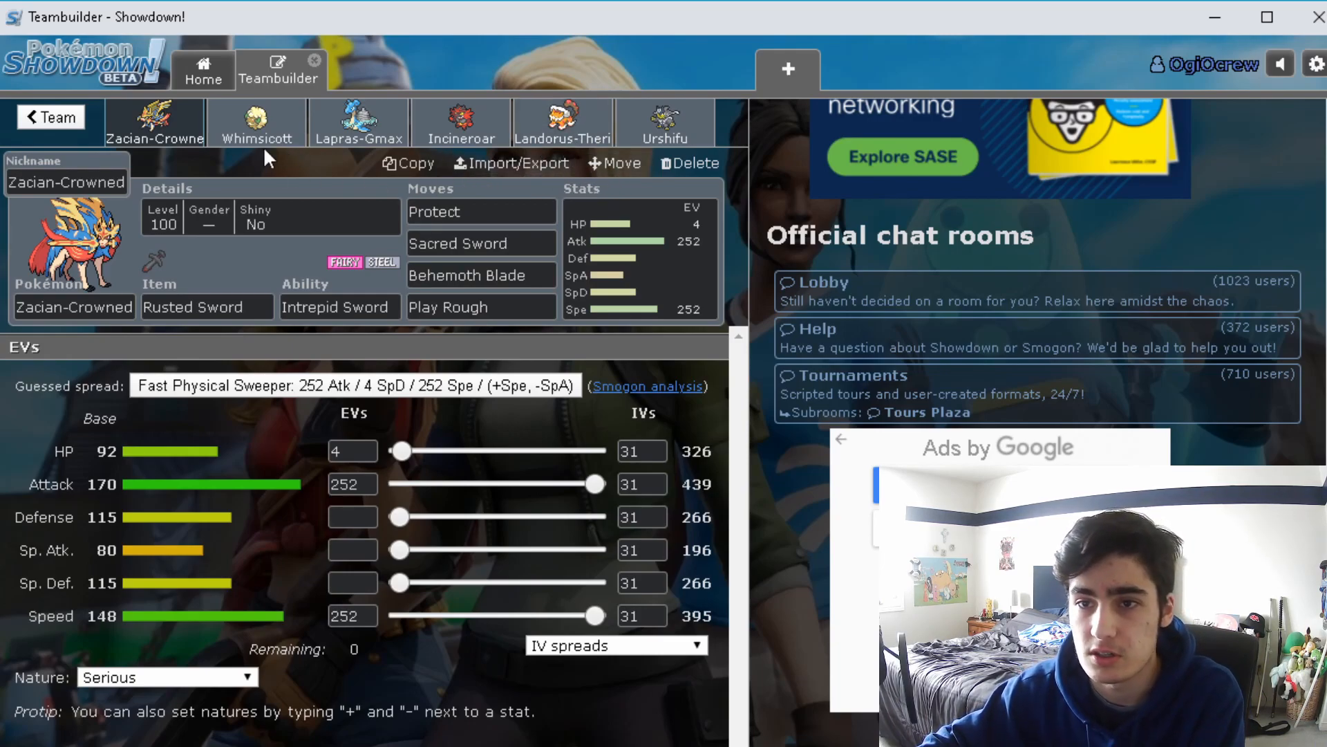
Go through Whimsicott, Lapras, Incineroar and Landorus, ending on Urshifu's 252 Atk/252 Spe spread
left_click(256, 121)
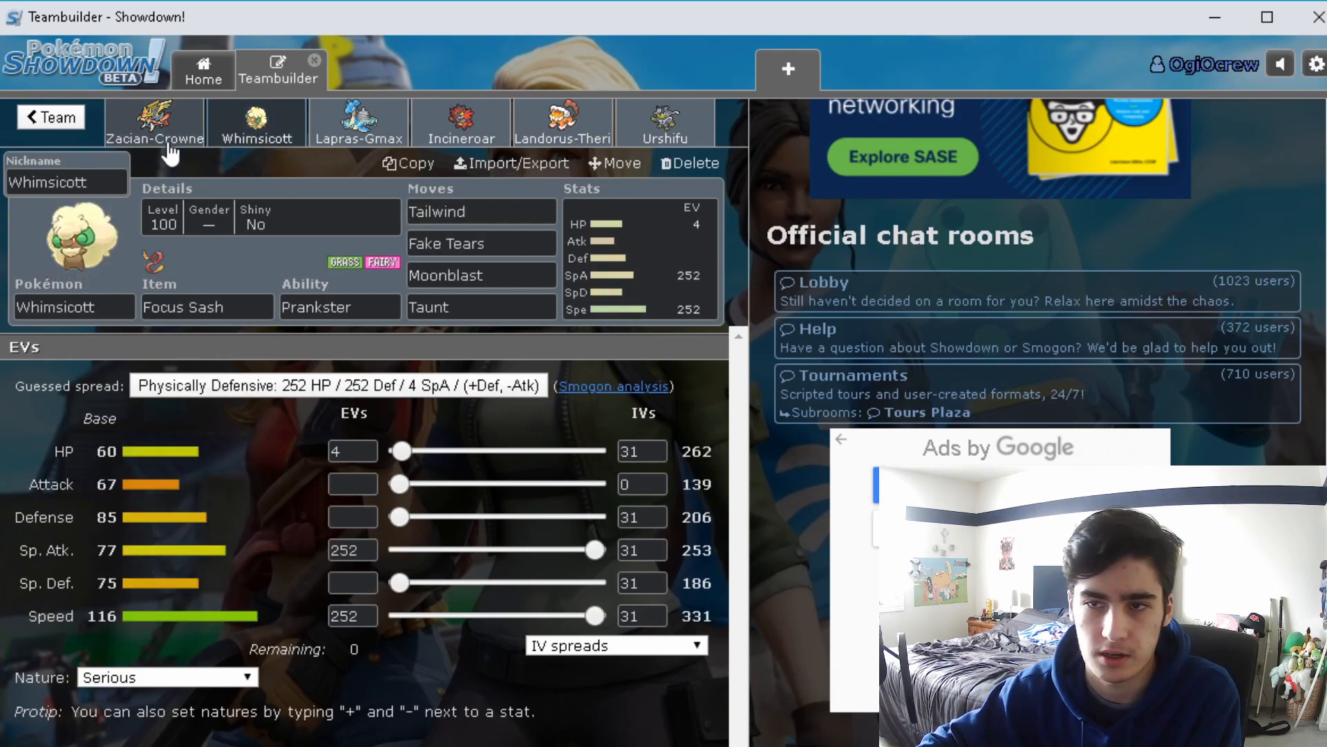
left_click(155, 121)
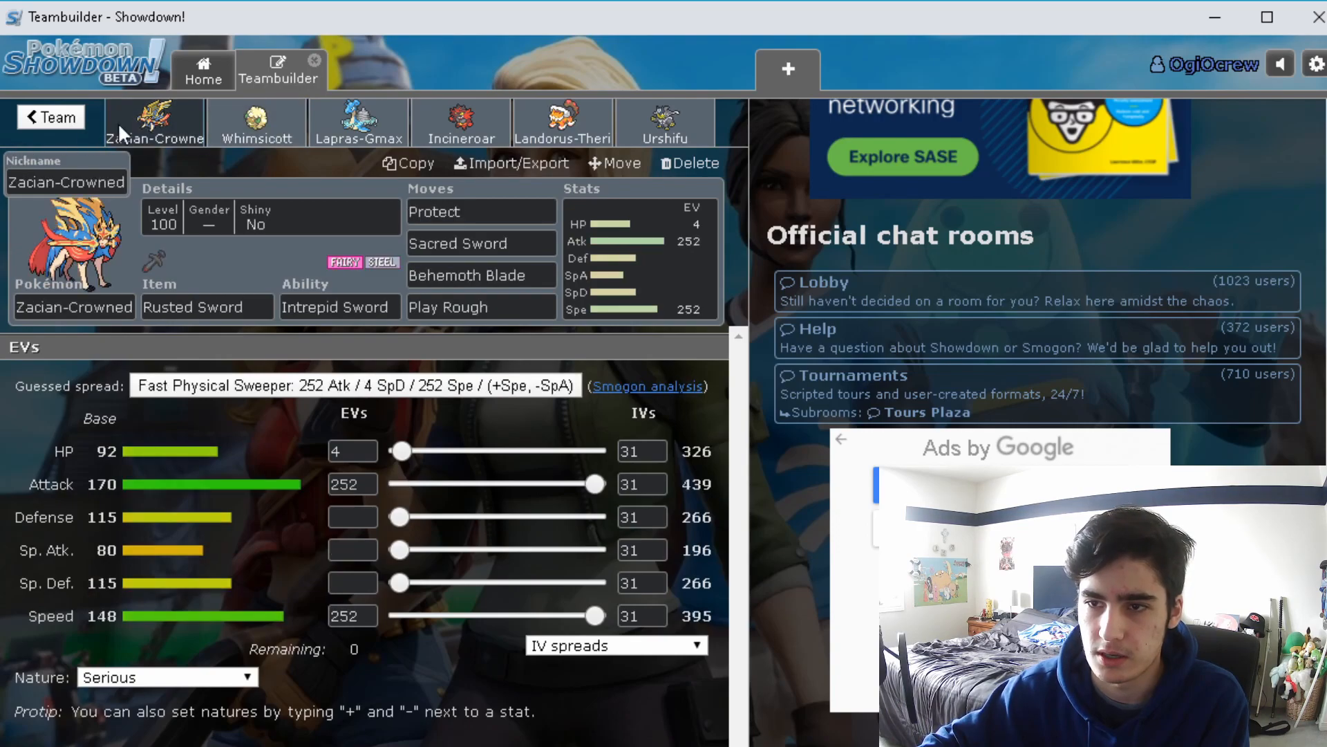
left_click(257, 121)
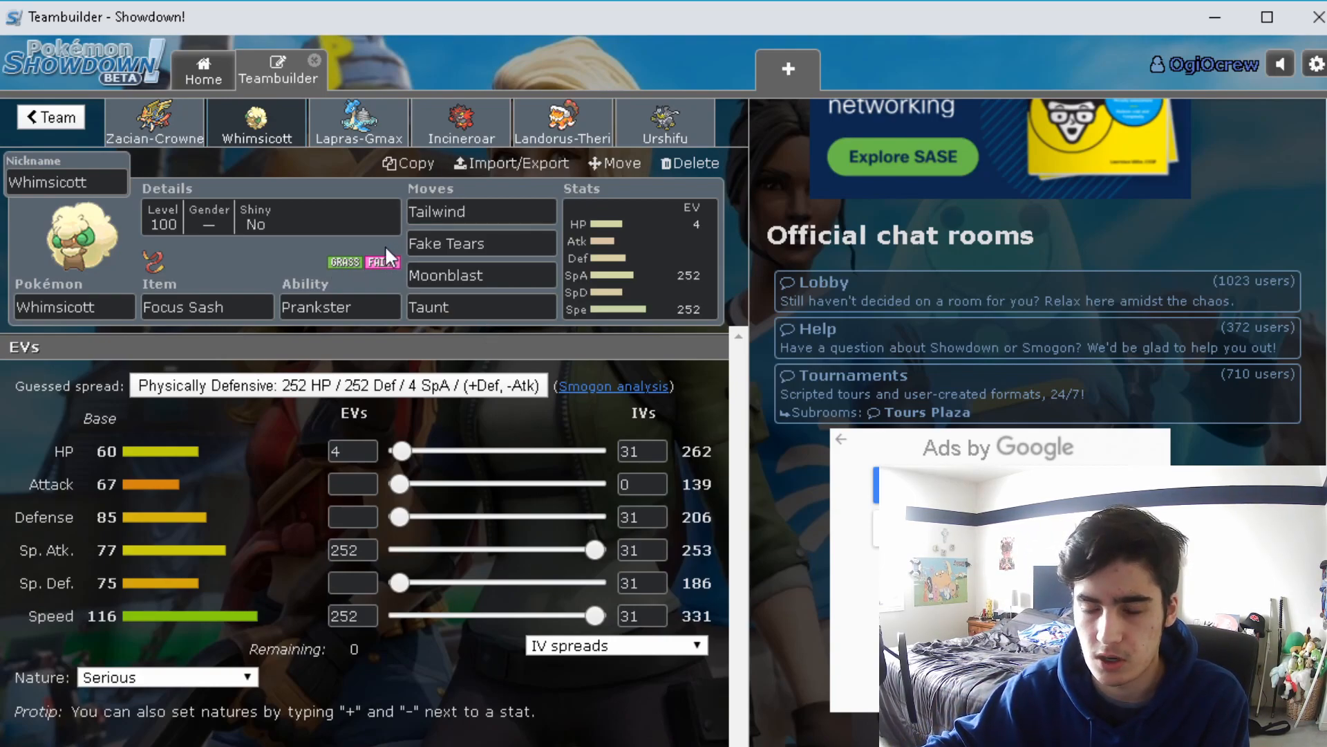
left_click(562, 123)
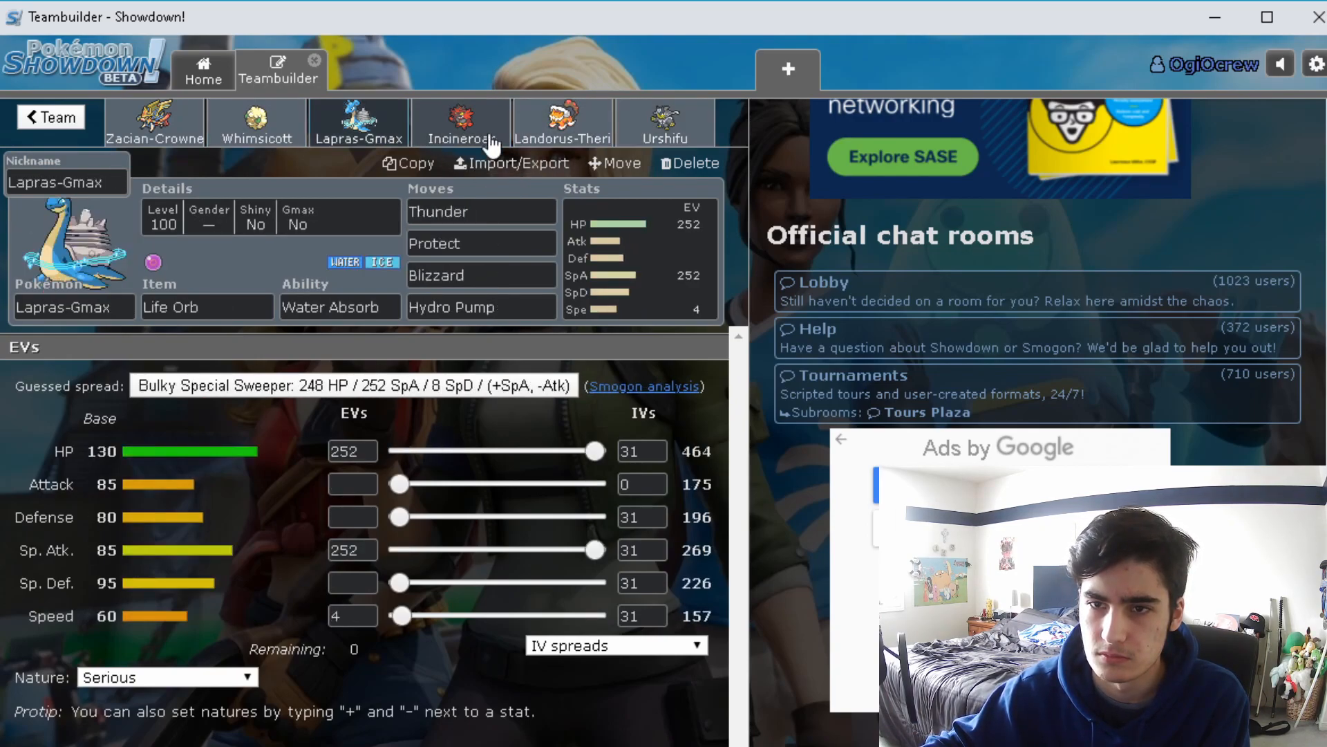
left_click(461, 123)
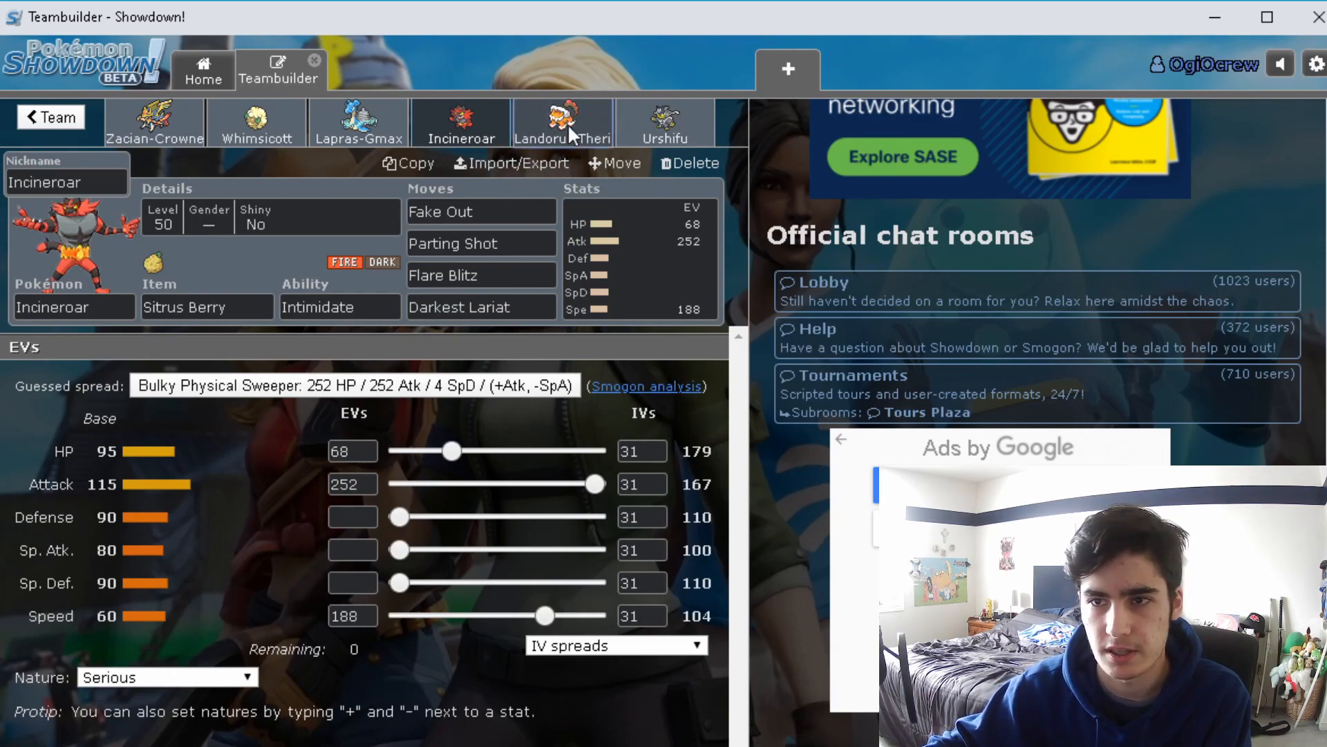
left_click(562, 121)
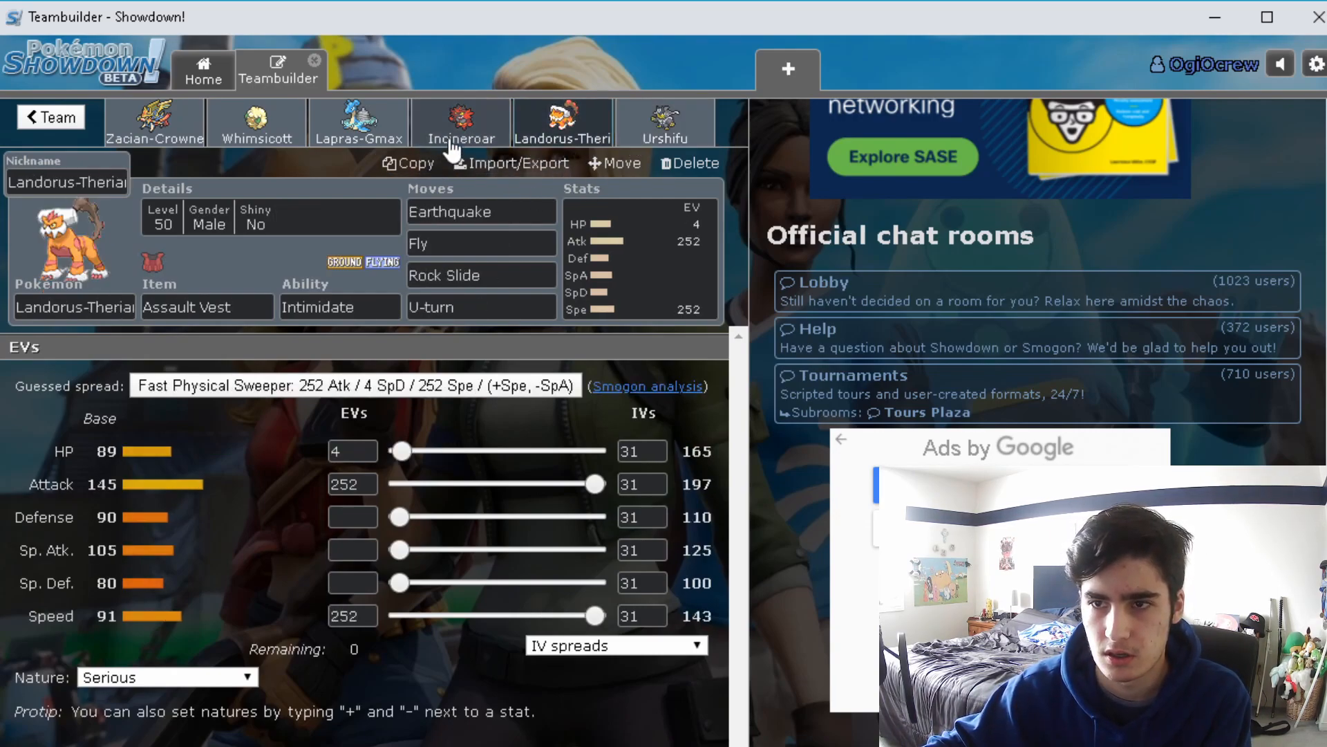
left_click(665, 123)
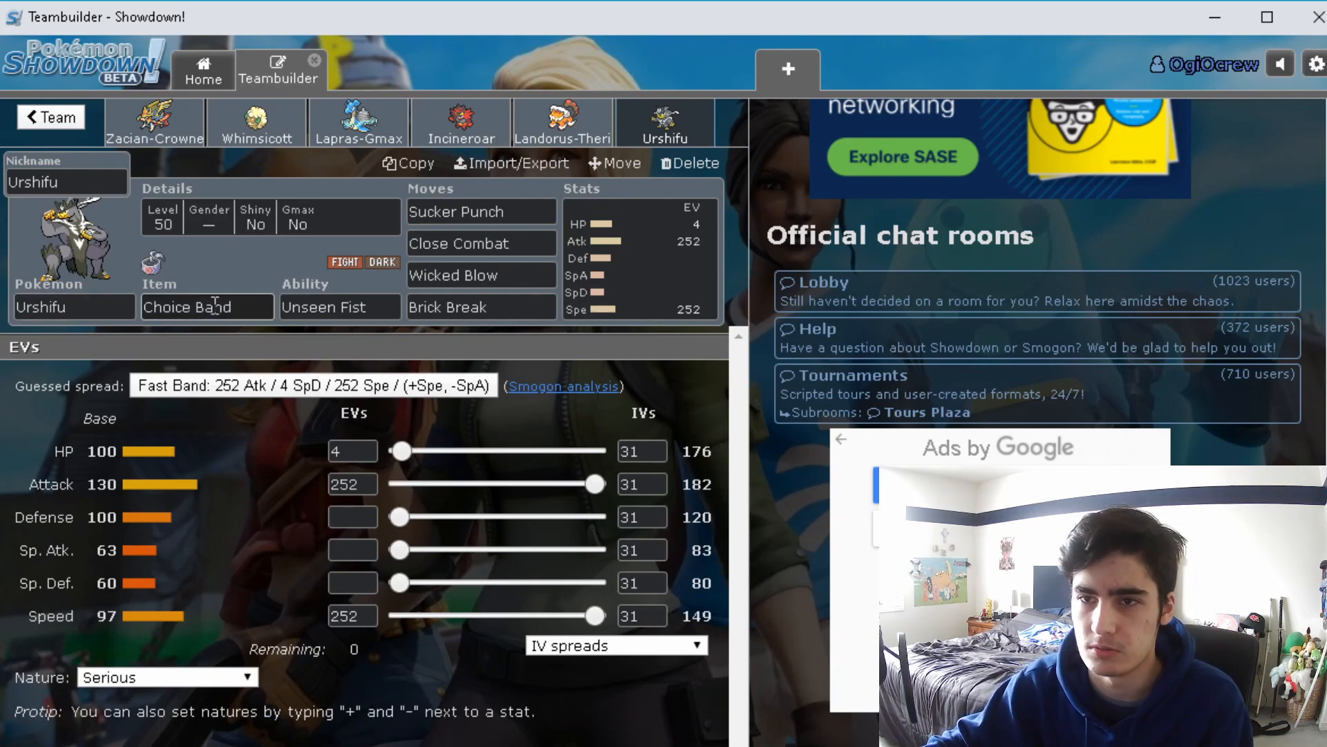
left_click(155, 123)
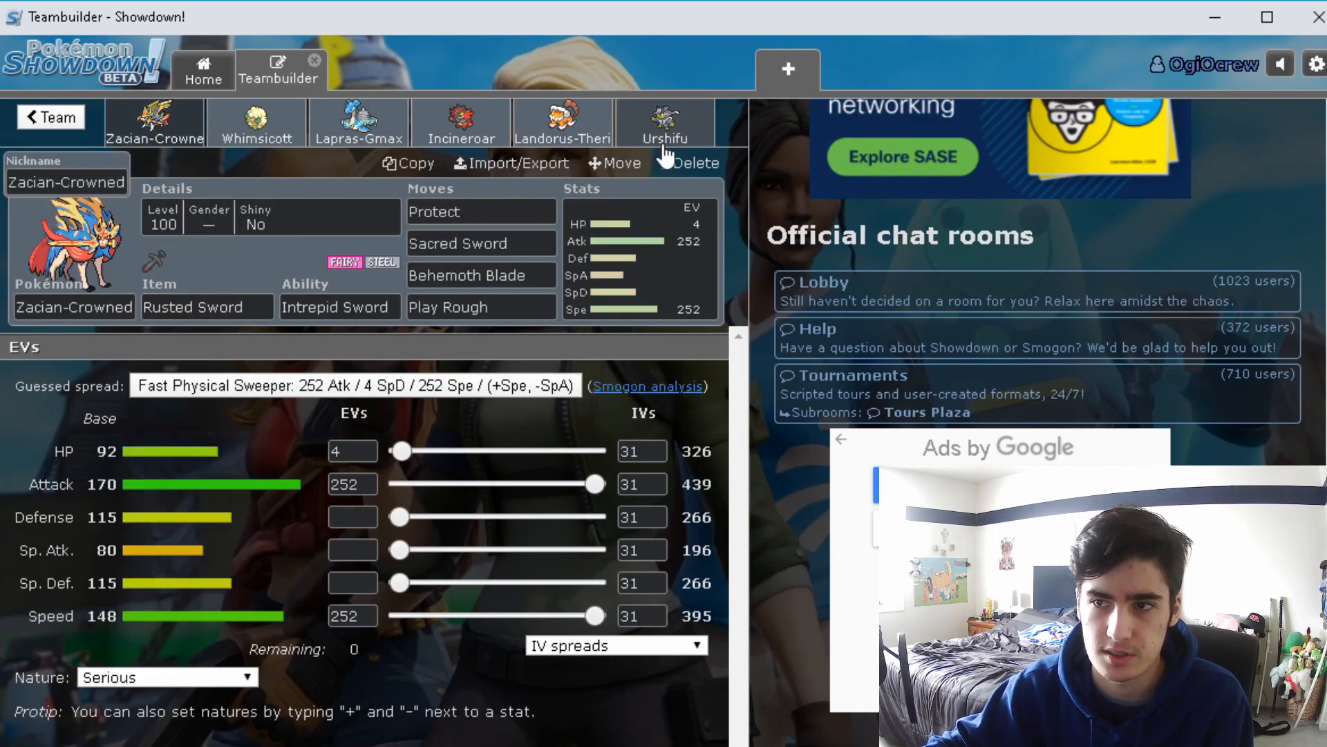
left_click(664, 121)
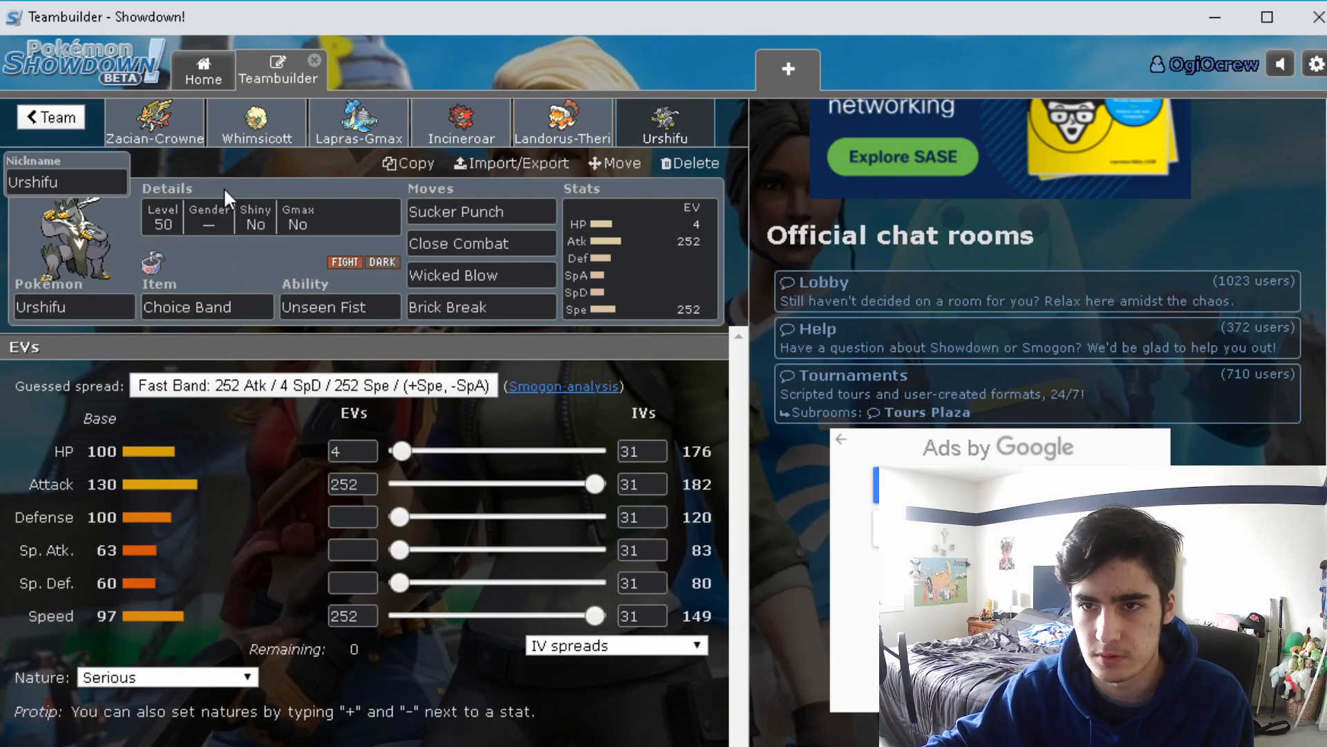
mouse_move(241, 166)
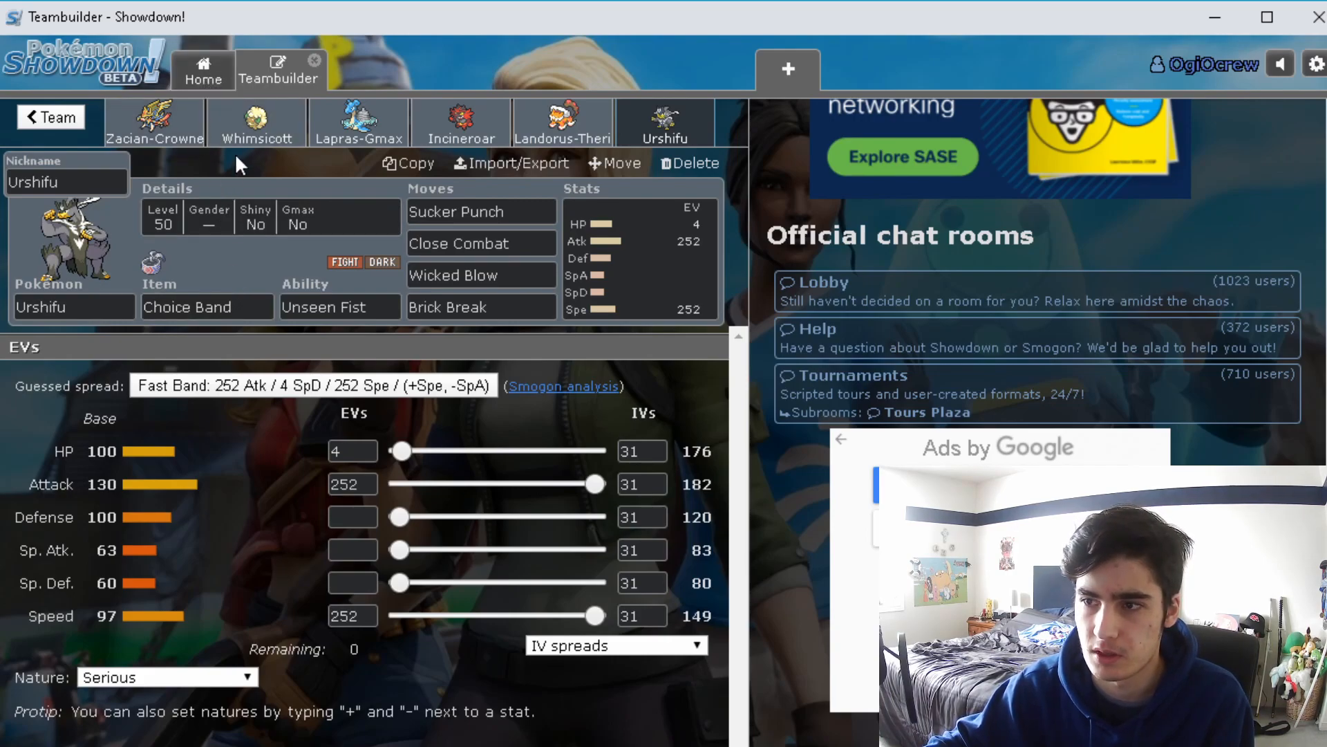
mouse_move(428, 237)
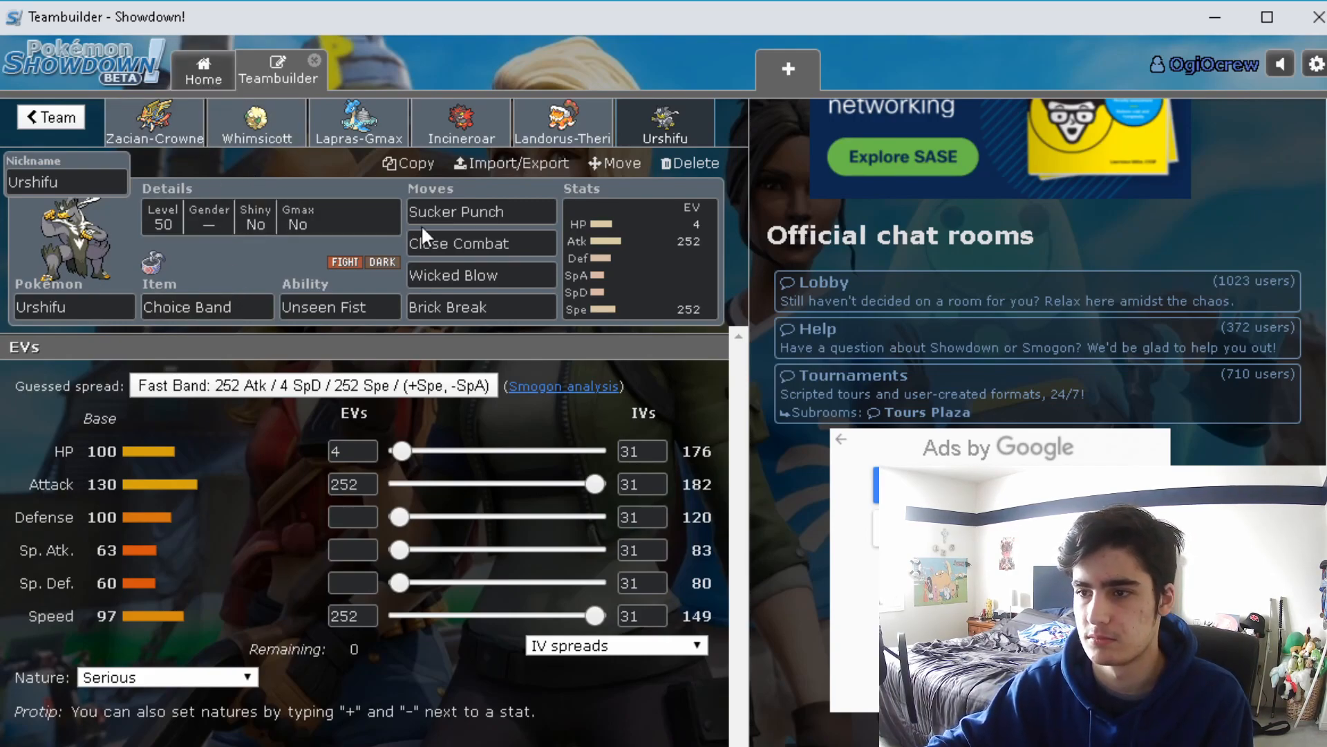
mouse_move(169, 97)
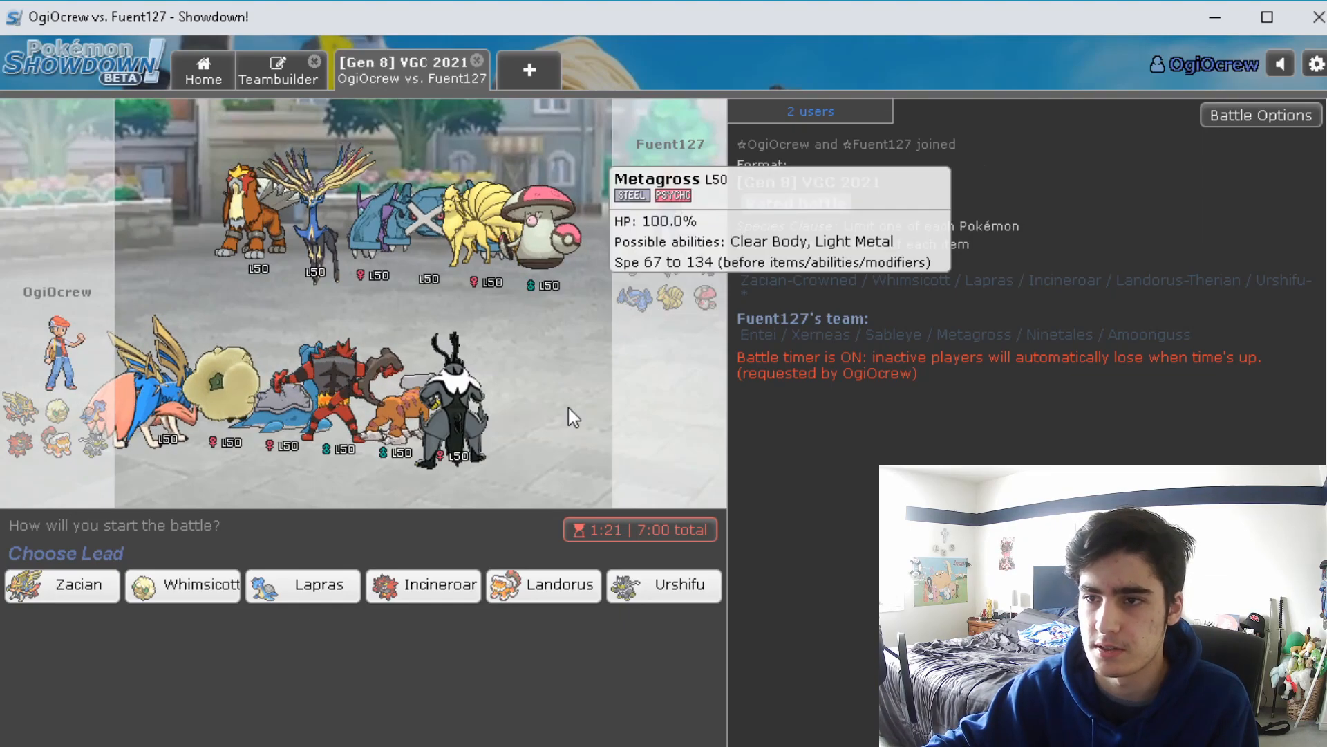
mouse_move(461, 735)
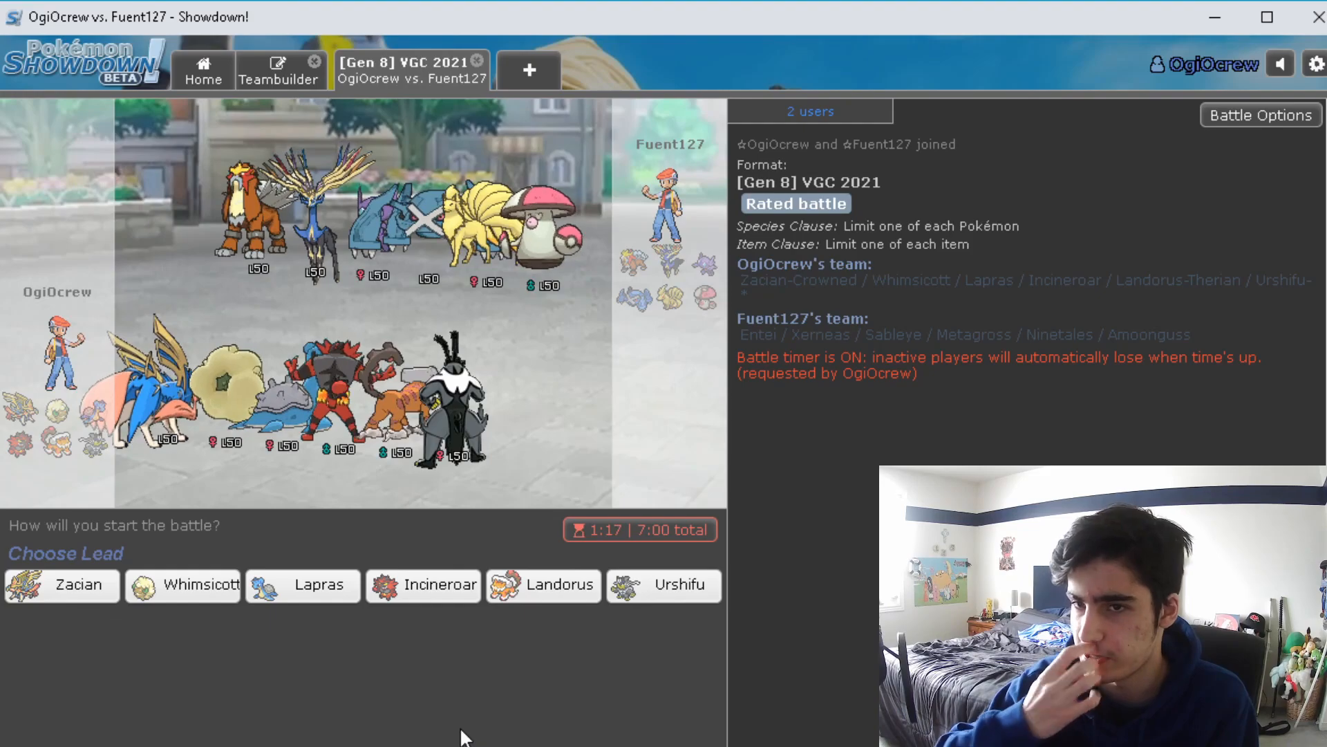
mouse_move(668, 262)
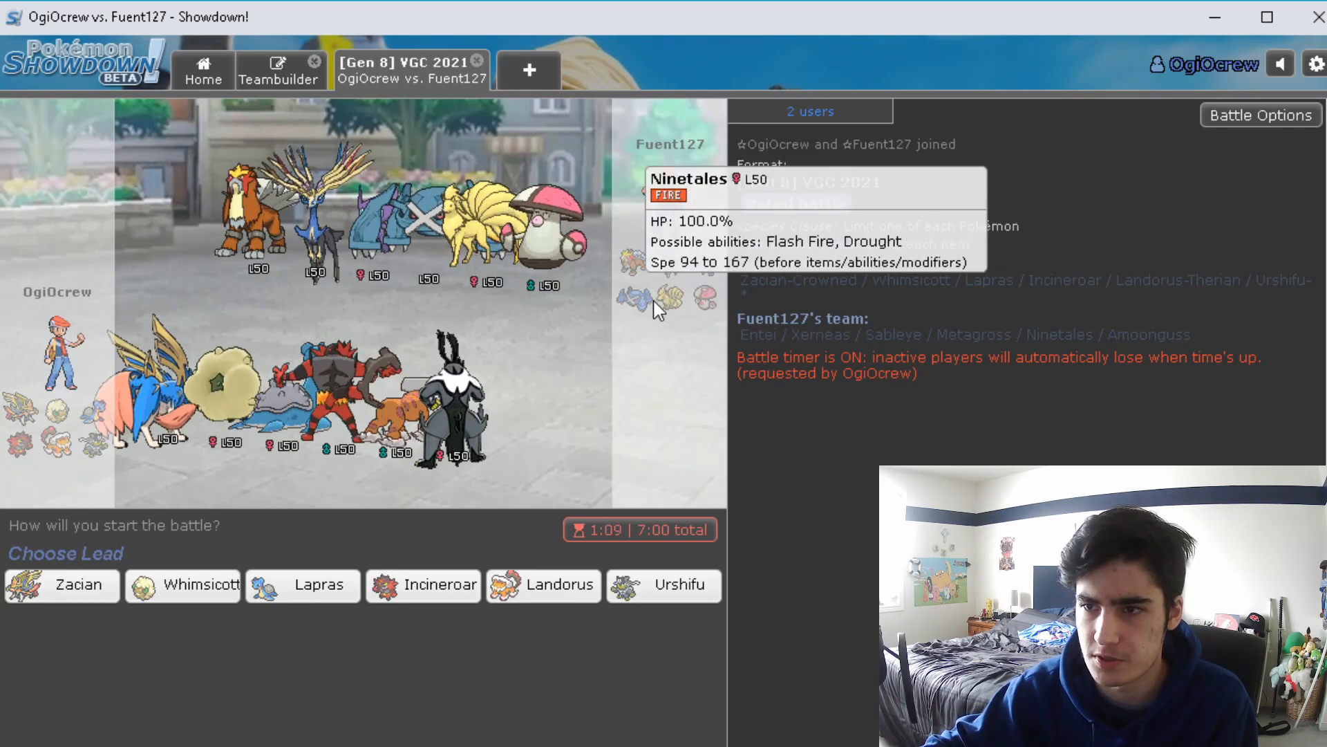
mouse_move(377, 635)
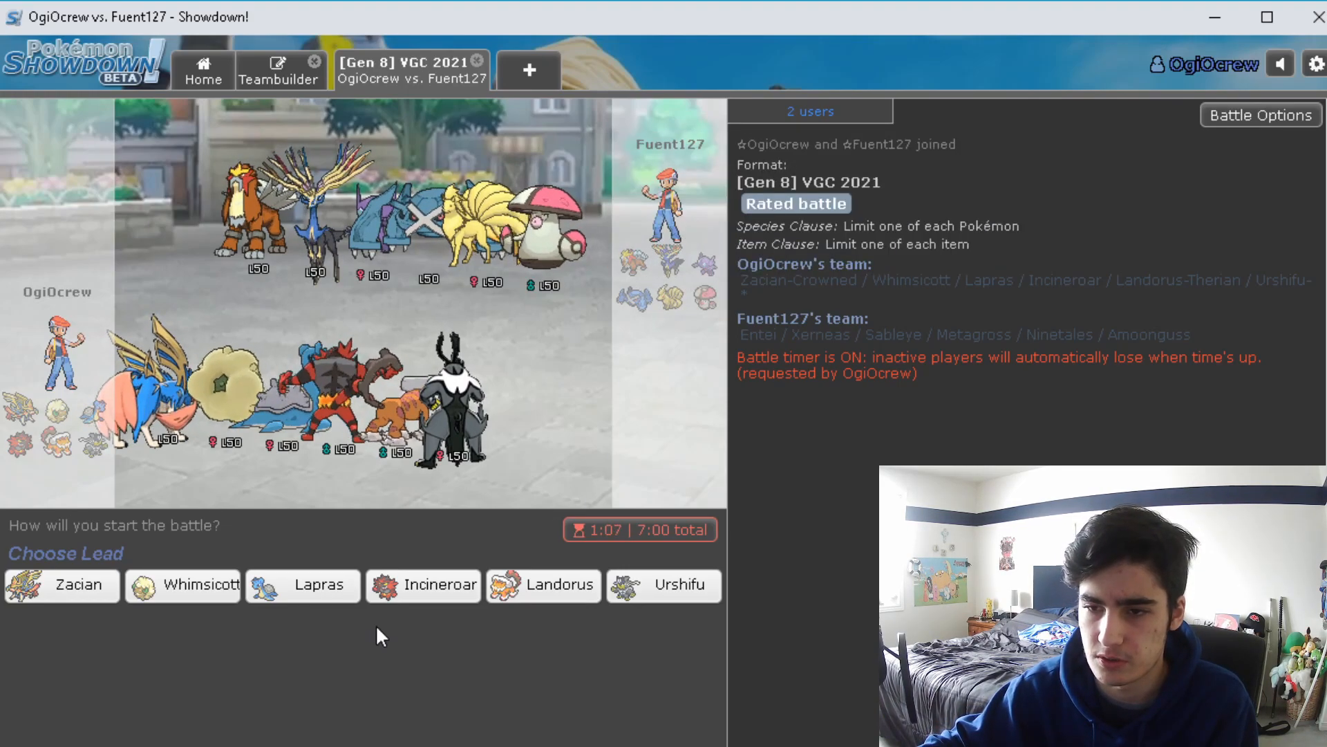
mouse_move(81, 593)
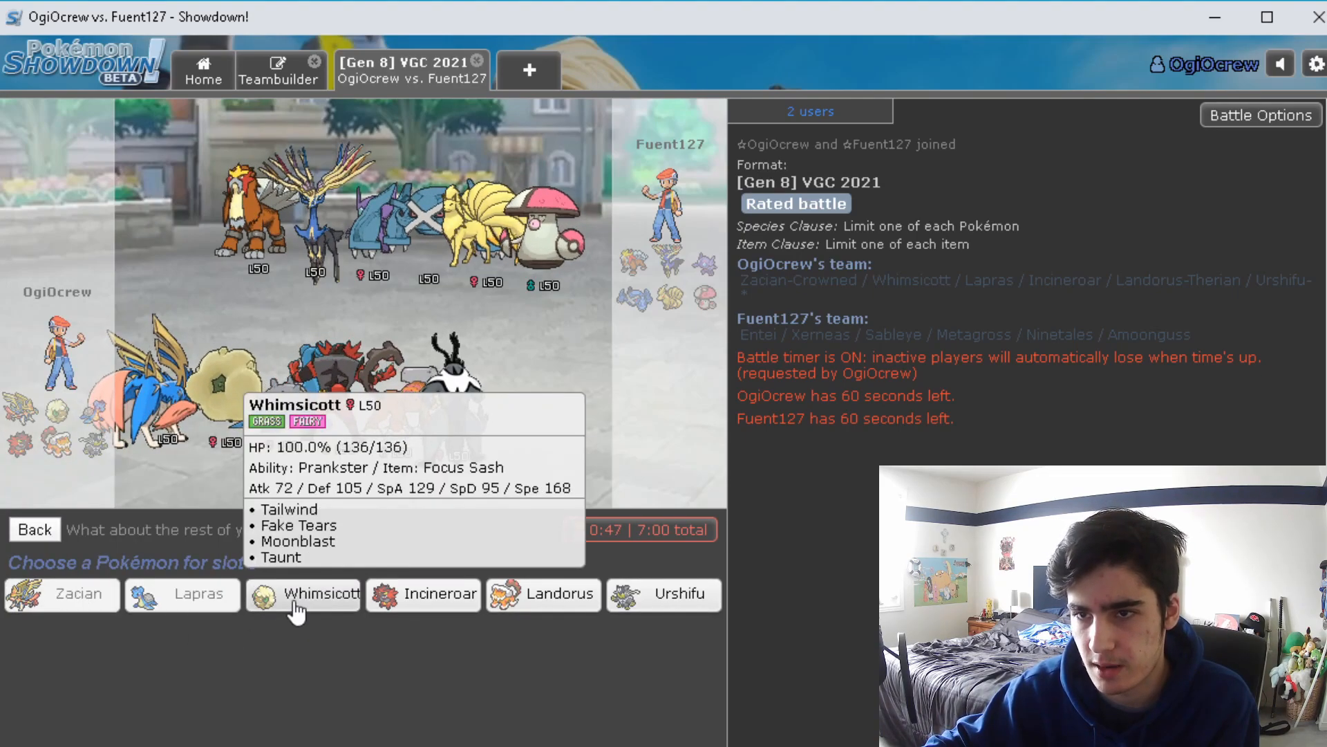
left_click(302, 593)
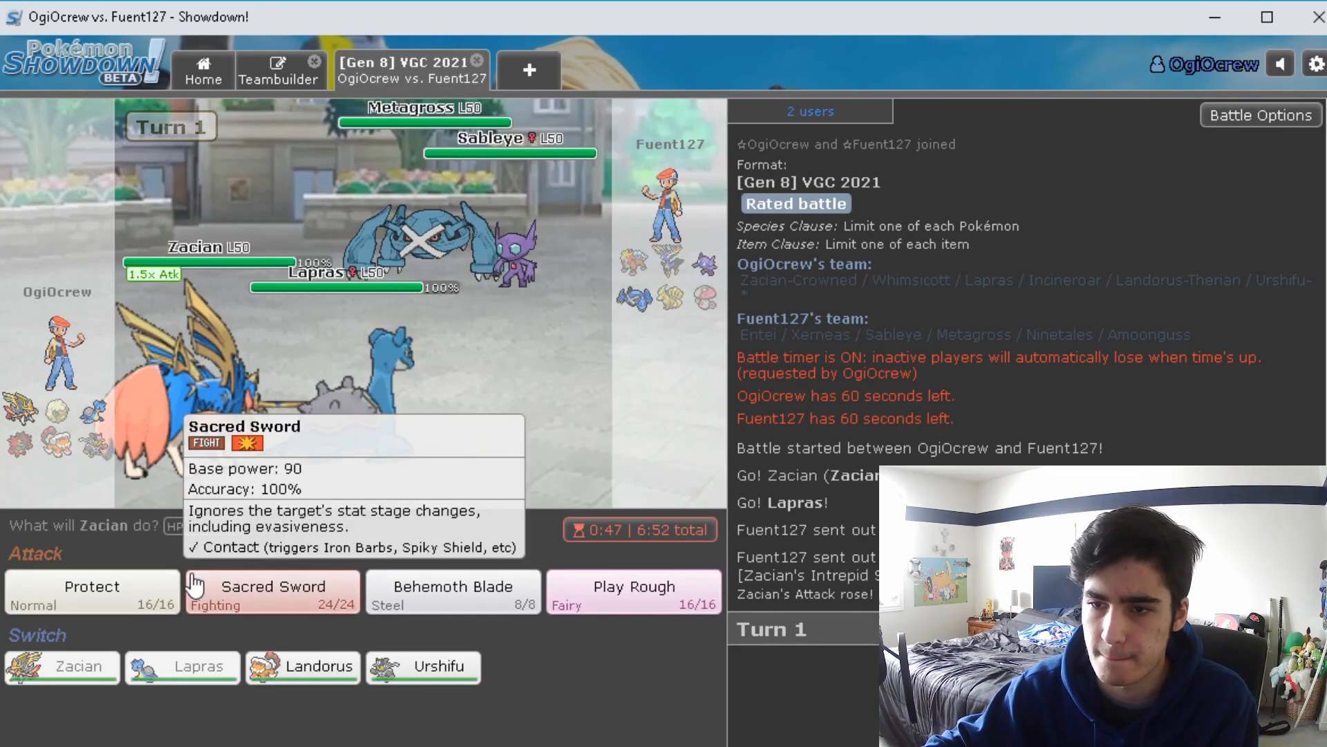
mouse_move(508, 271)
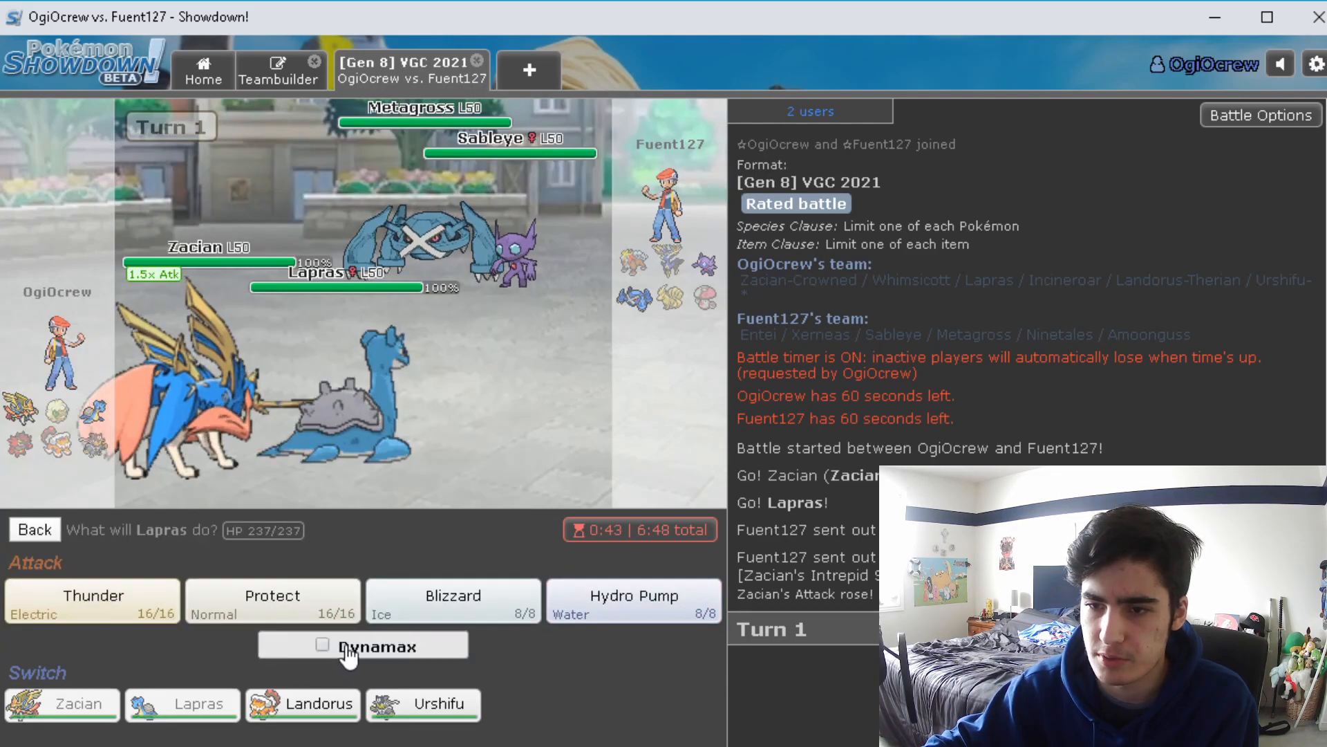
Dynamax Lapras and aim G-Max Resonance at Sableye
left_click(321, 645)
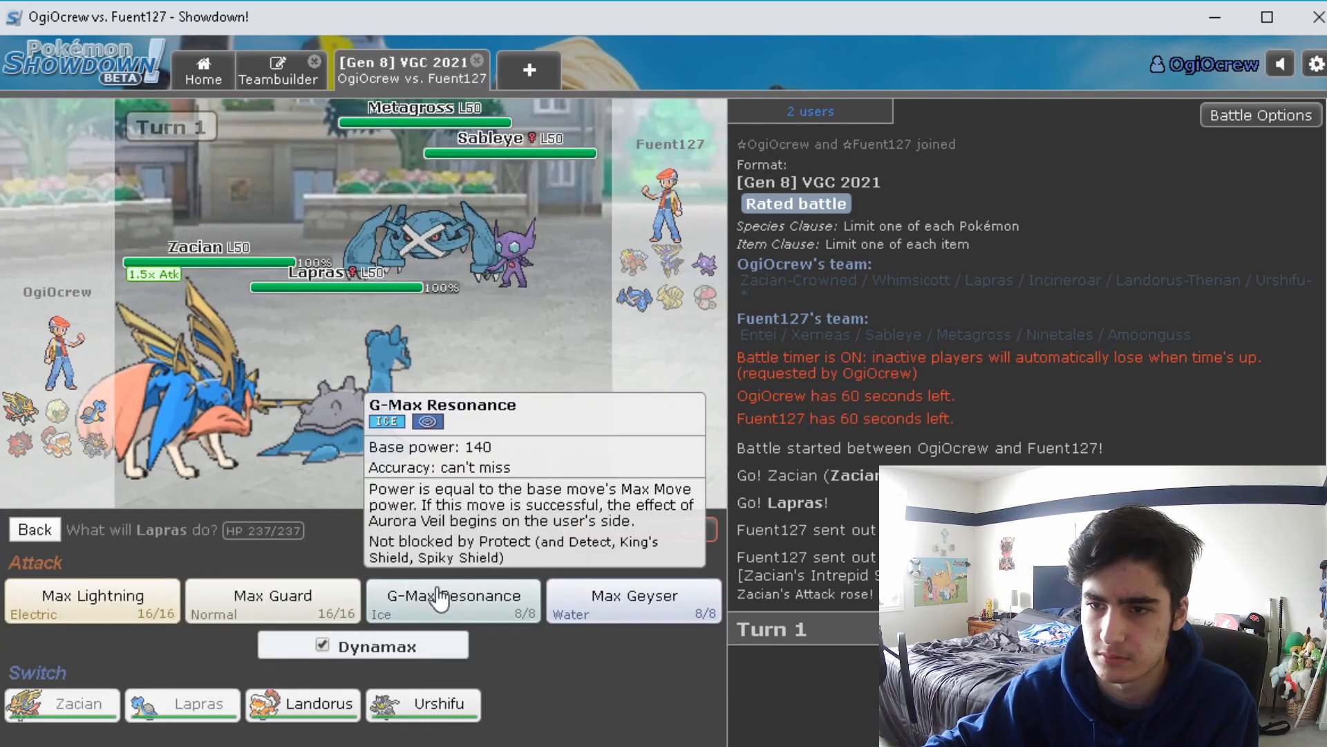
left_click(453, 601)
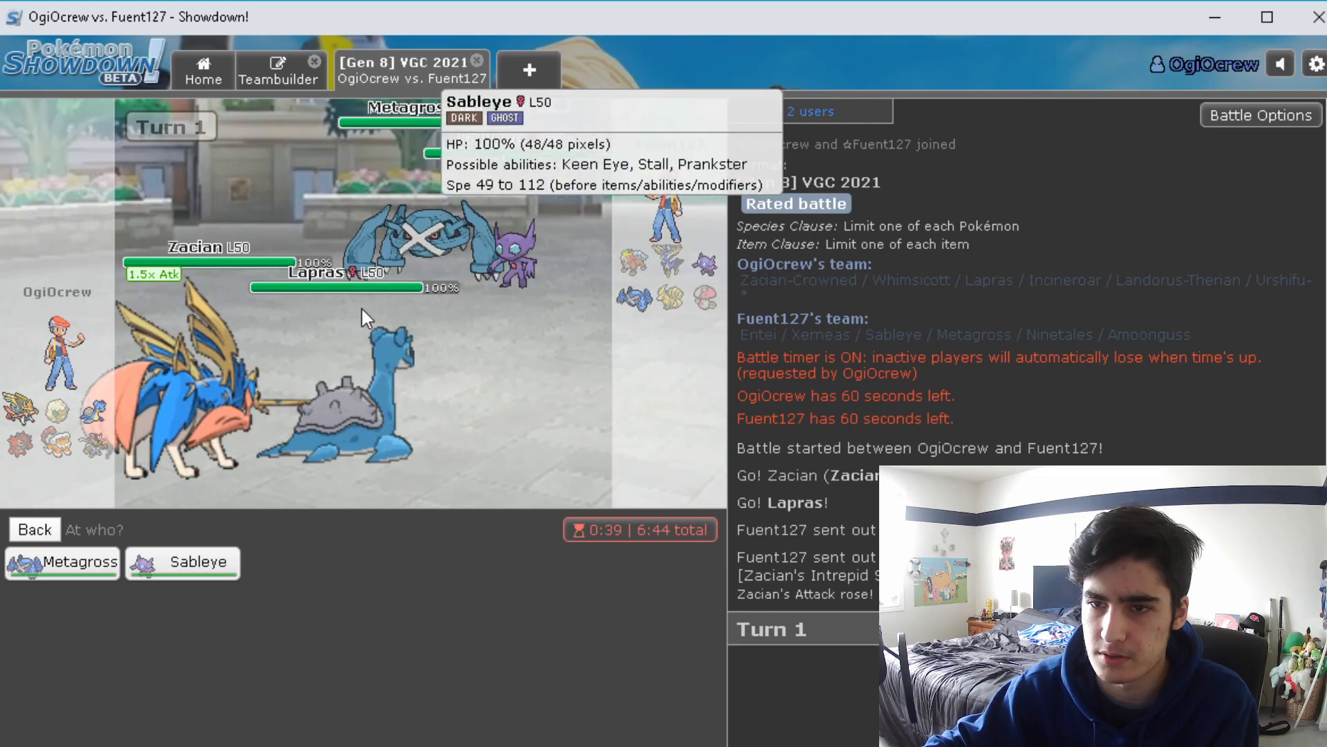
left_click(182, 562)
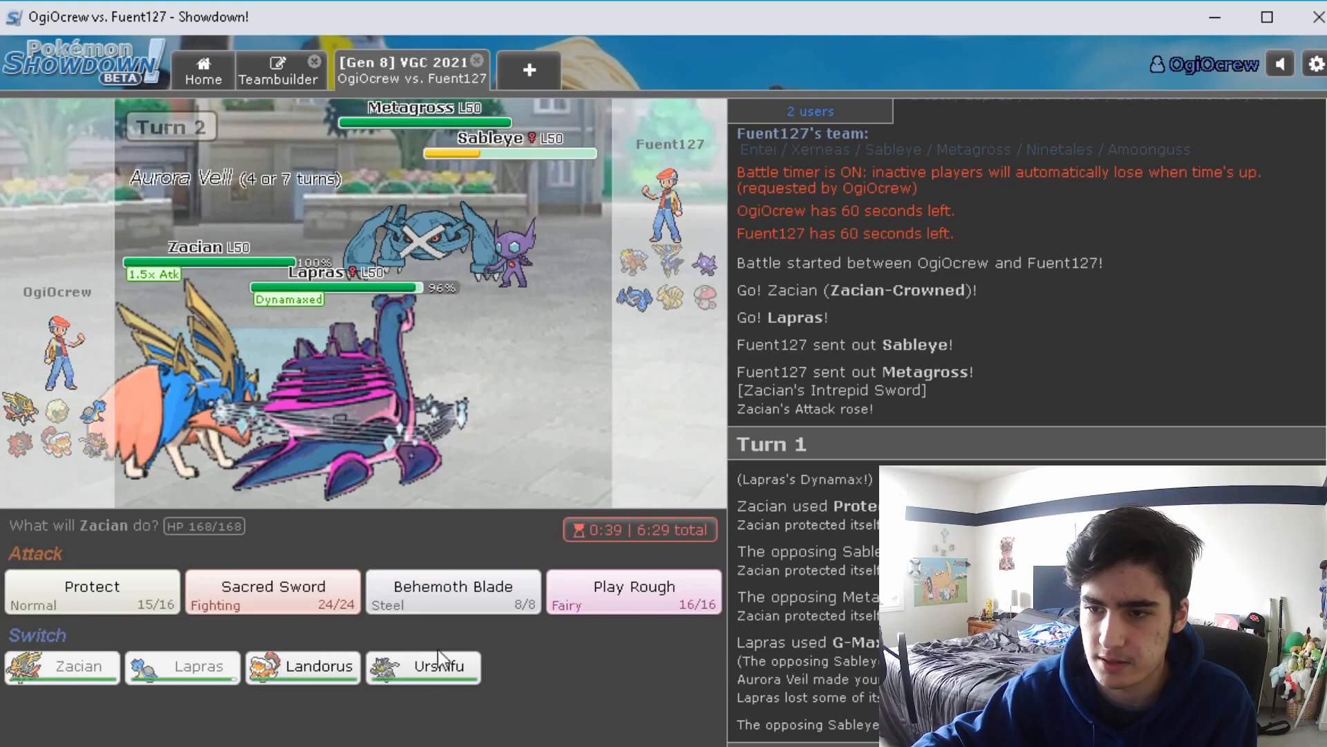
mouse_move(303, 667)
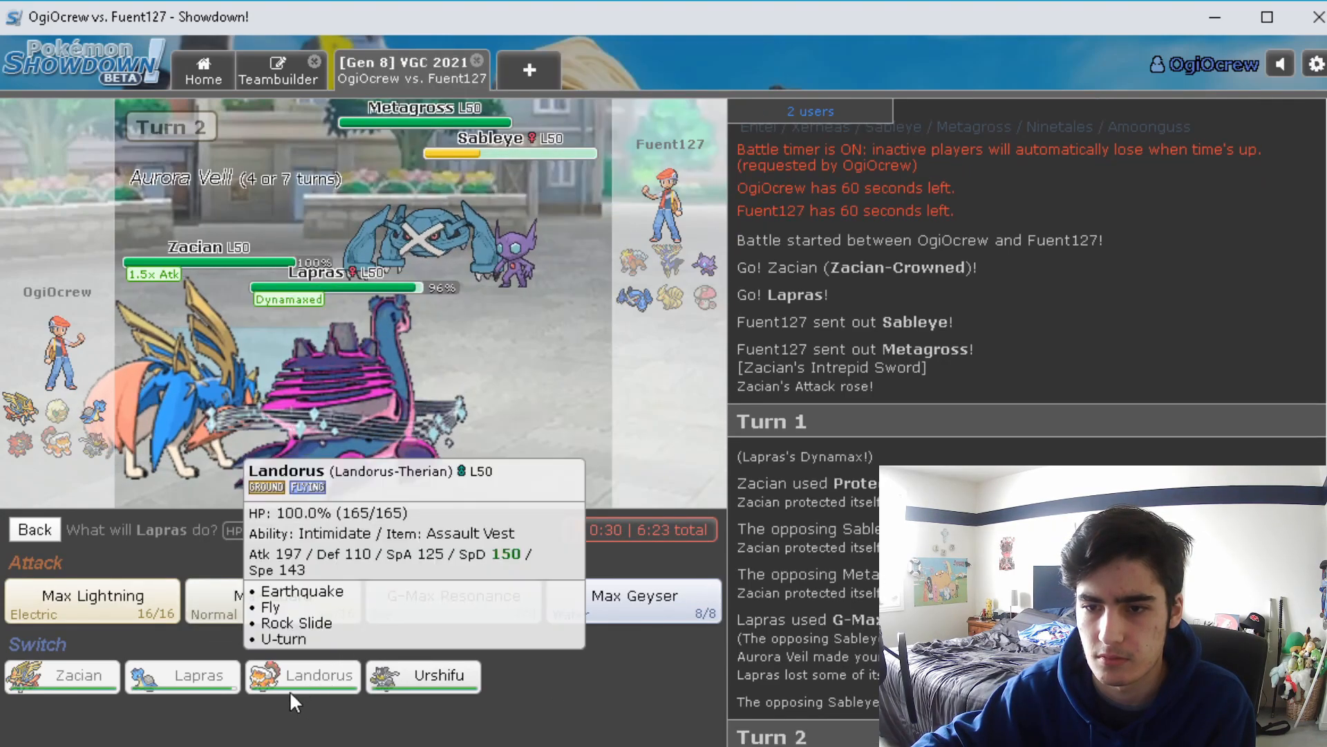
mouse_move(567, 664)
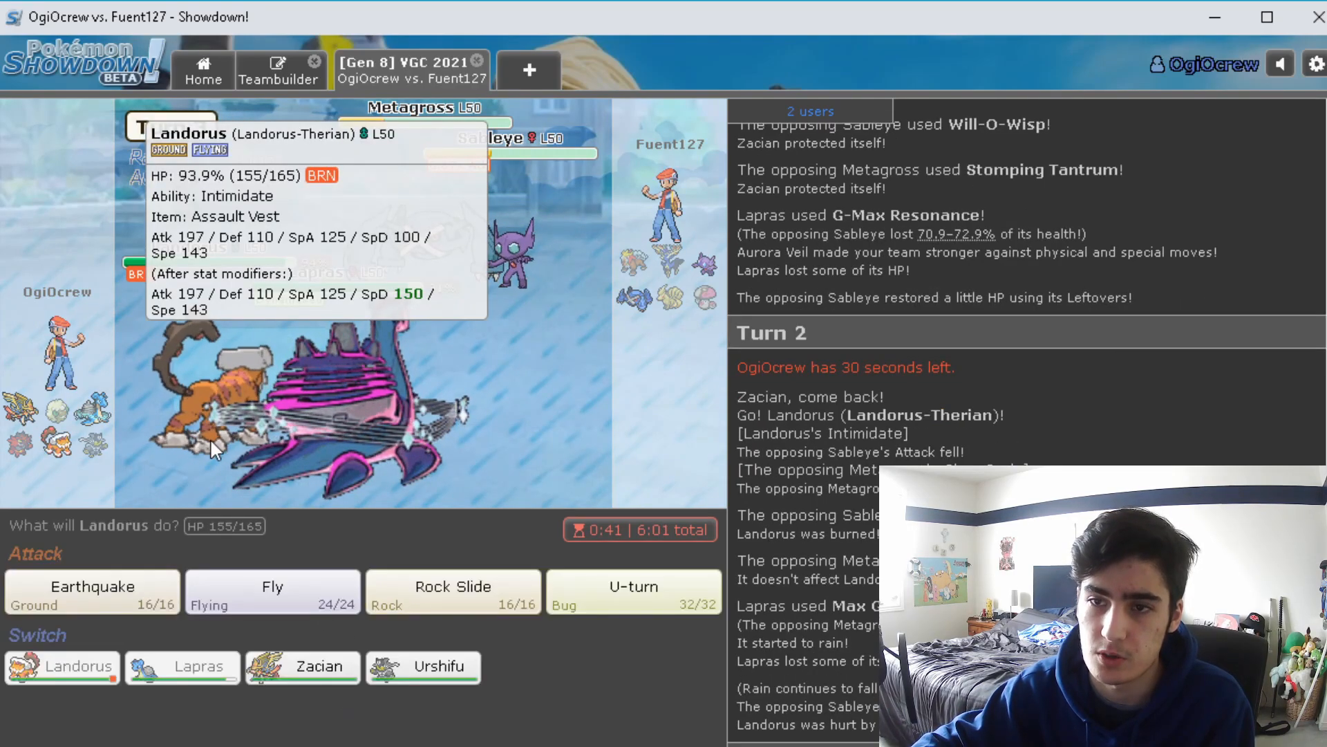
mouse_move(550, 593)
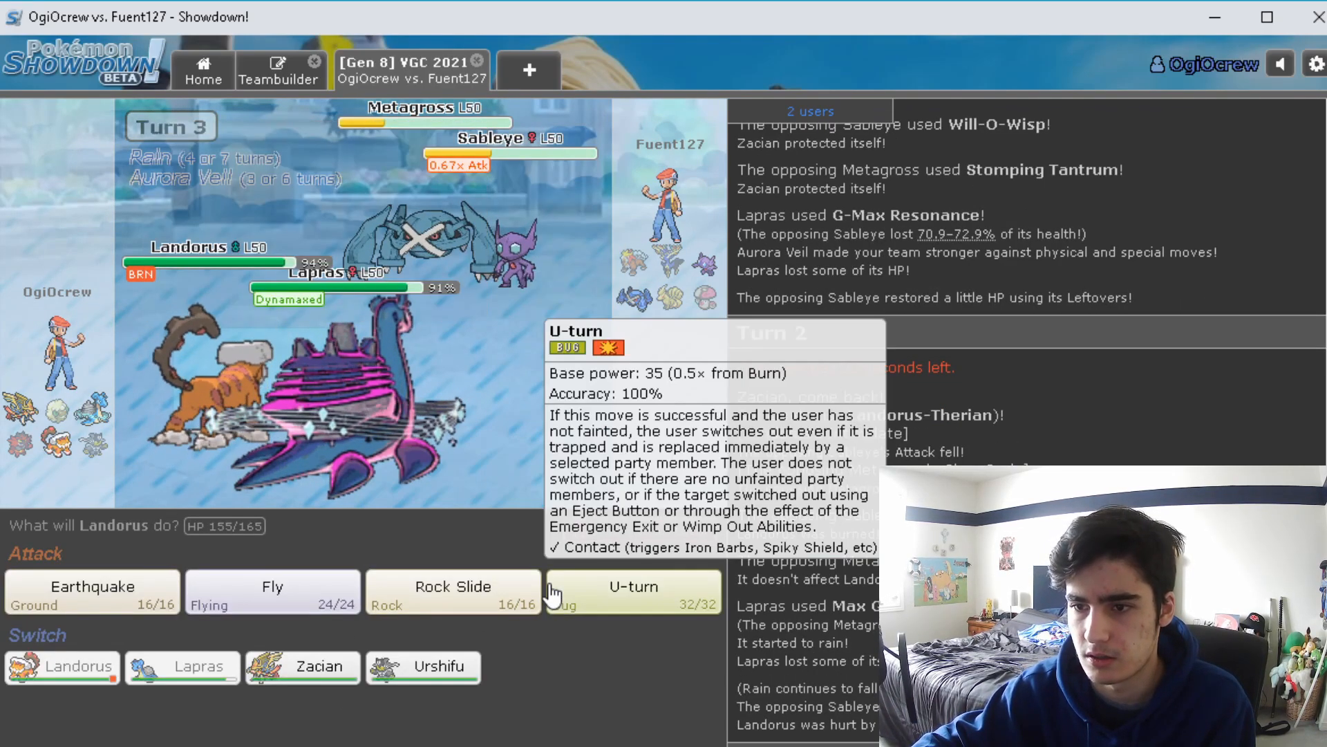
mouse_move(292, 474)
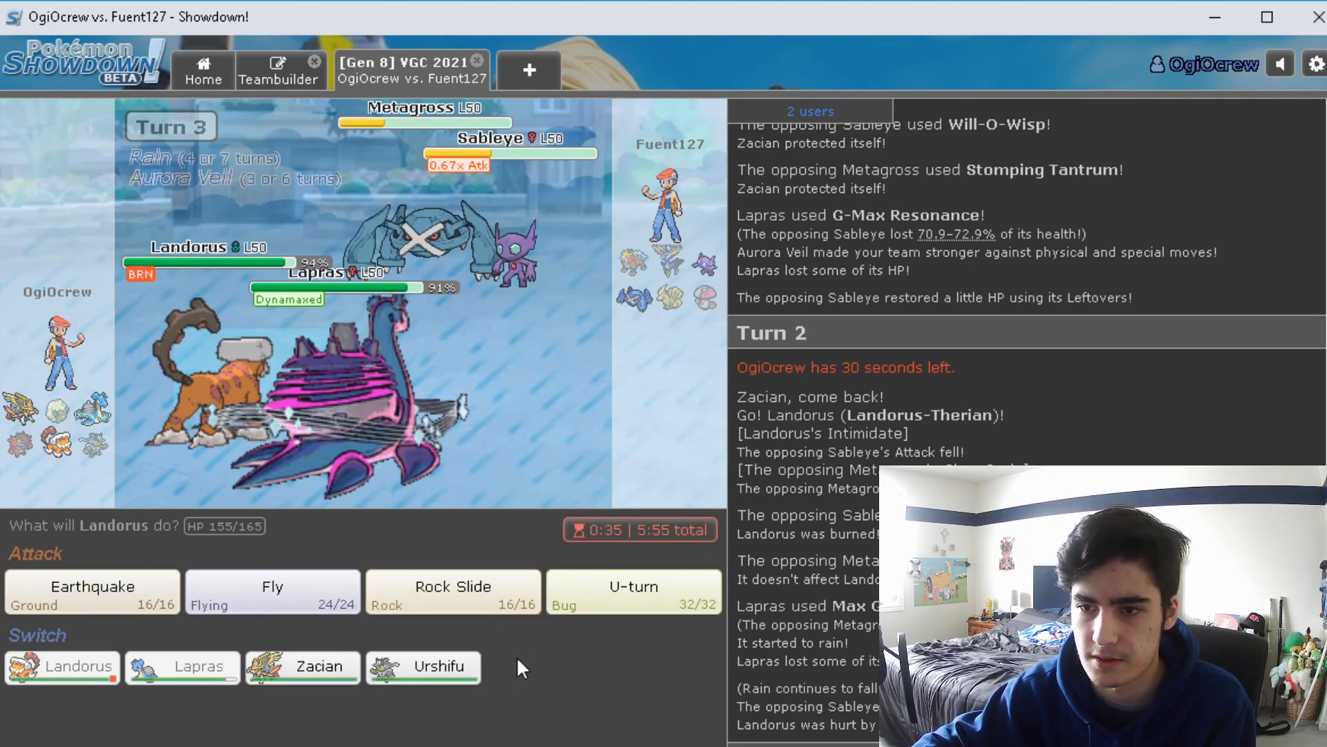
Order Rock Slide for Landorus and target Metagross with Lapras's attack
left_click(181, 667)
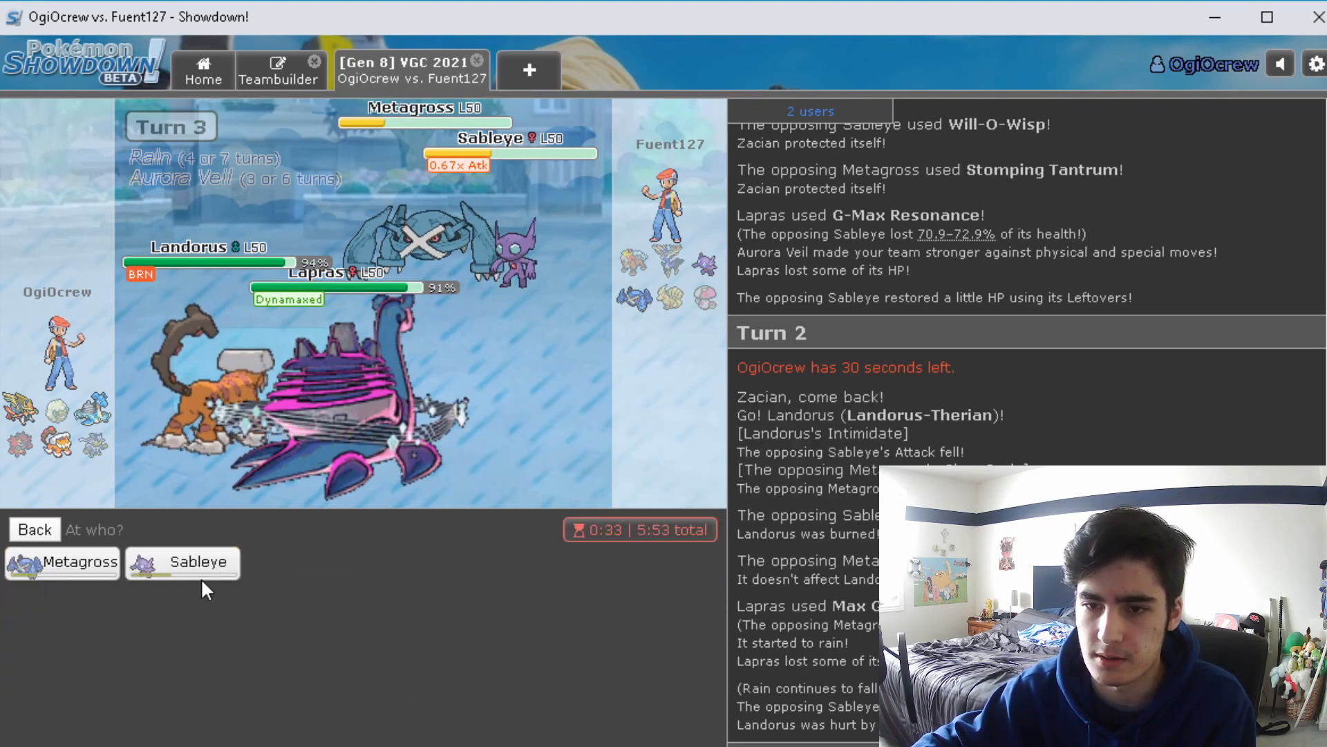
left_click(182, 561)
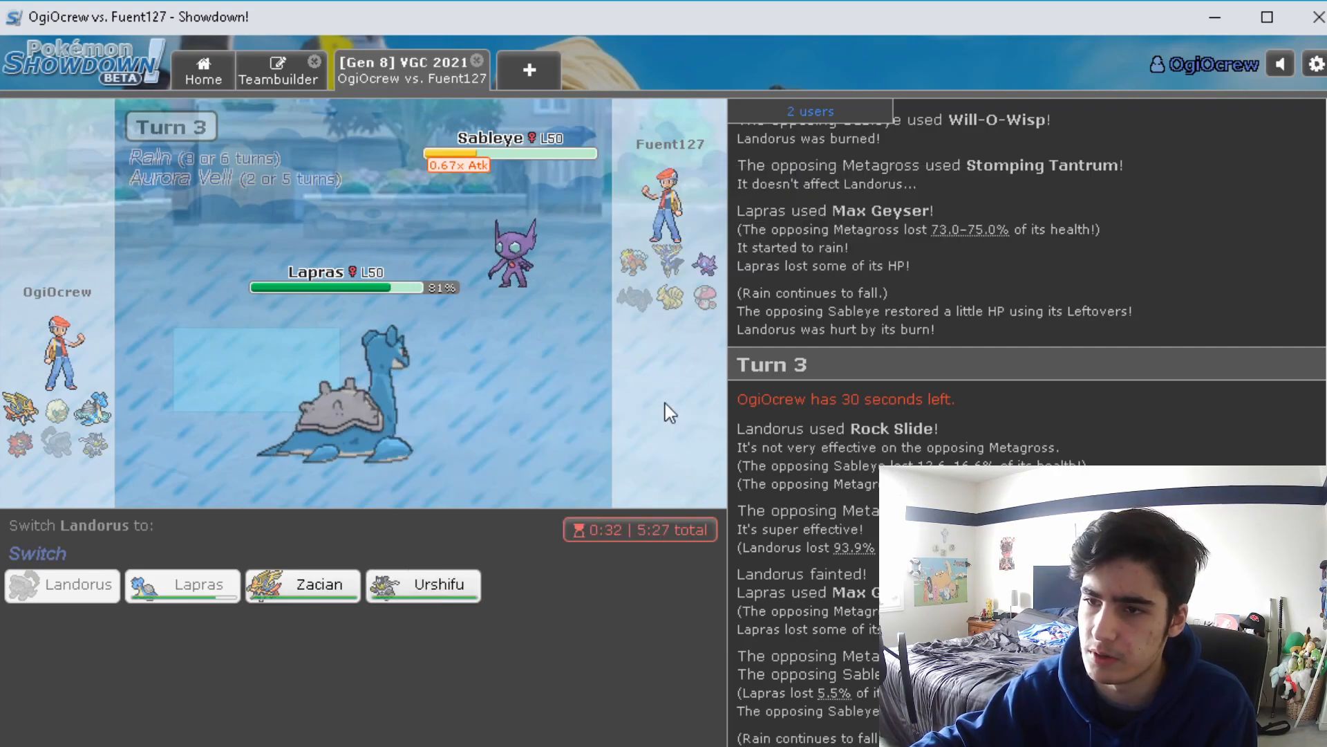
mouse_move(707, 302)
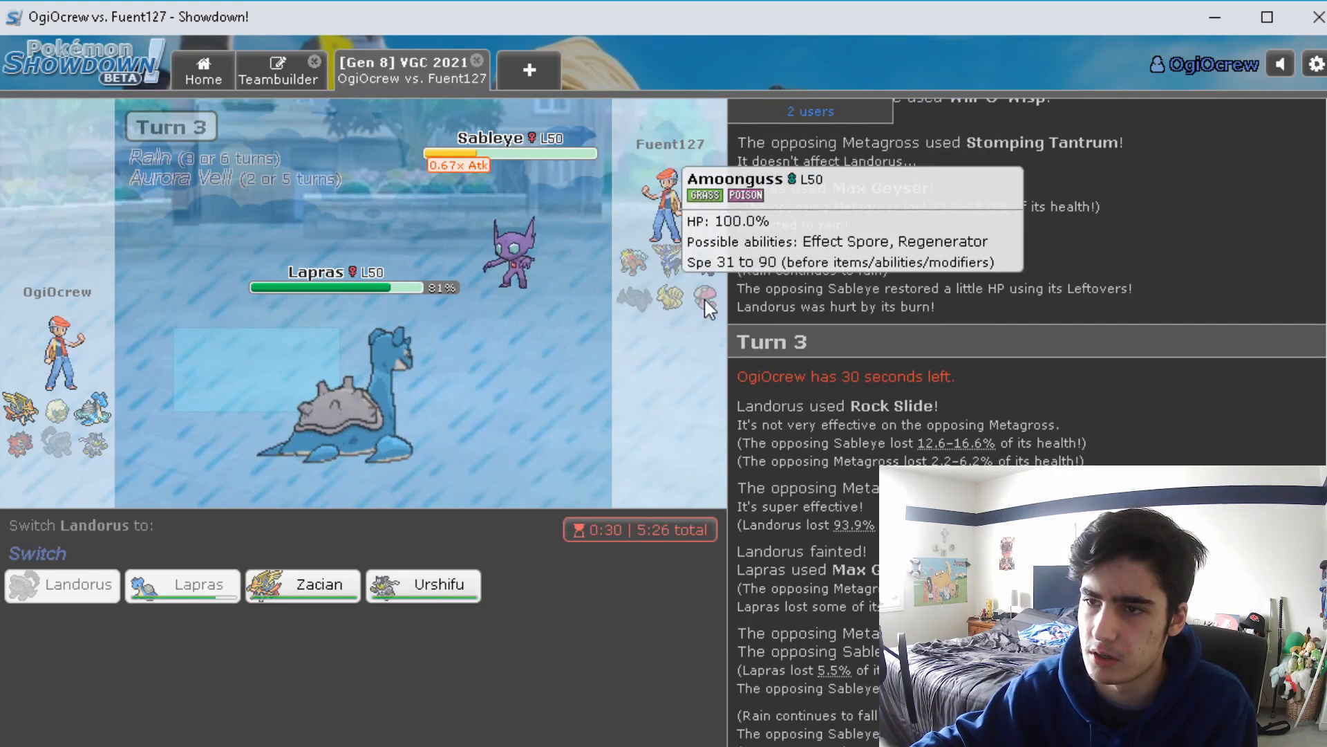
mouse_move(438, 584)
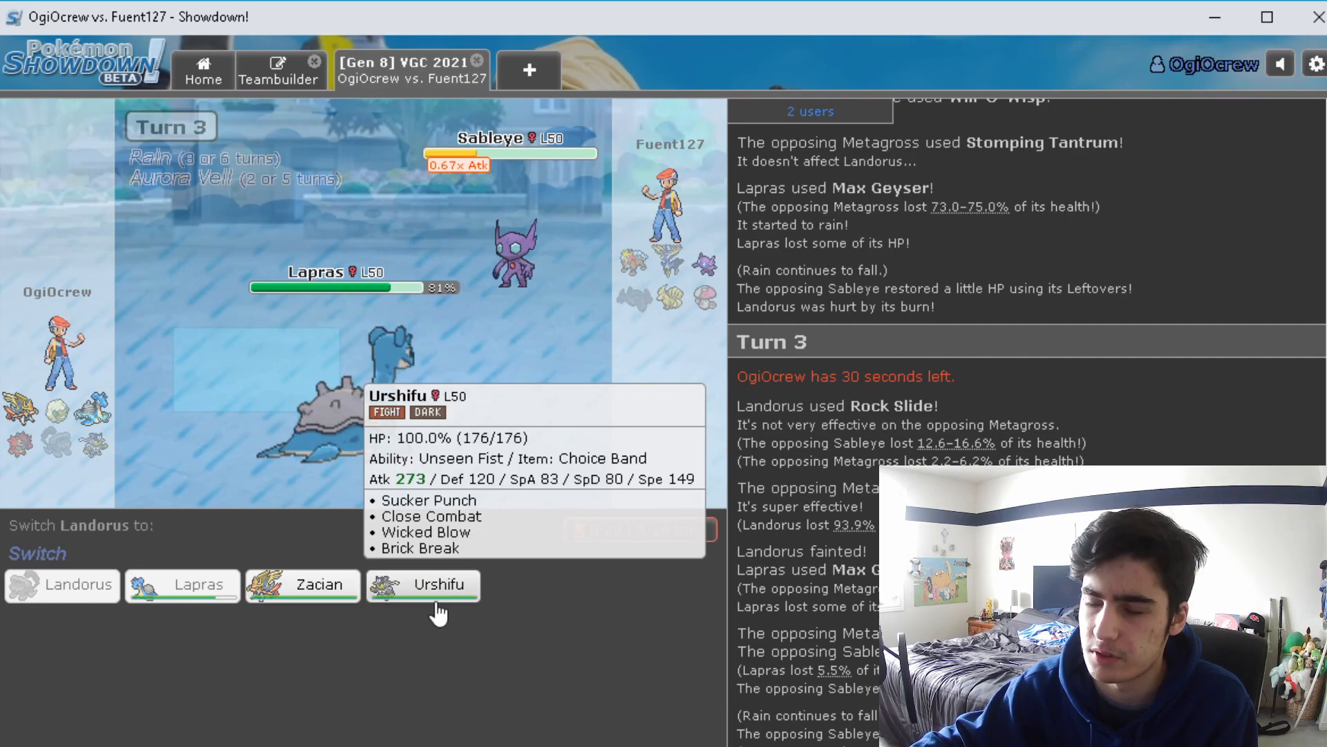
mouse_move(705, 294)
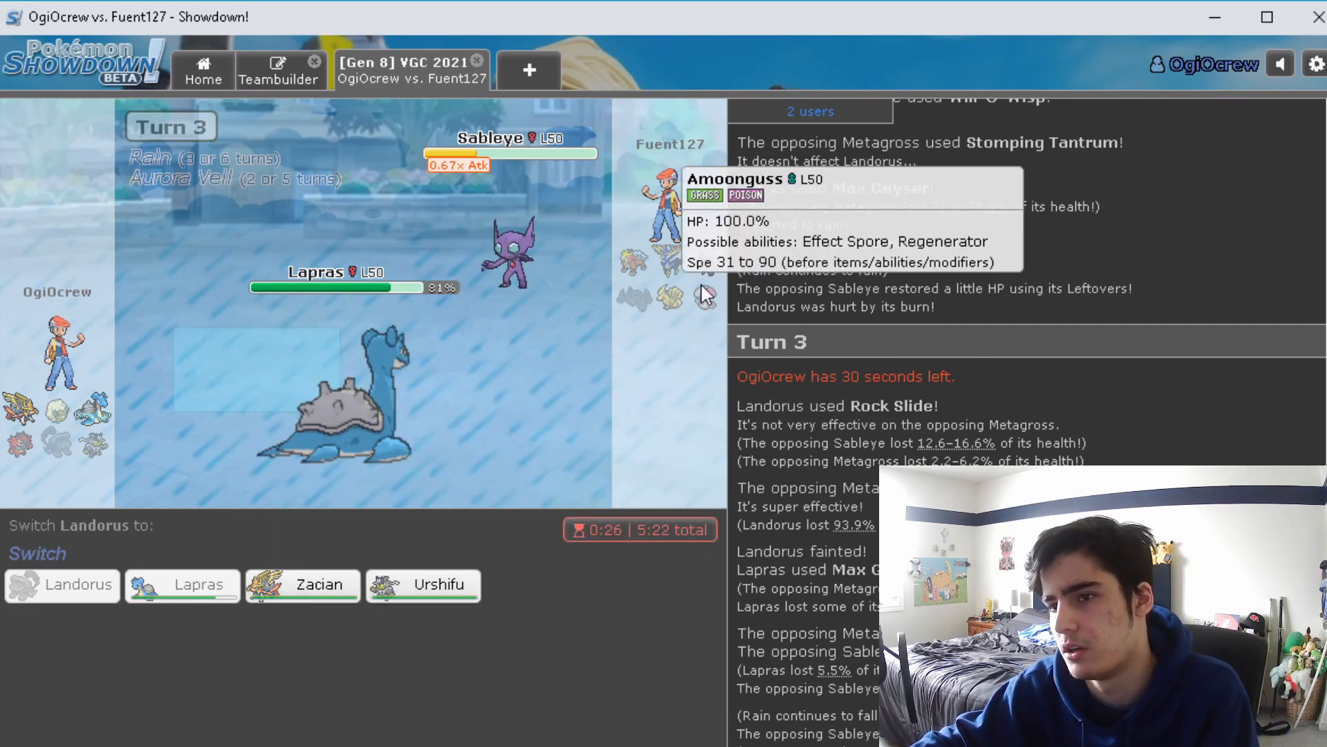
Switch Zacian in for the fainted Landorus on turn 3
left_click(302, 585)
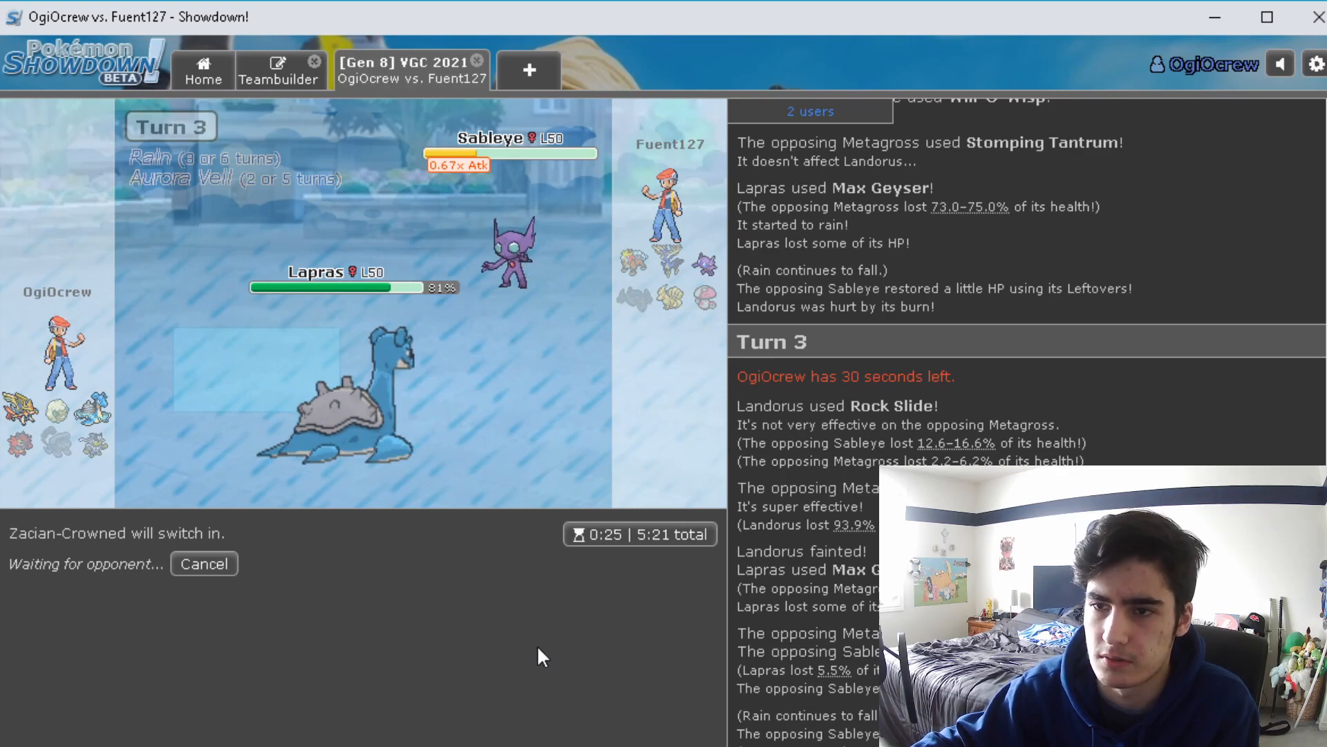
mouse_move(148, 483)
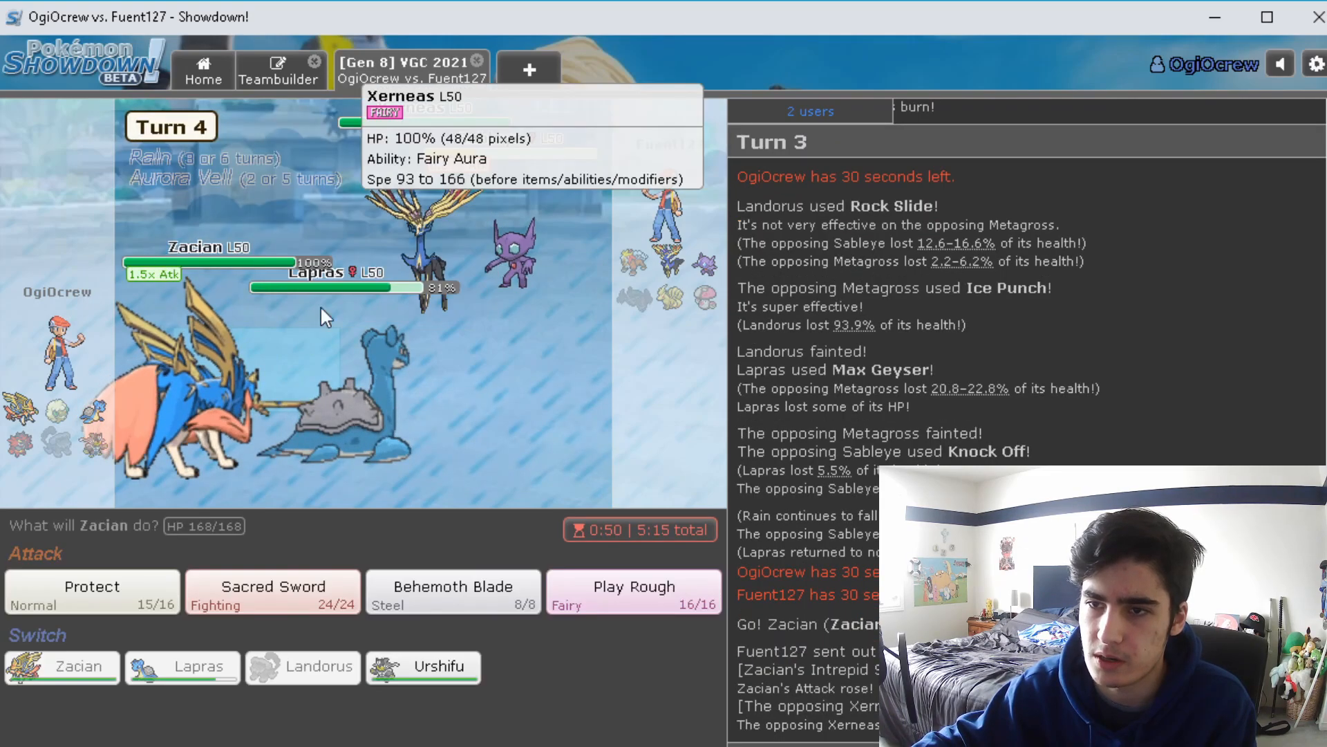
Order Zacian to use Behemoth Blade and Lapras to use Thunder for turn 4
left_click(633, 591)
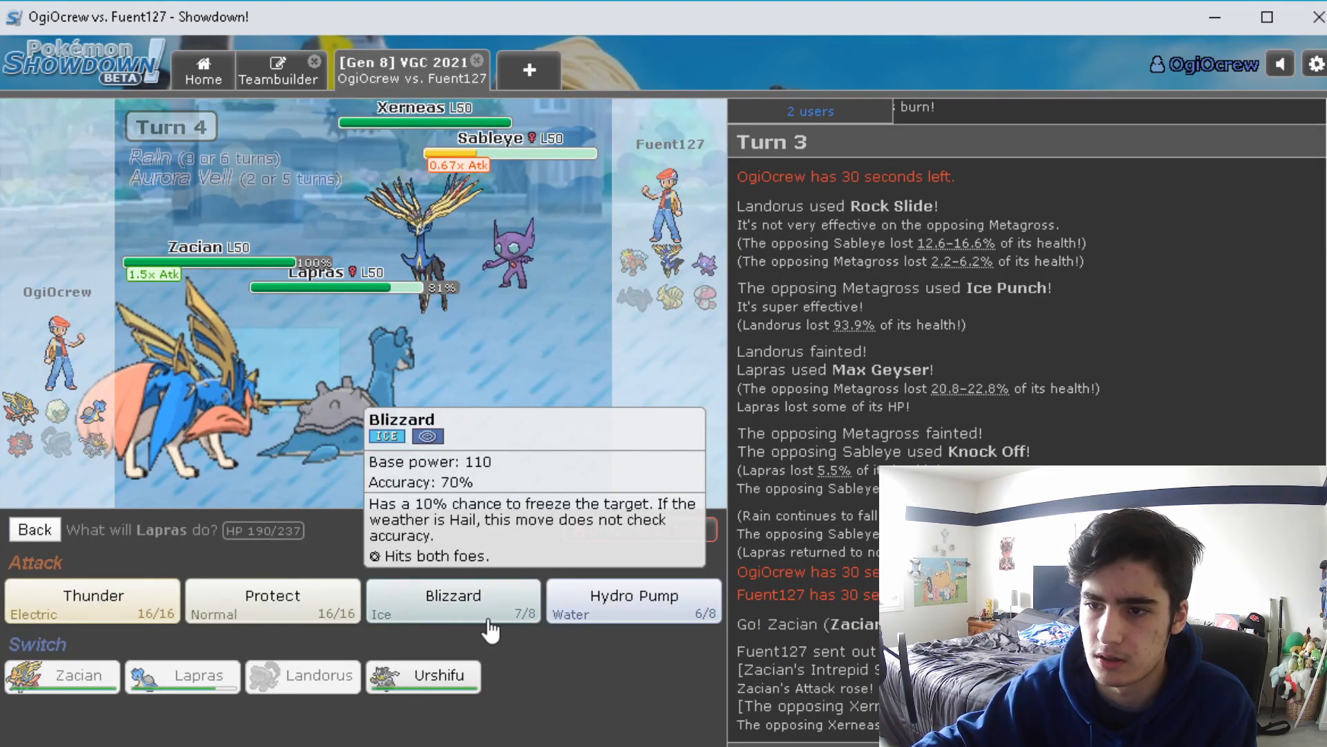
mouse_move(91, 601)
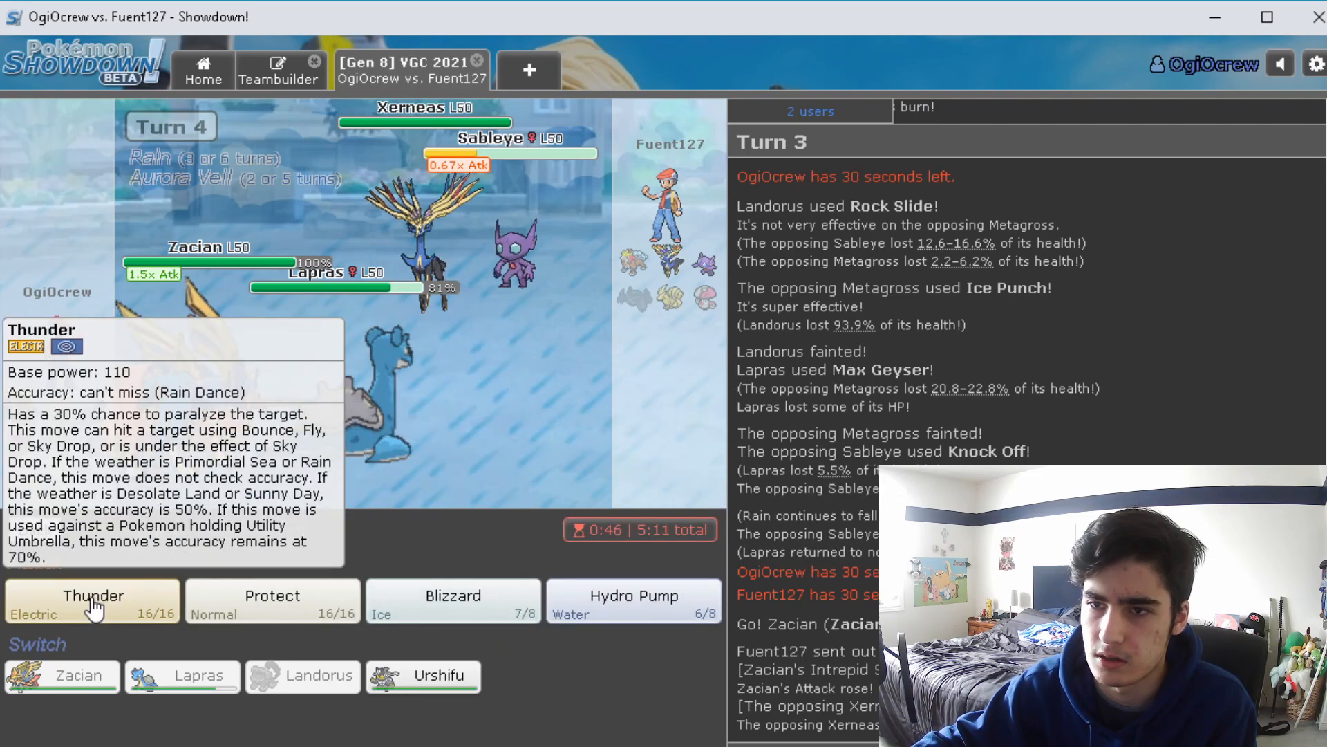
mouse_move(141, 611)
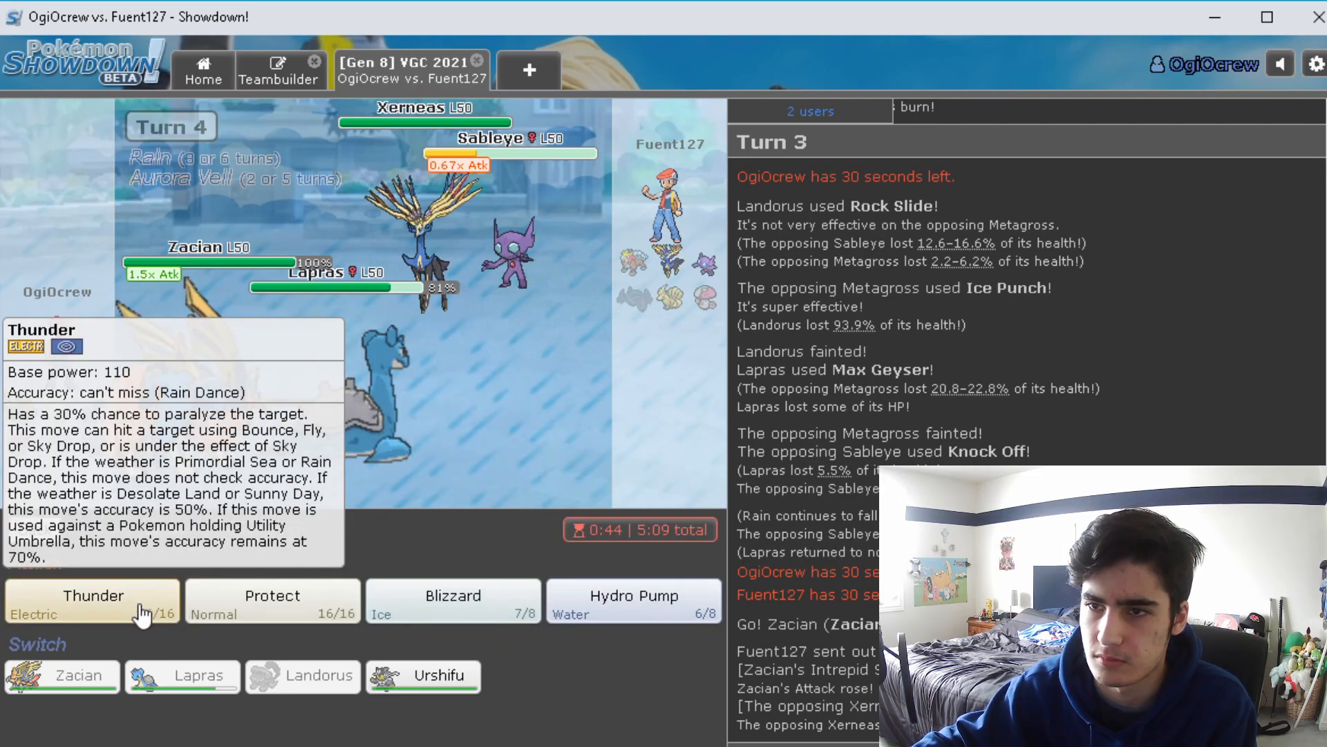
left_click(94, 601)
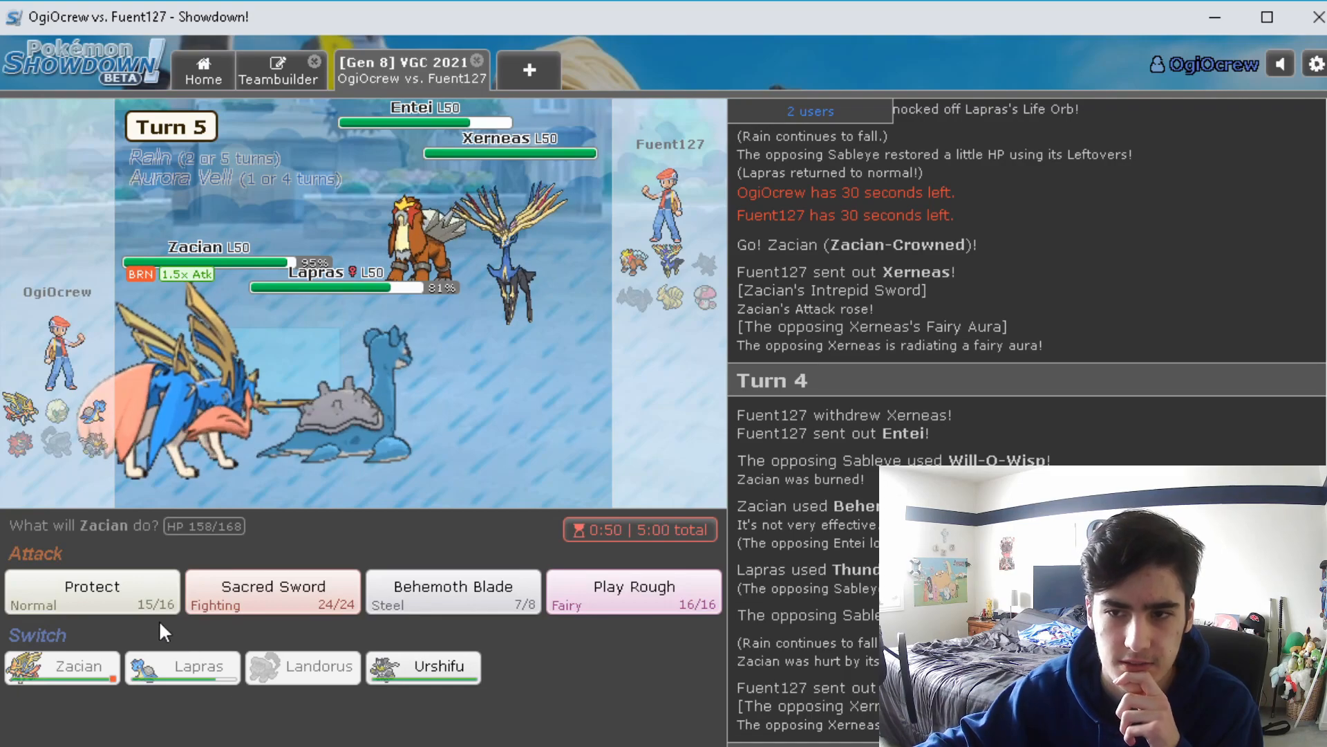
mouse_move(91, 590)
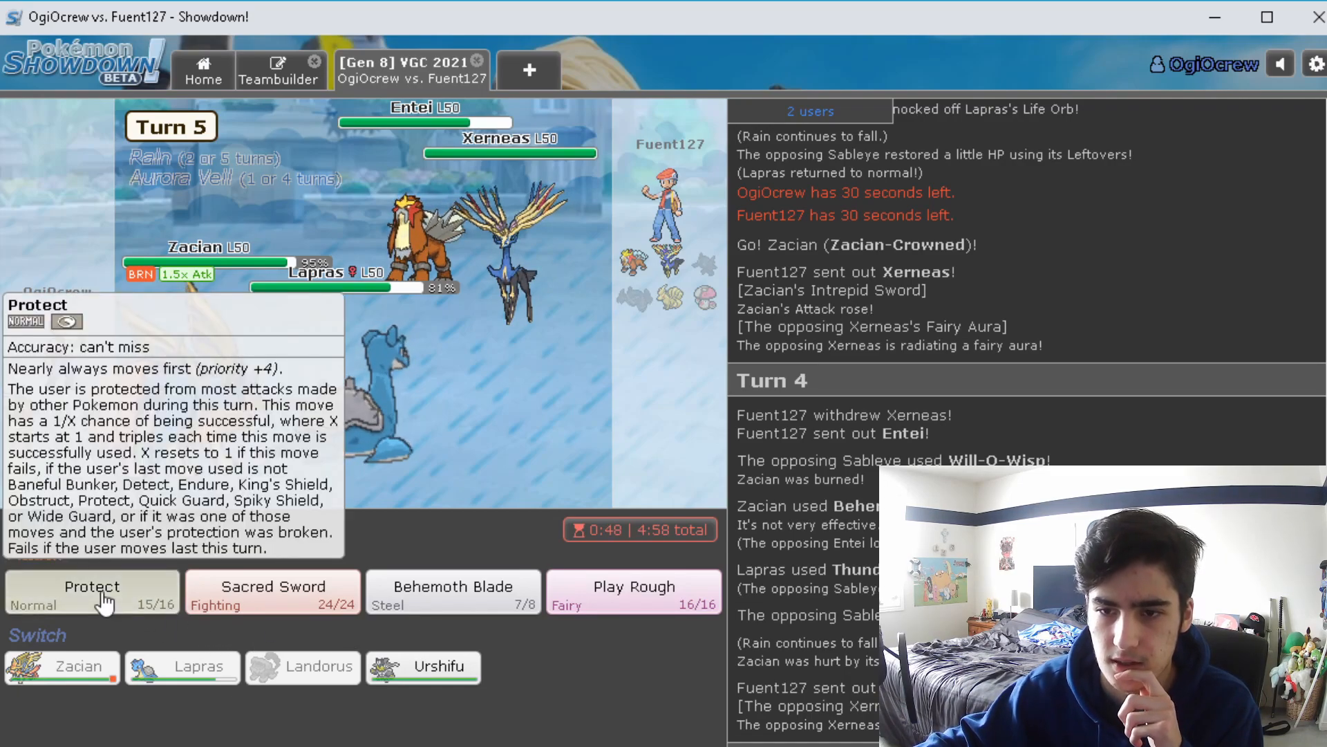
Pick turn 5 attacks for Lapras and Zacian, winning the battle
left_click(91, 587)
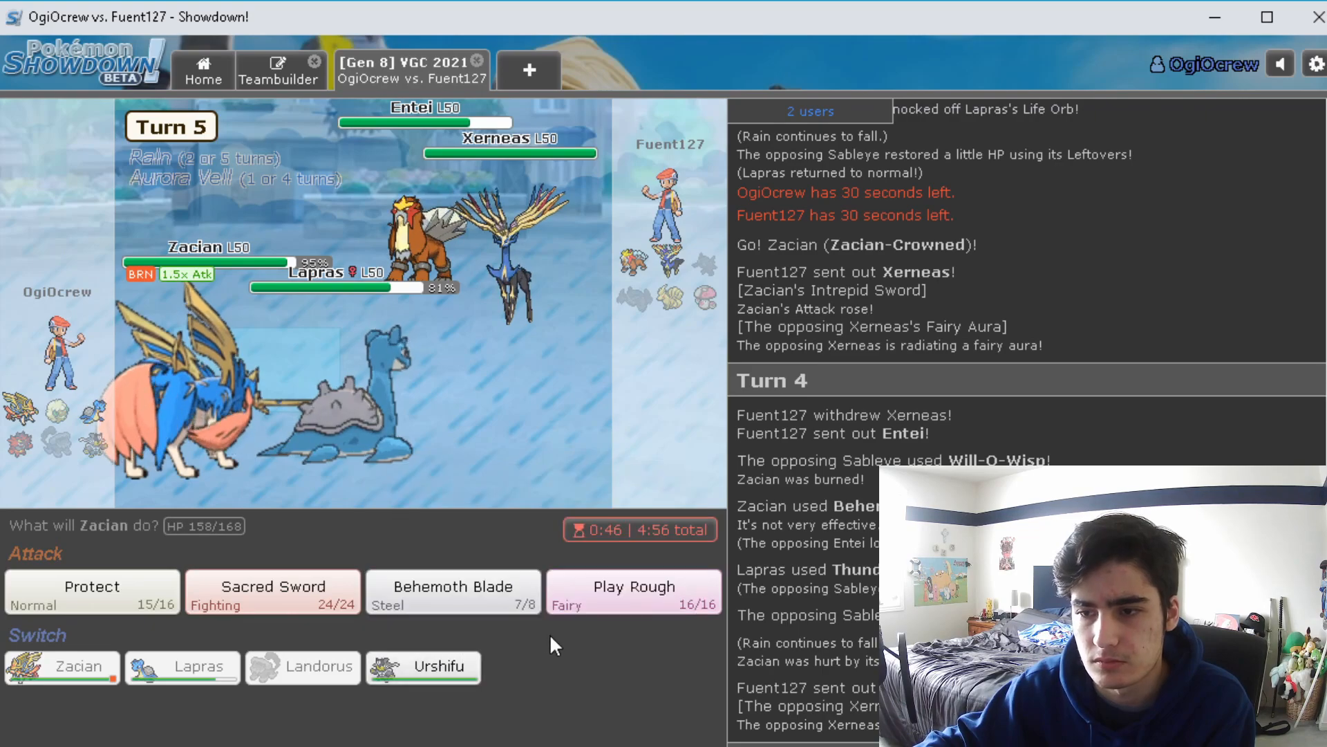
left_click(633, 592)
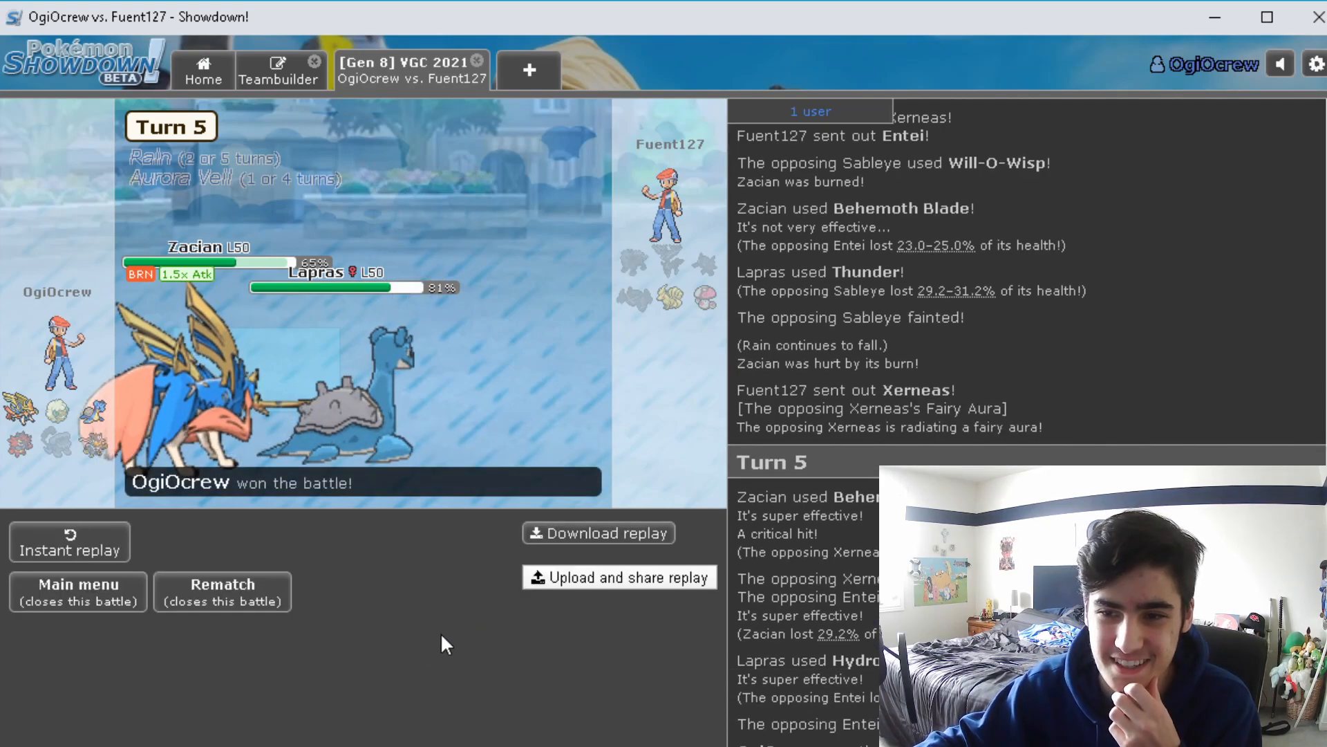
mouse_move(715, 597)
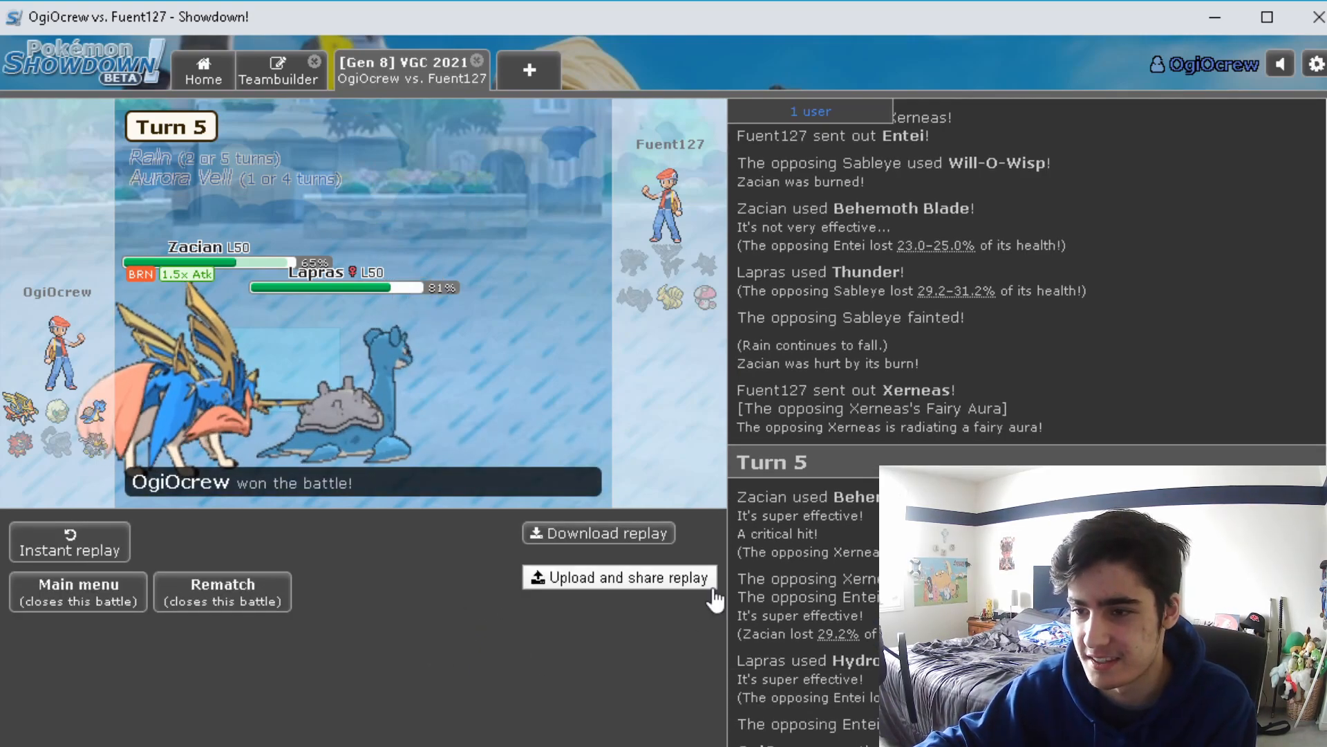